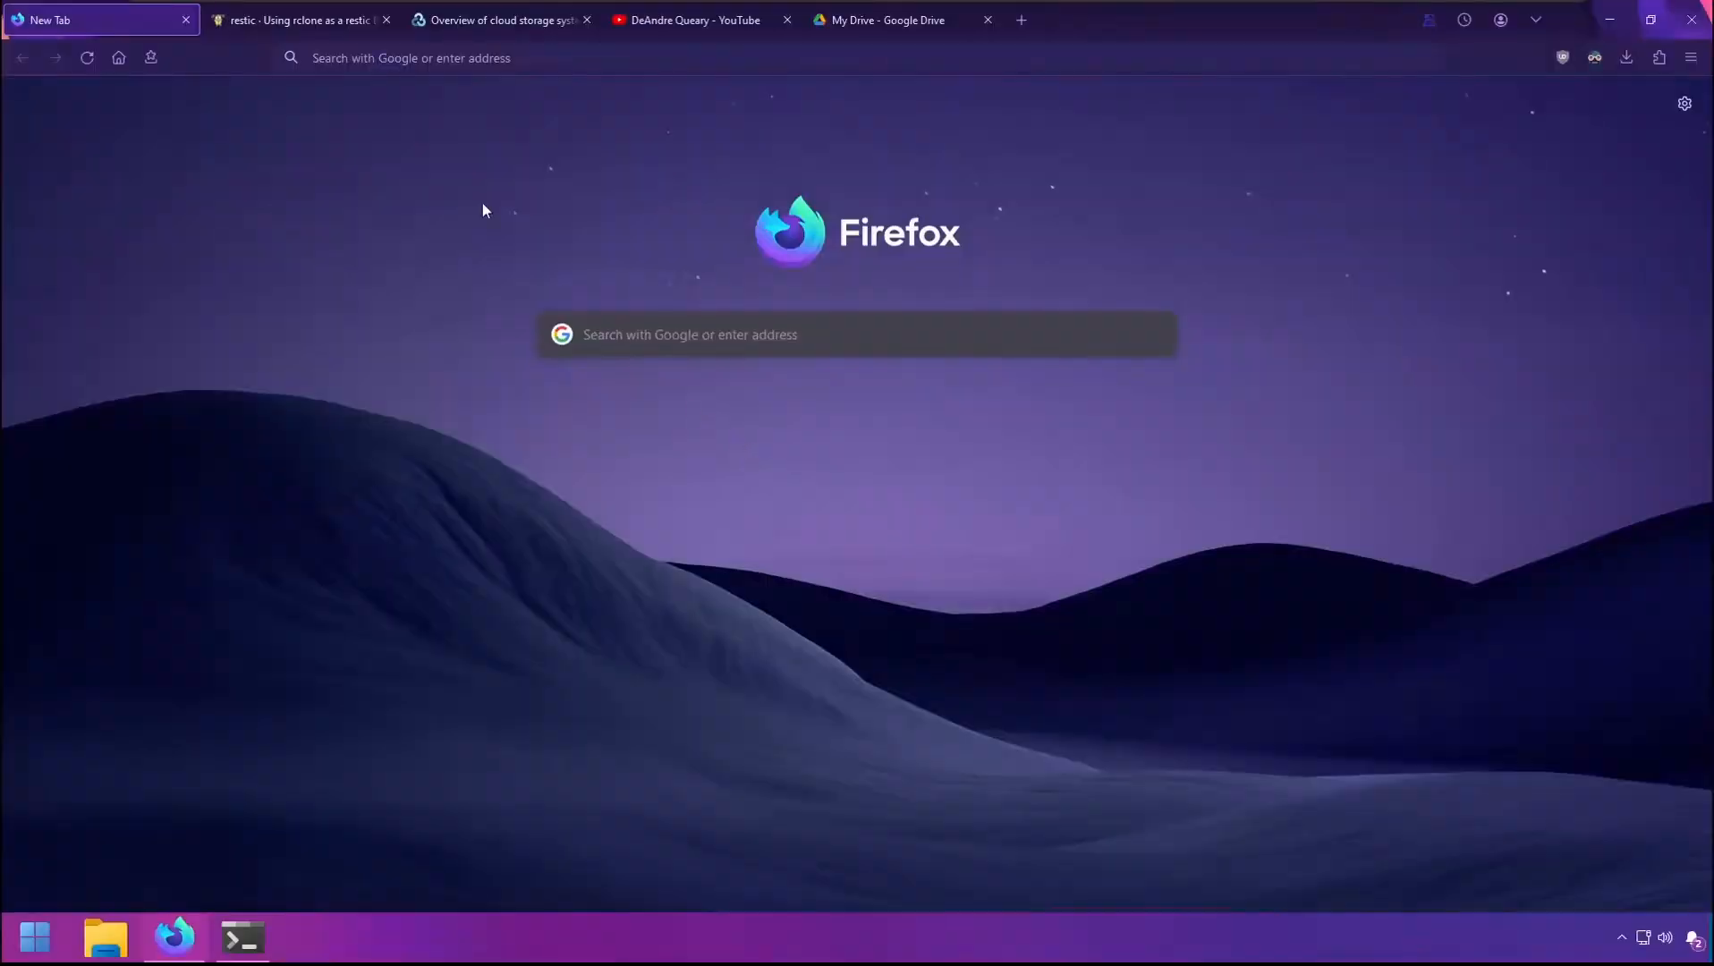
- Browse the restic, rclone overview and YouTube tabs, ending on the 'Using rclone as a restic Backend' article
{"action": "left_click", "coordinate": [295, 20]}
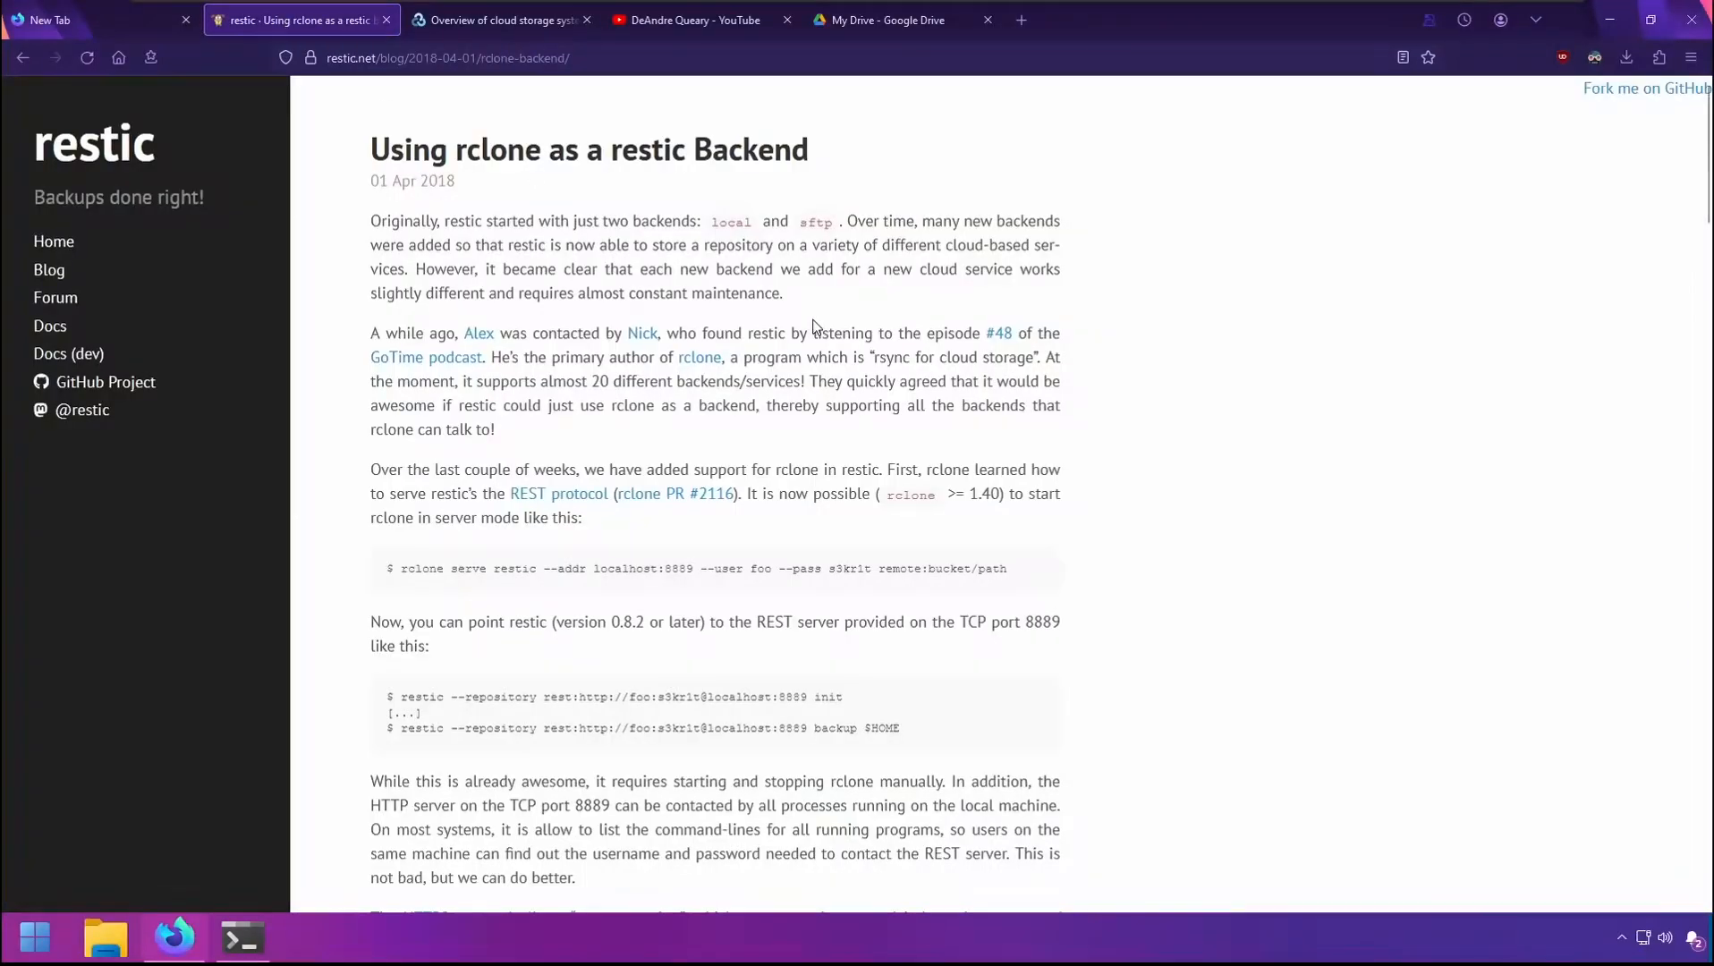
{"action": "mouse_move", "coordinate": [815, 278]}
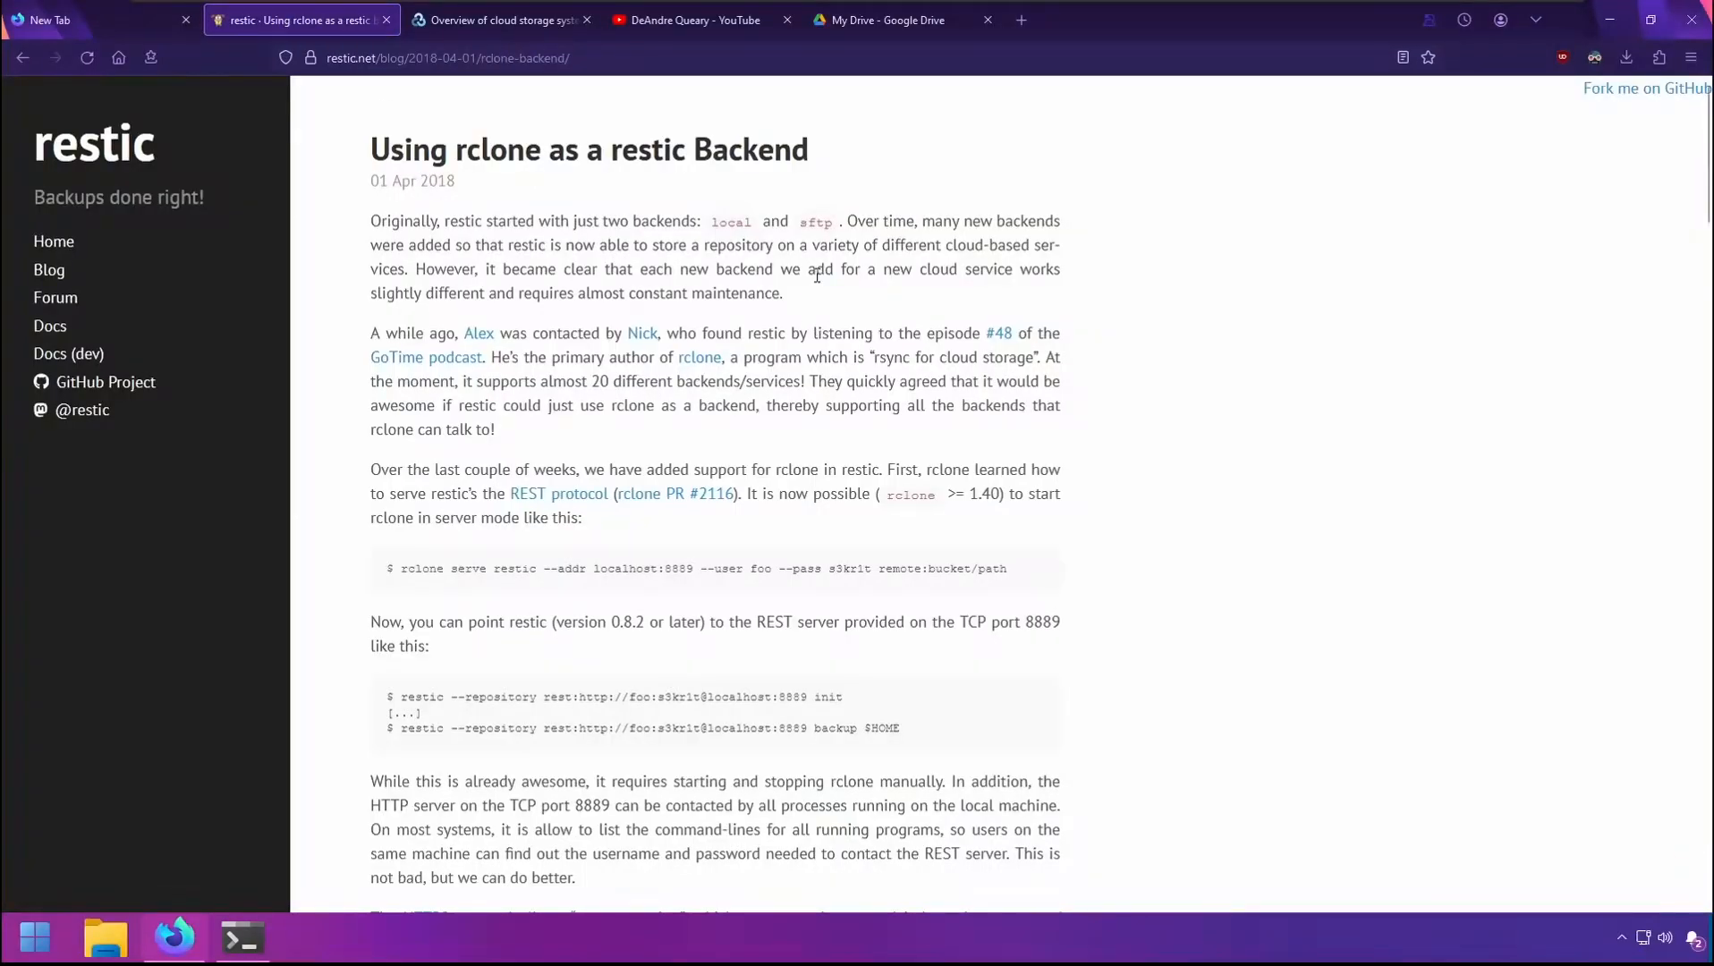
{"action": "mouse_move", "coordinate": [555, 109]}
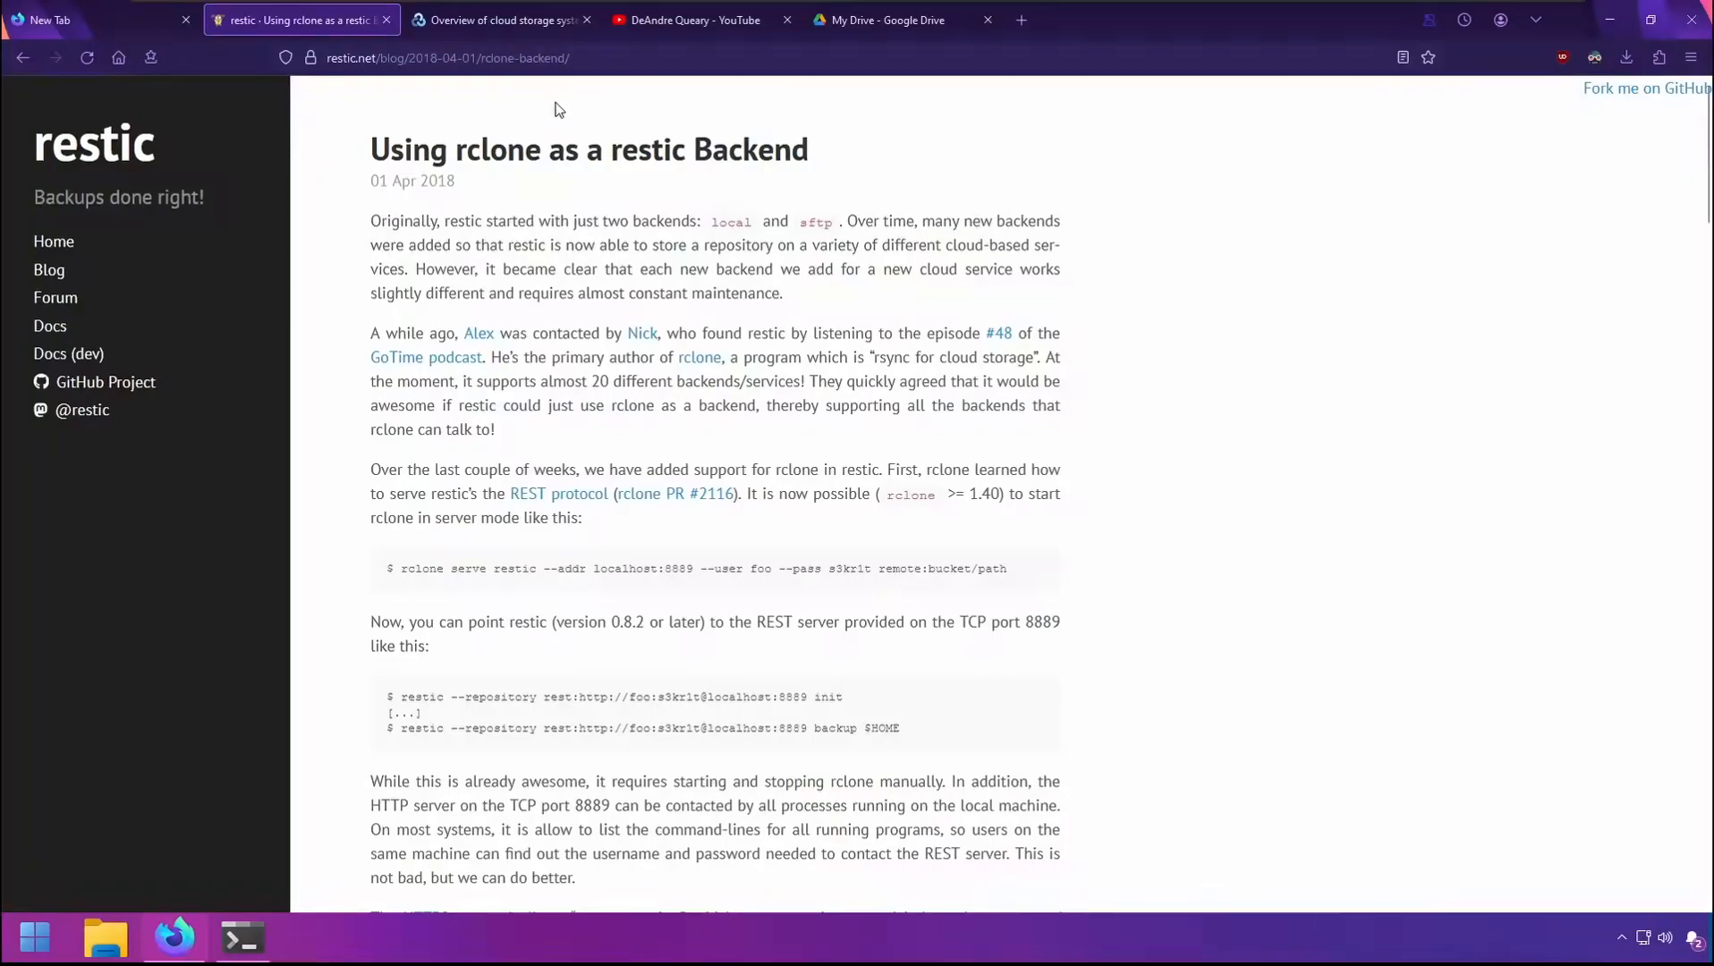
{"action": "left_click", "coordinate": [499, 20]}
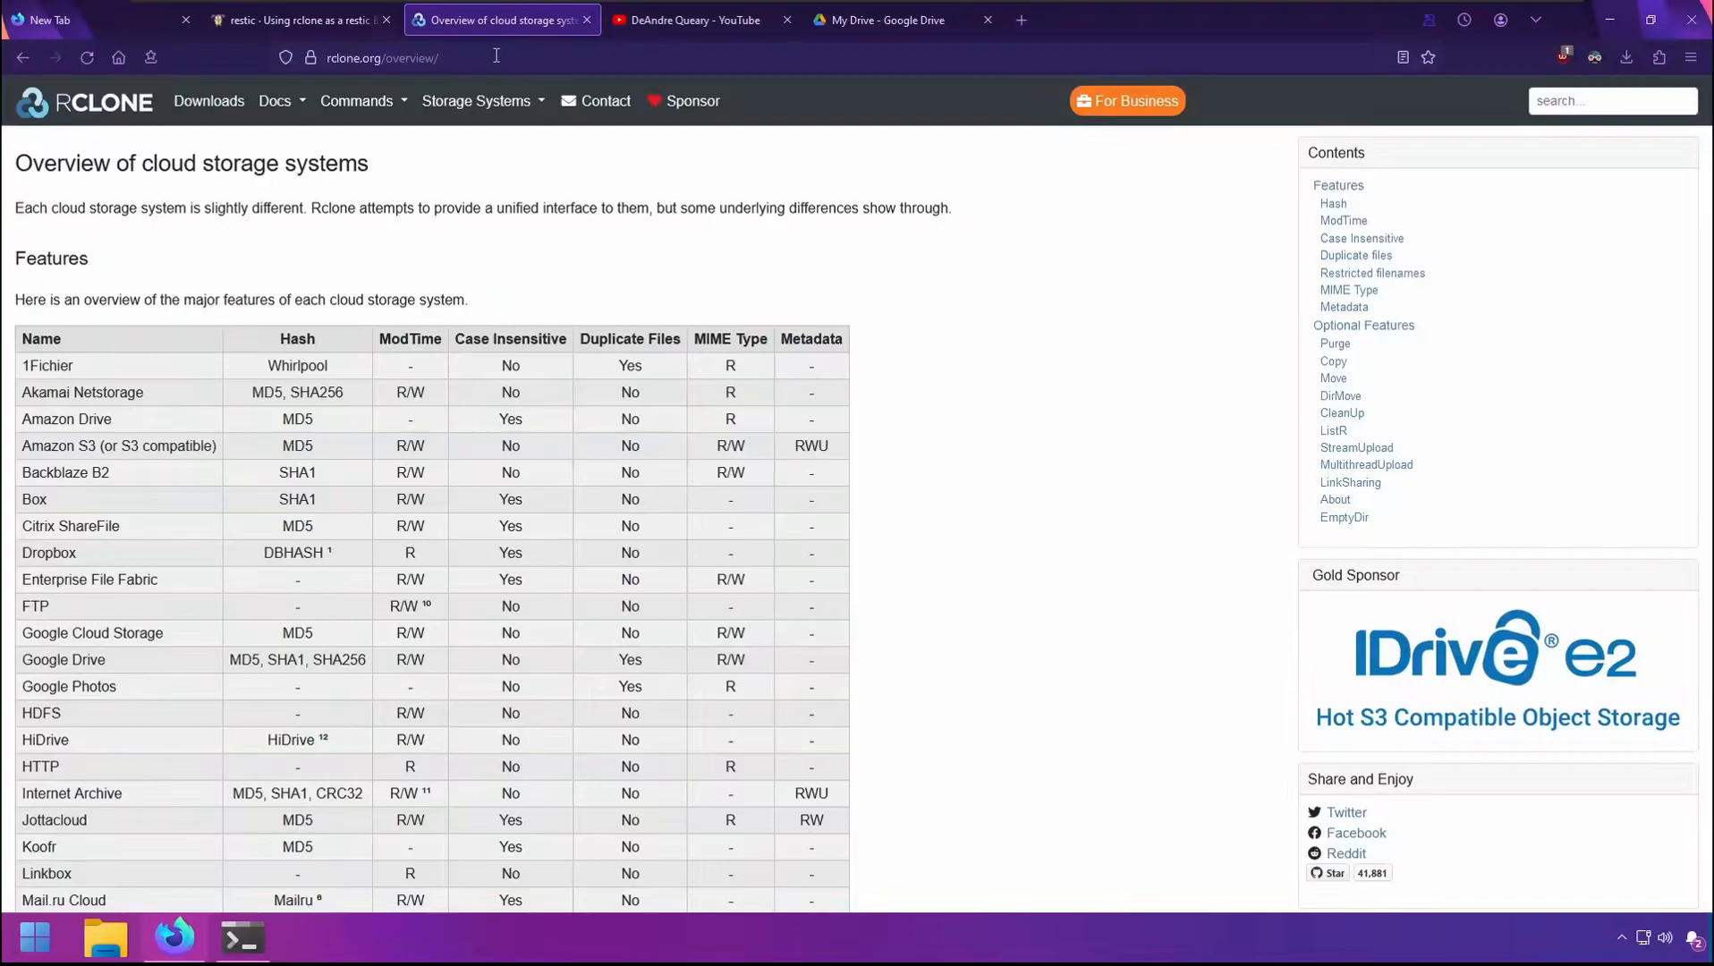
{"action": "left_click", "coordinate": [699, 20]}
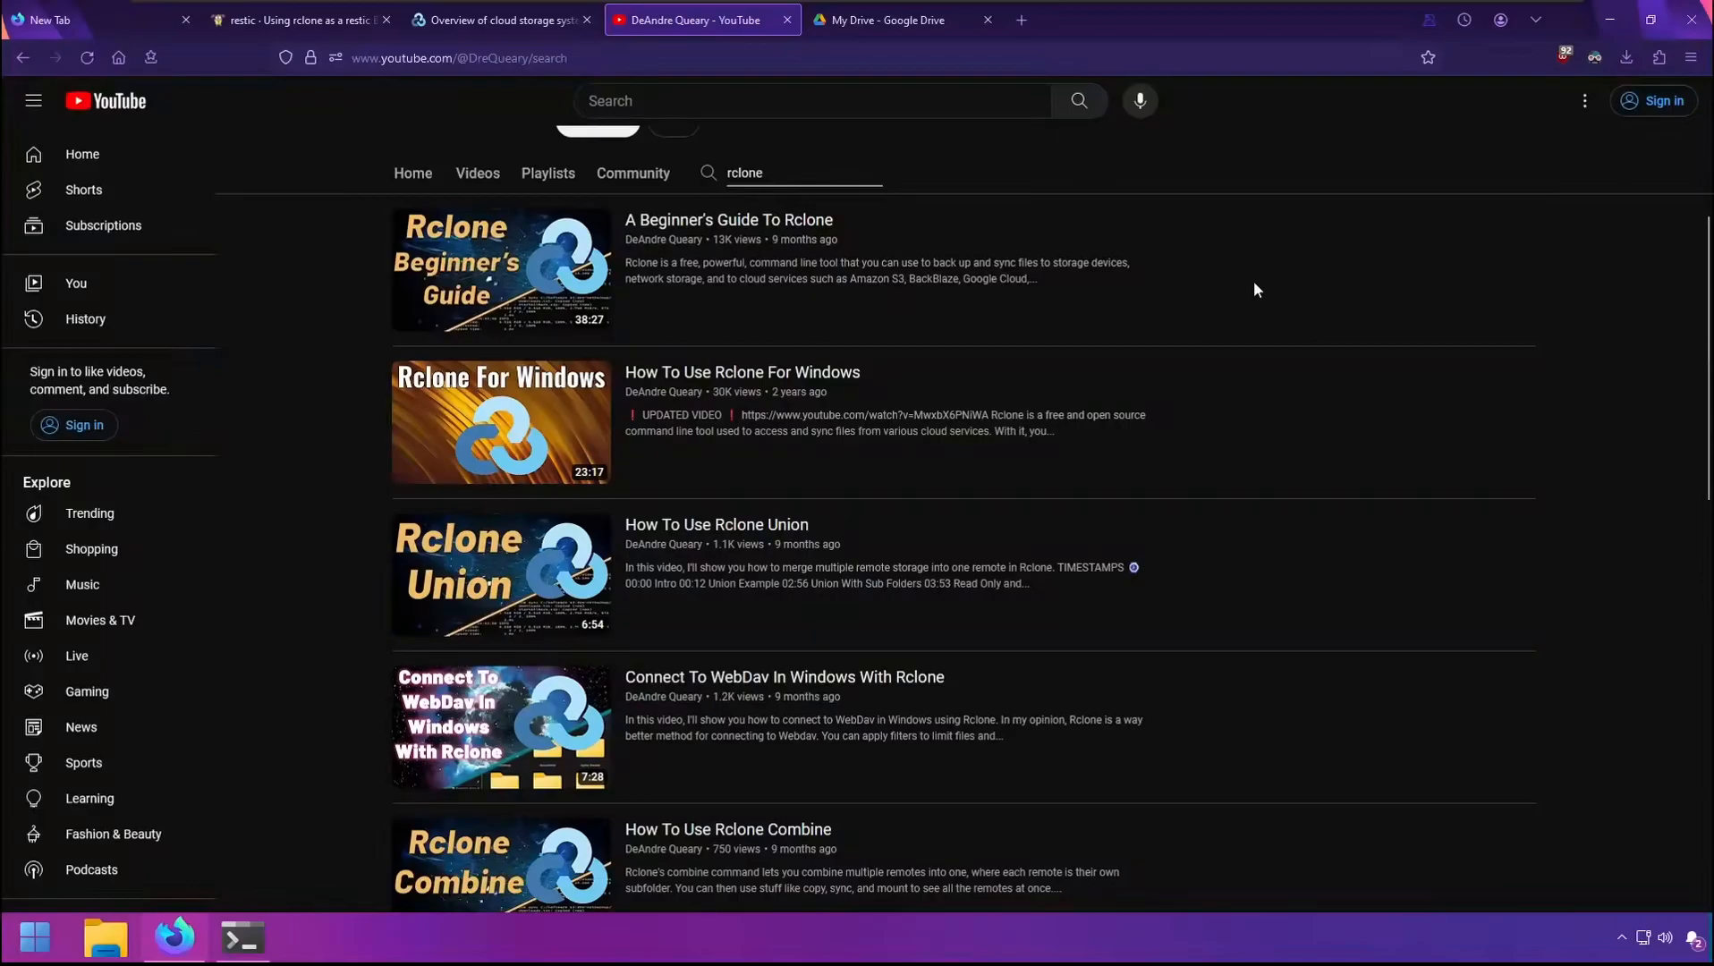
{"action": "left_click", "coordinate": [295, 20]}
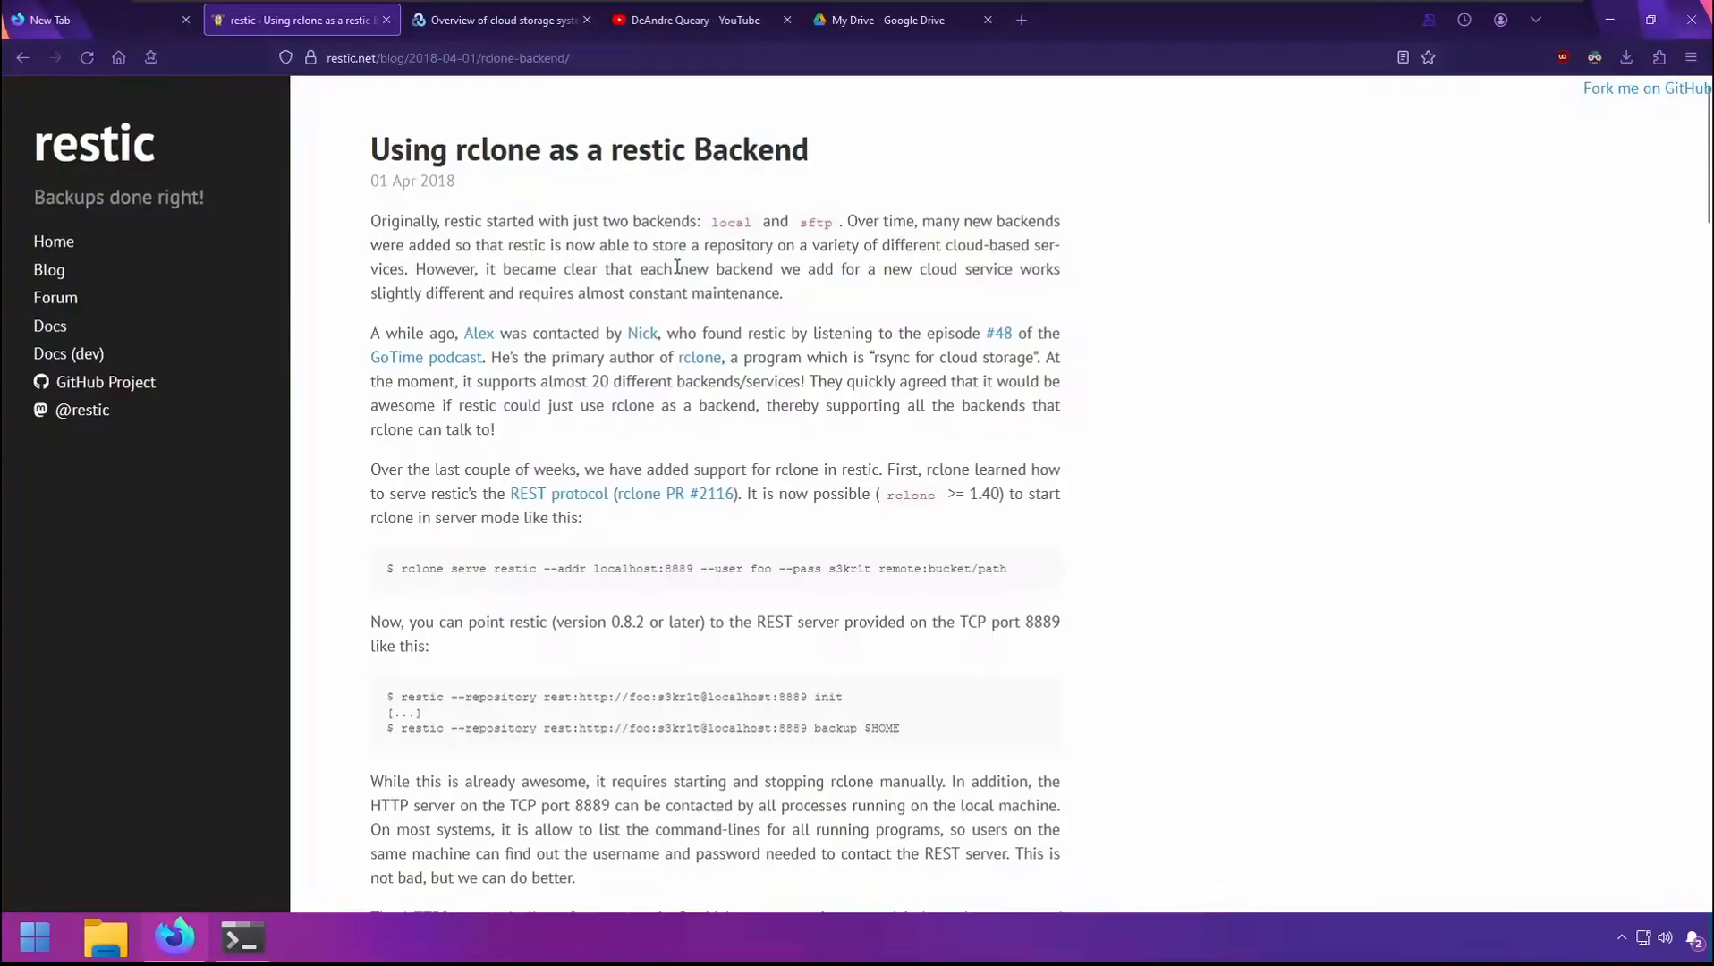
{"action": "mouse_move", "coordinate": [807, 364]}
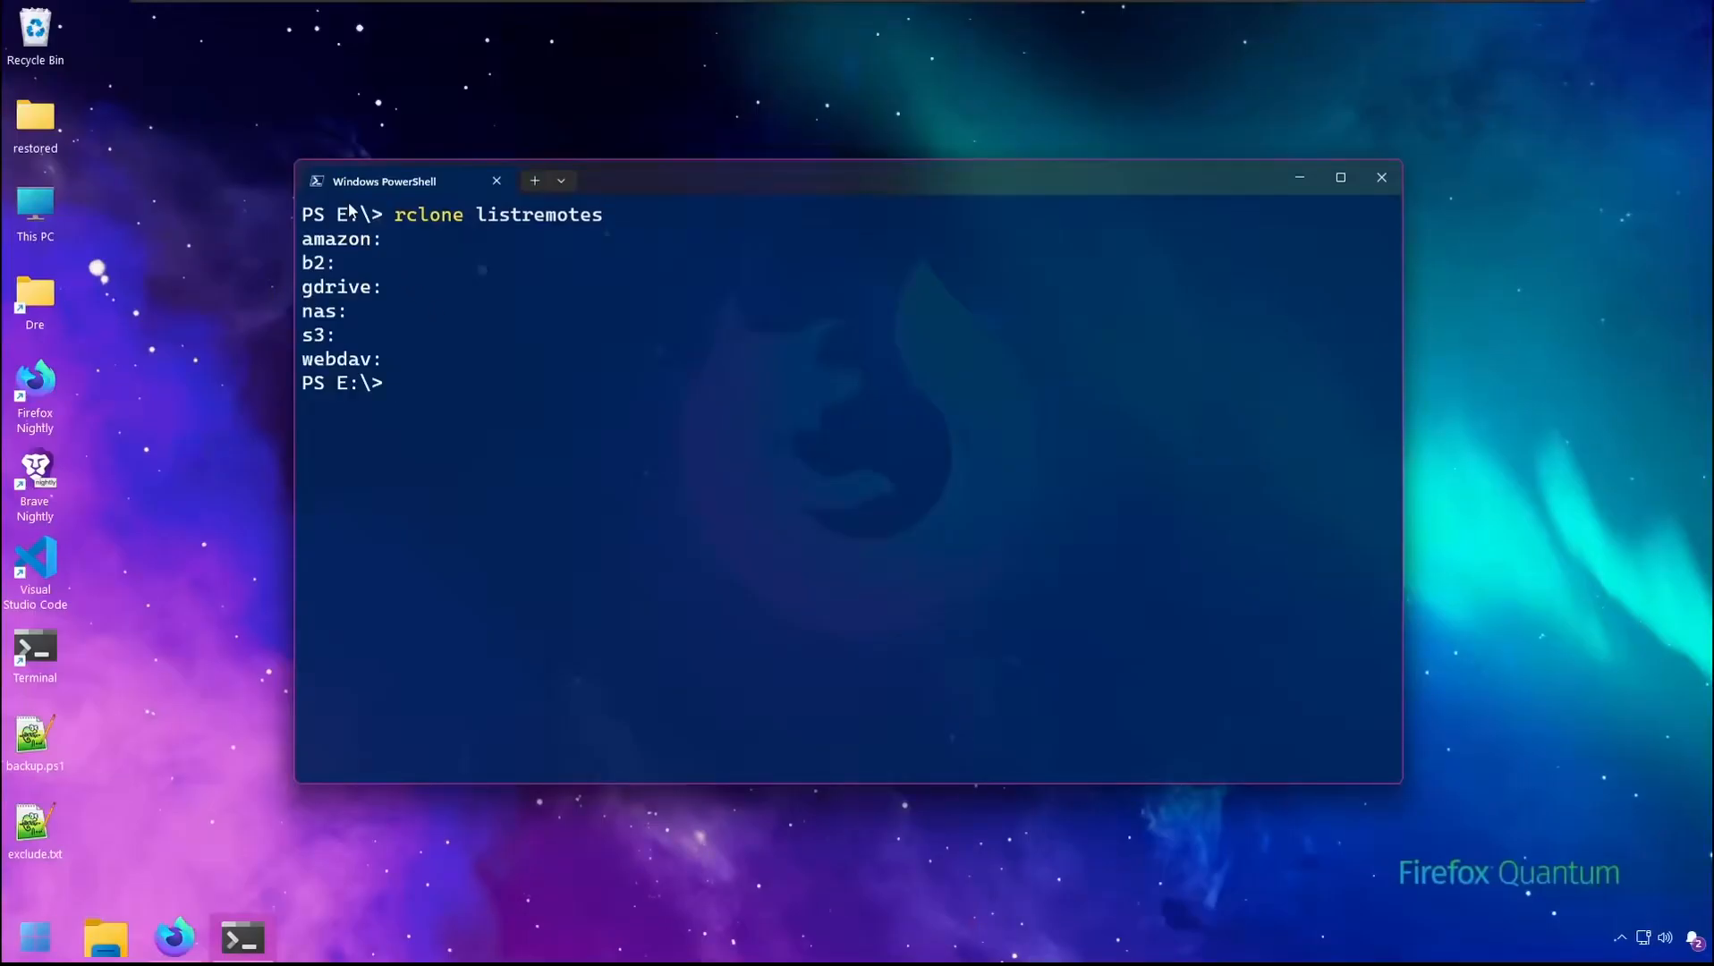
{"action": "mouse_move", "coordinate": [338, 390]}
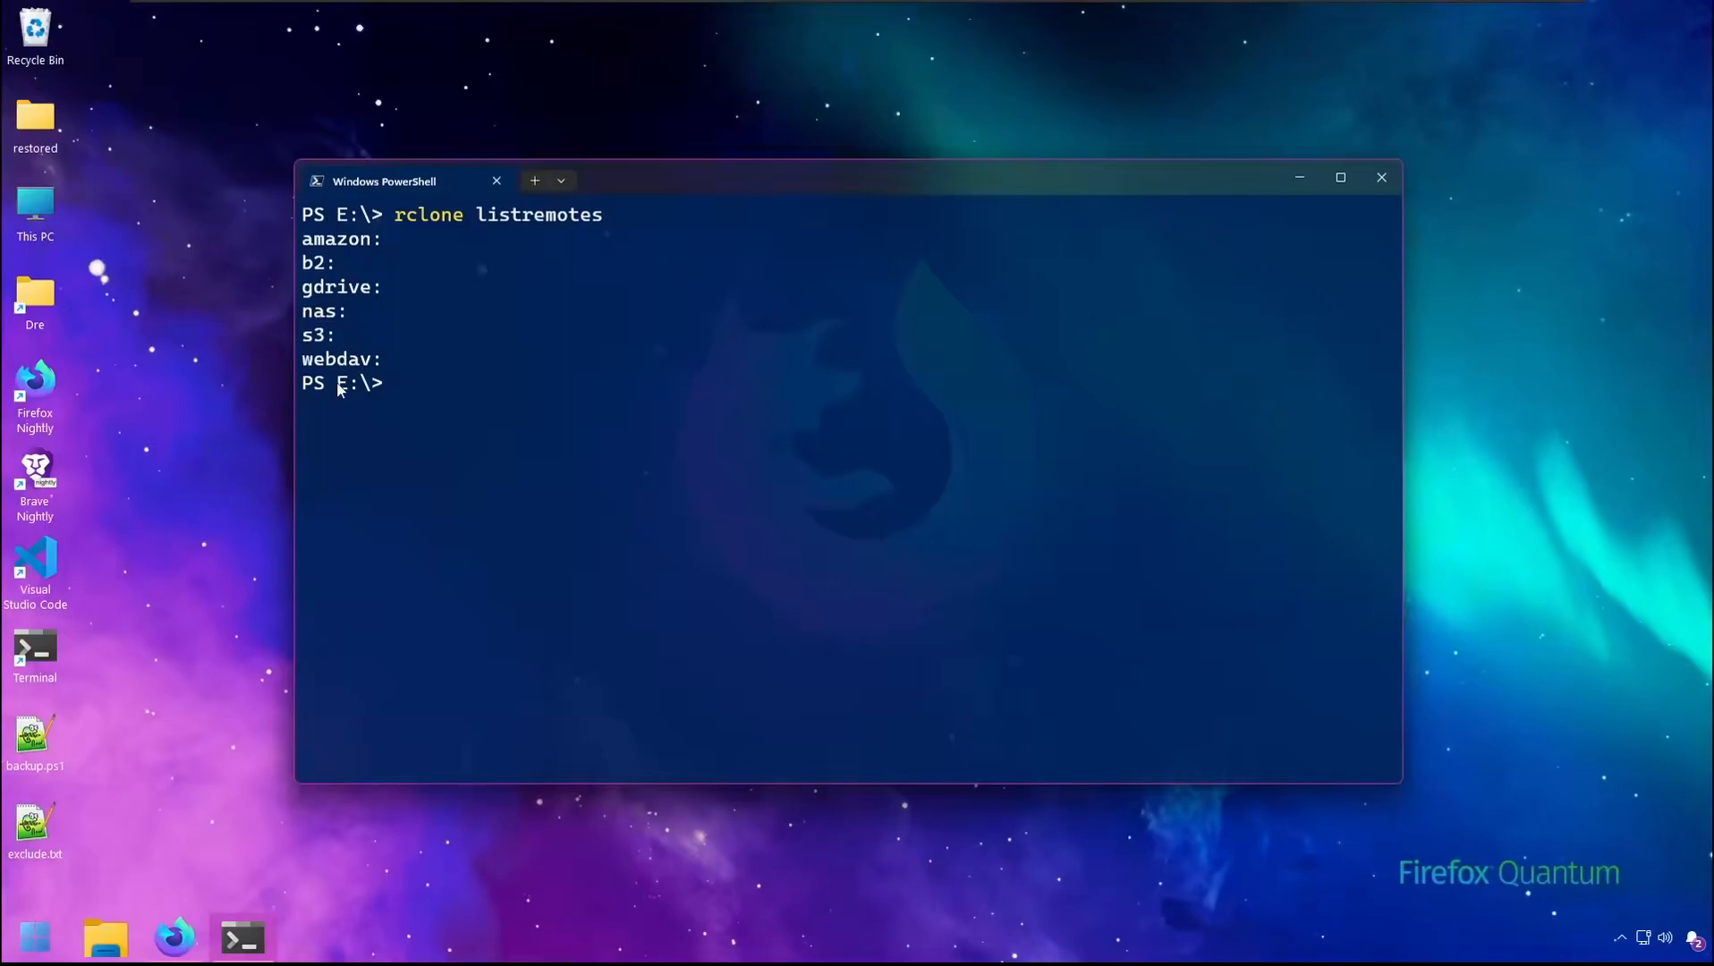
- Run rclone lsd gdrive: to list the gdrive remote's top-level folders (Documents, Pictures, Videos)
{"action": "double_click", "coordinate": [333, 286]}
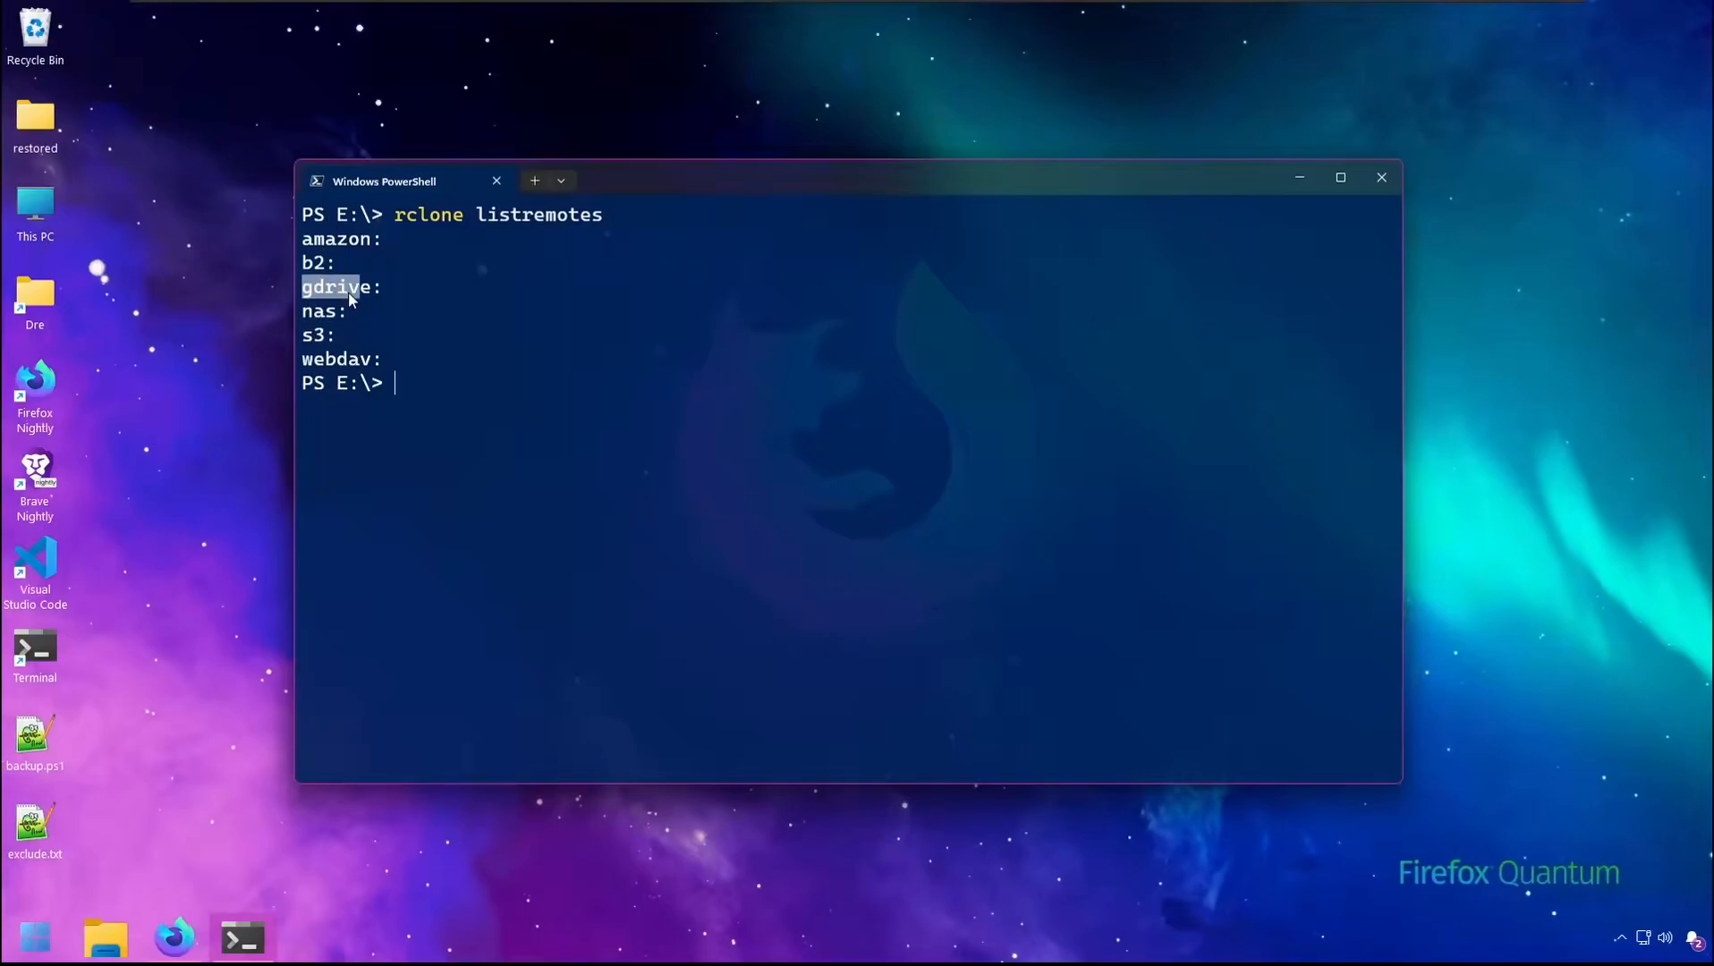
{"action": "mouse_move", "coordinate": [564, 555]}
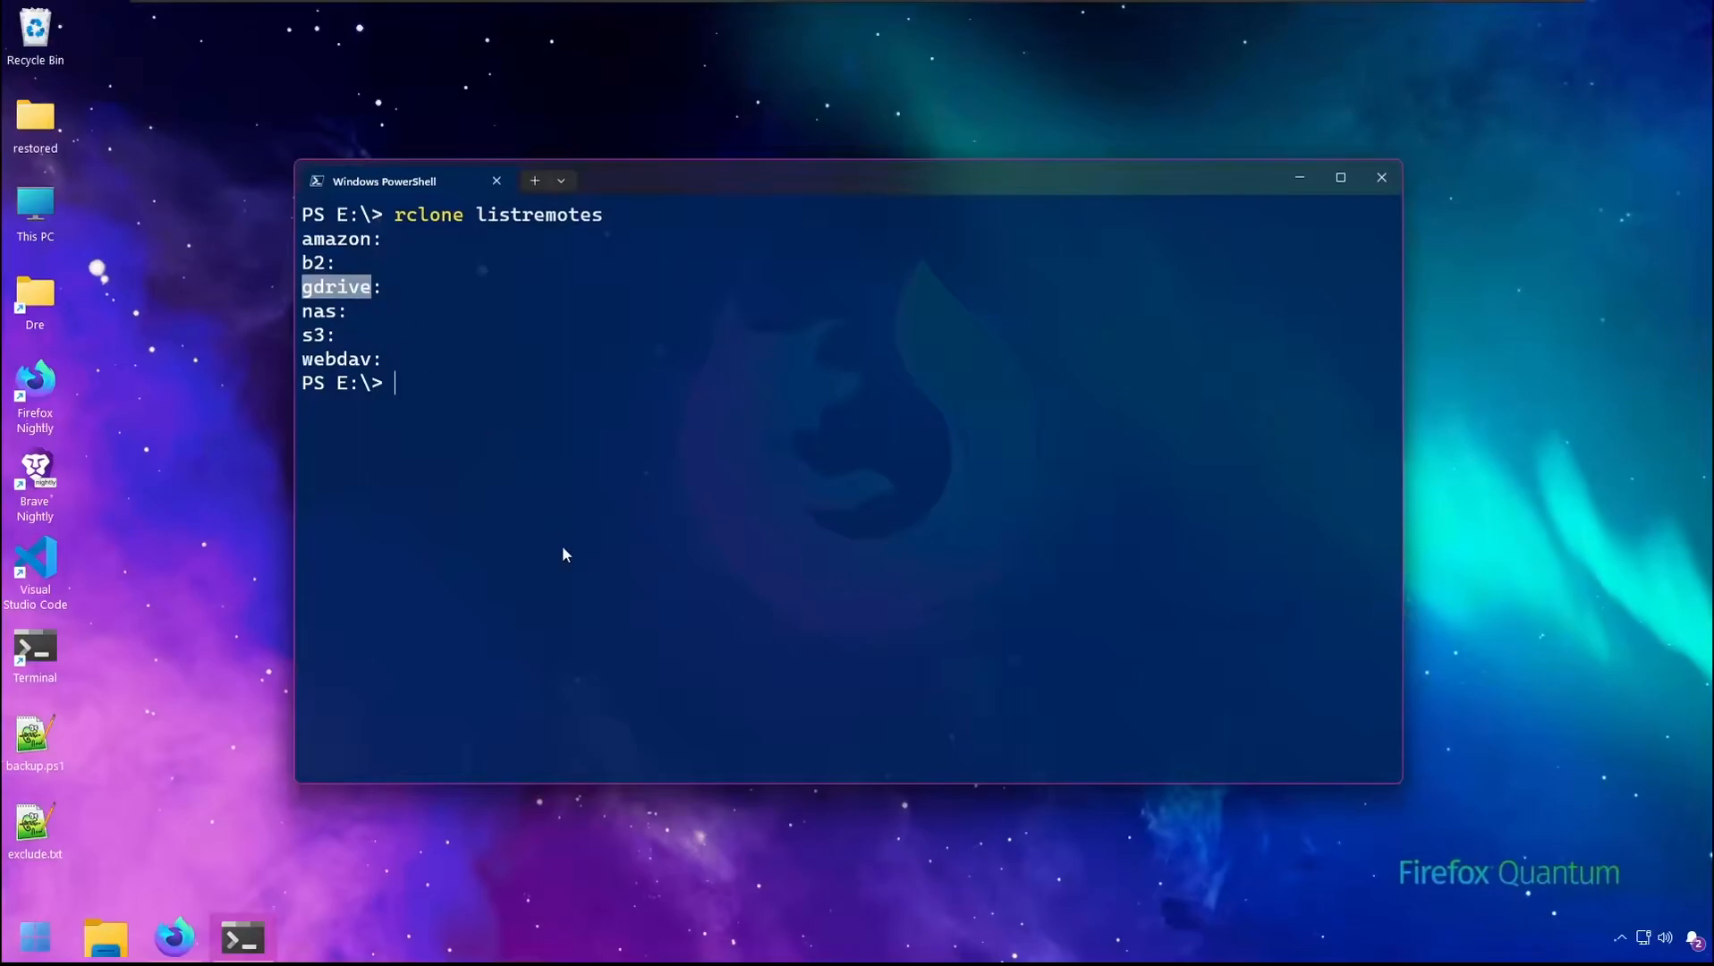
{"action": "type", "text": "rclone lsd gdrive:"}
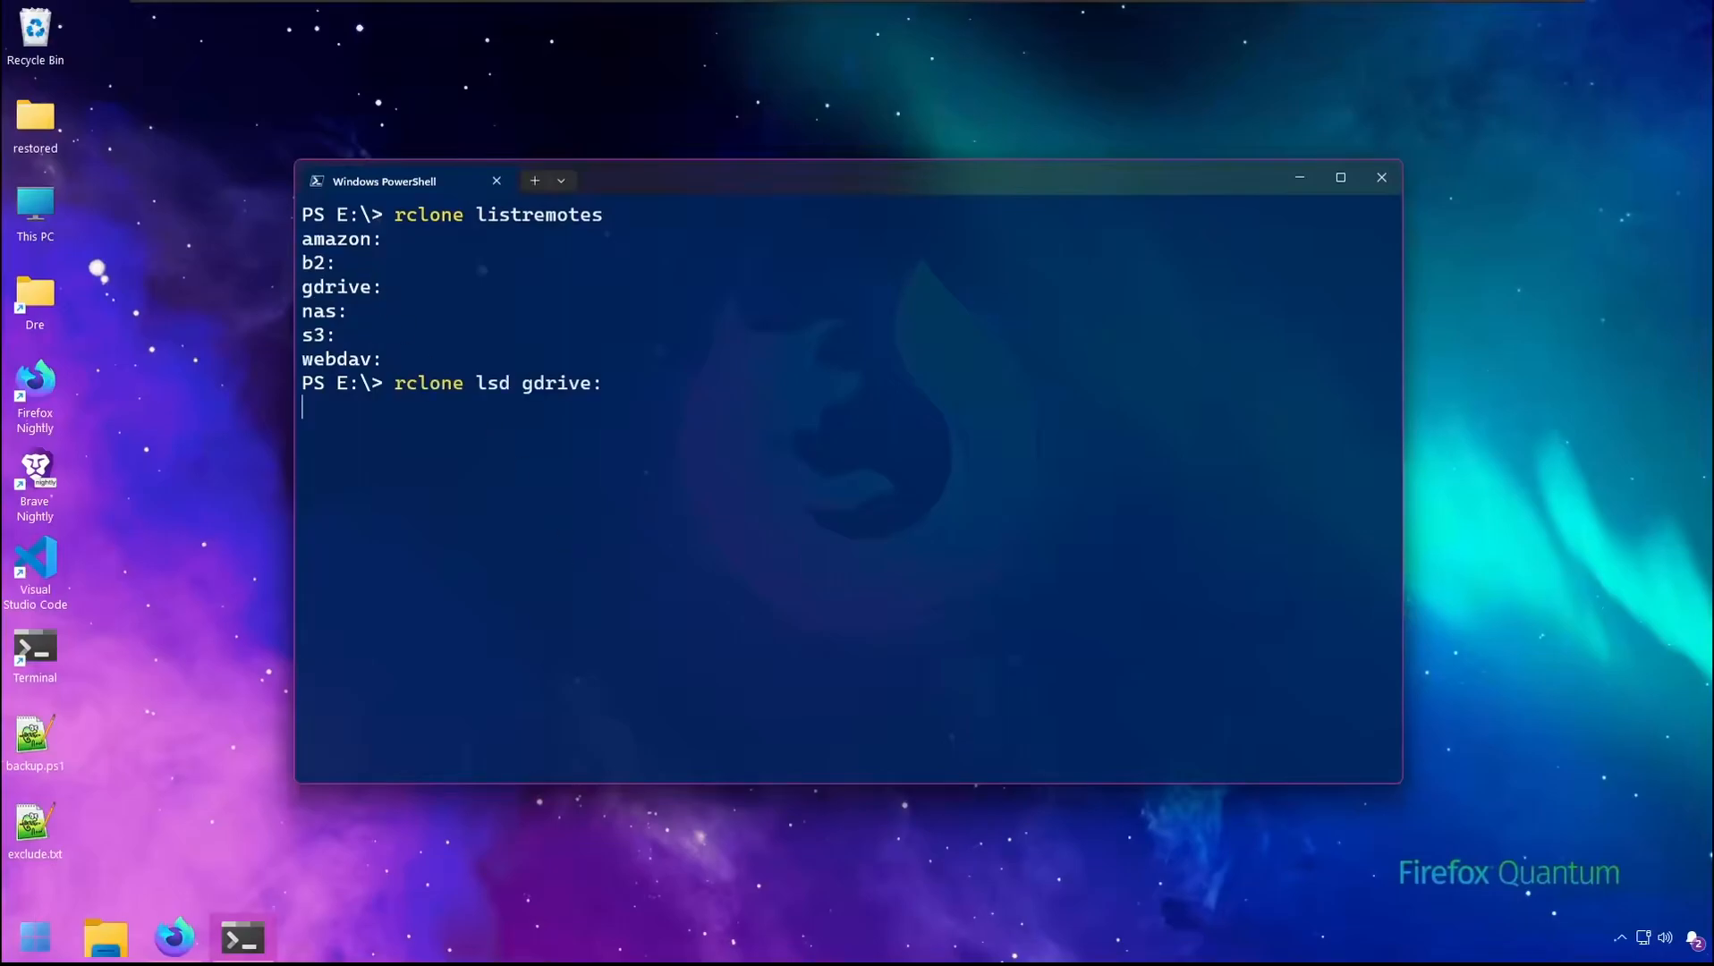
{"action": "key", "text": "Return"}
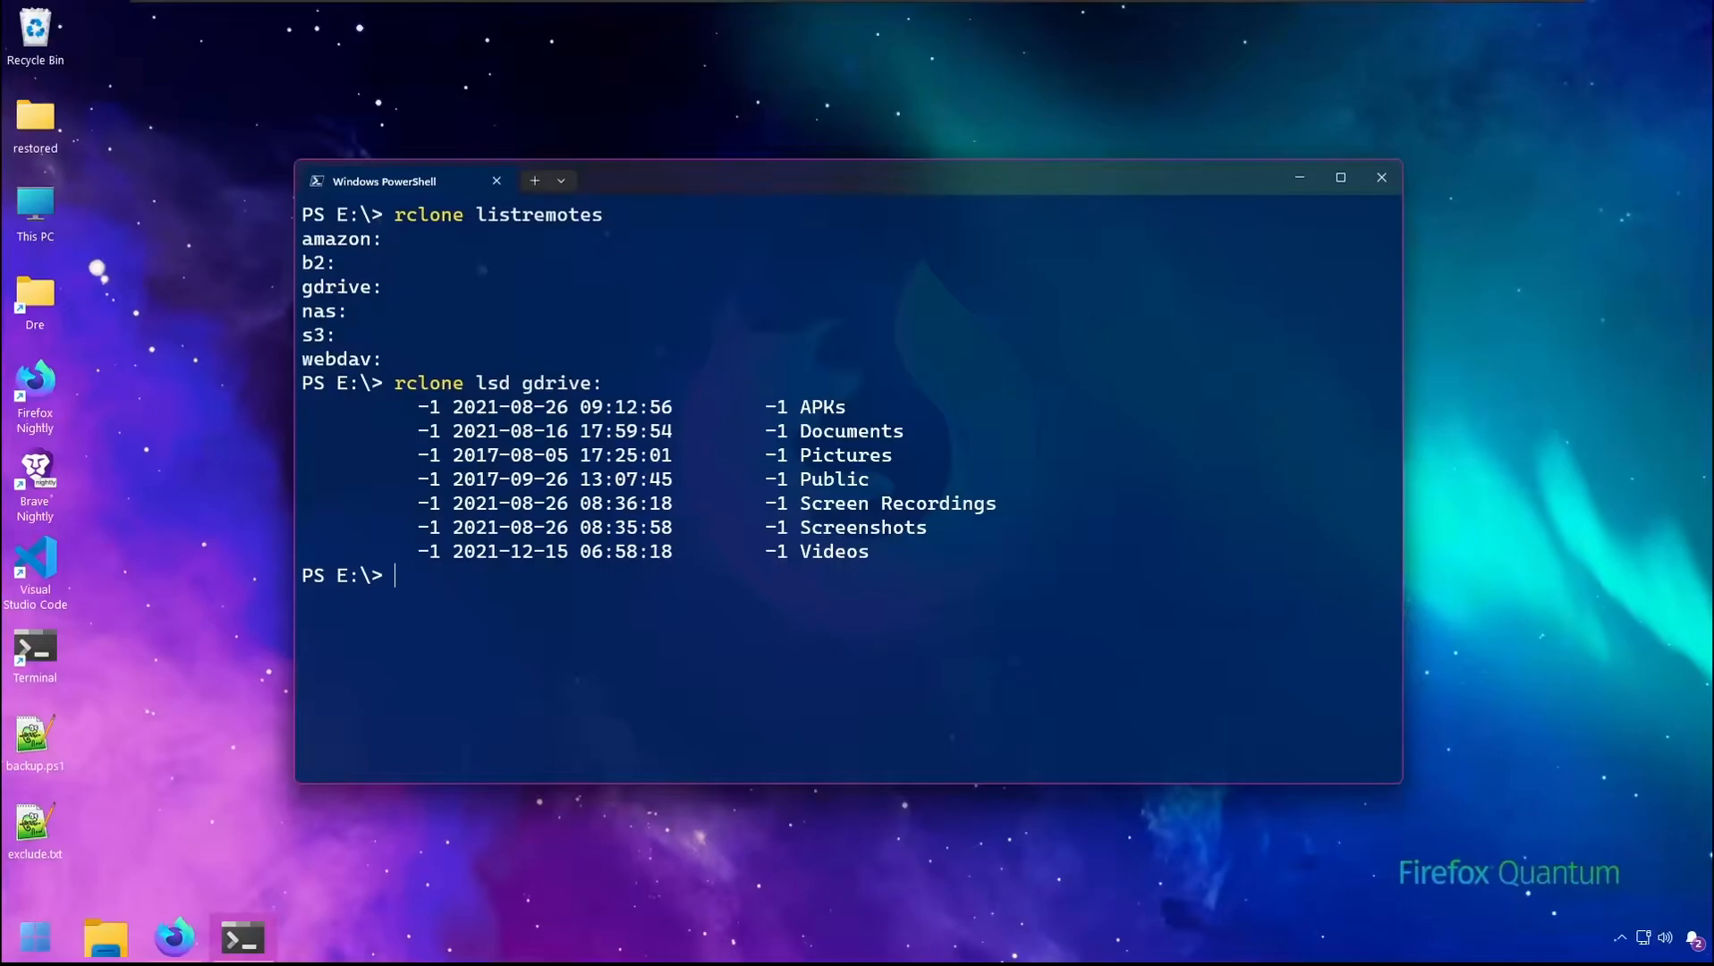
{"action": "type", "text": "rclone lsd gdrive:"}
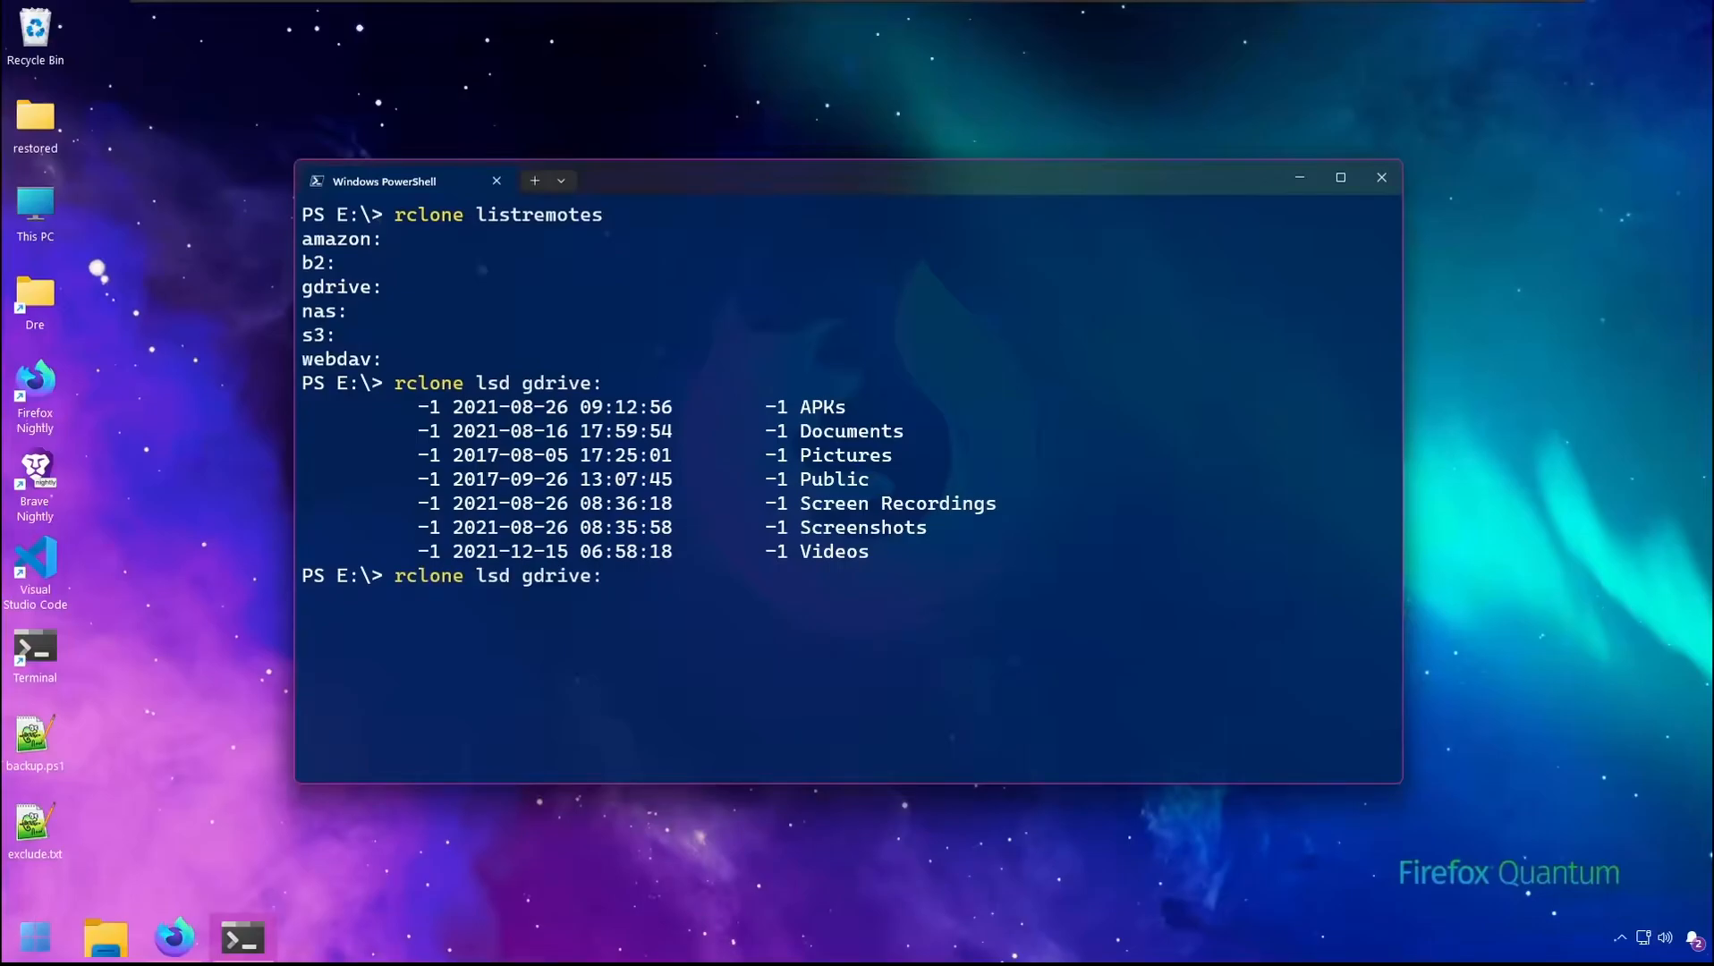
{"action": "mouse_move", "coordinate": [643, 621]}
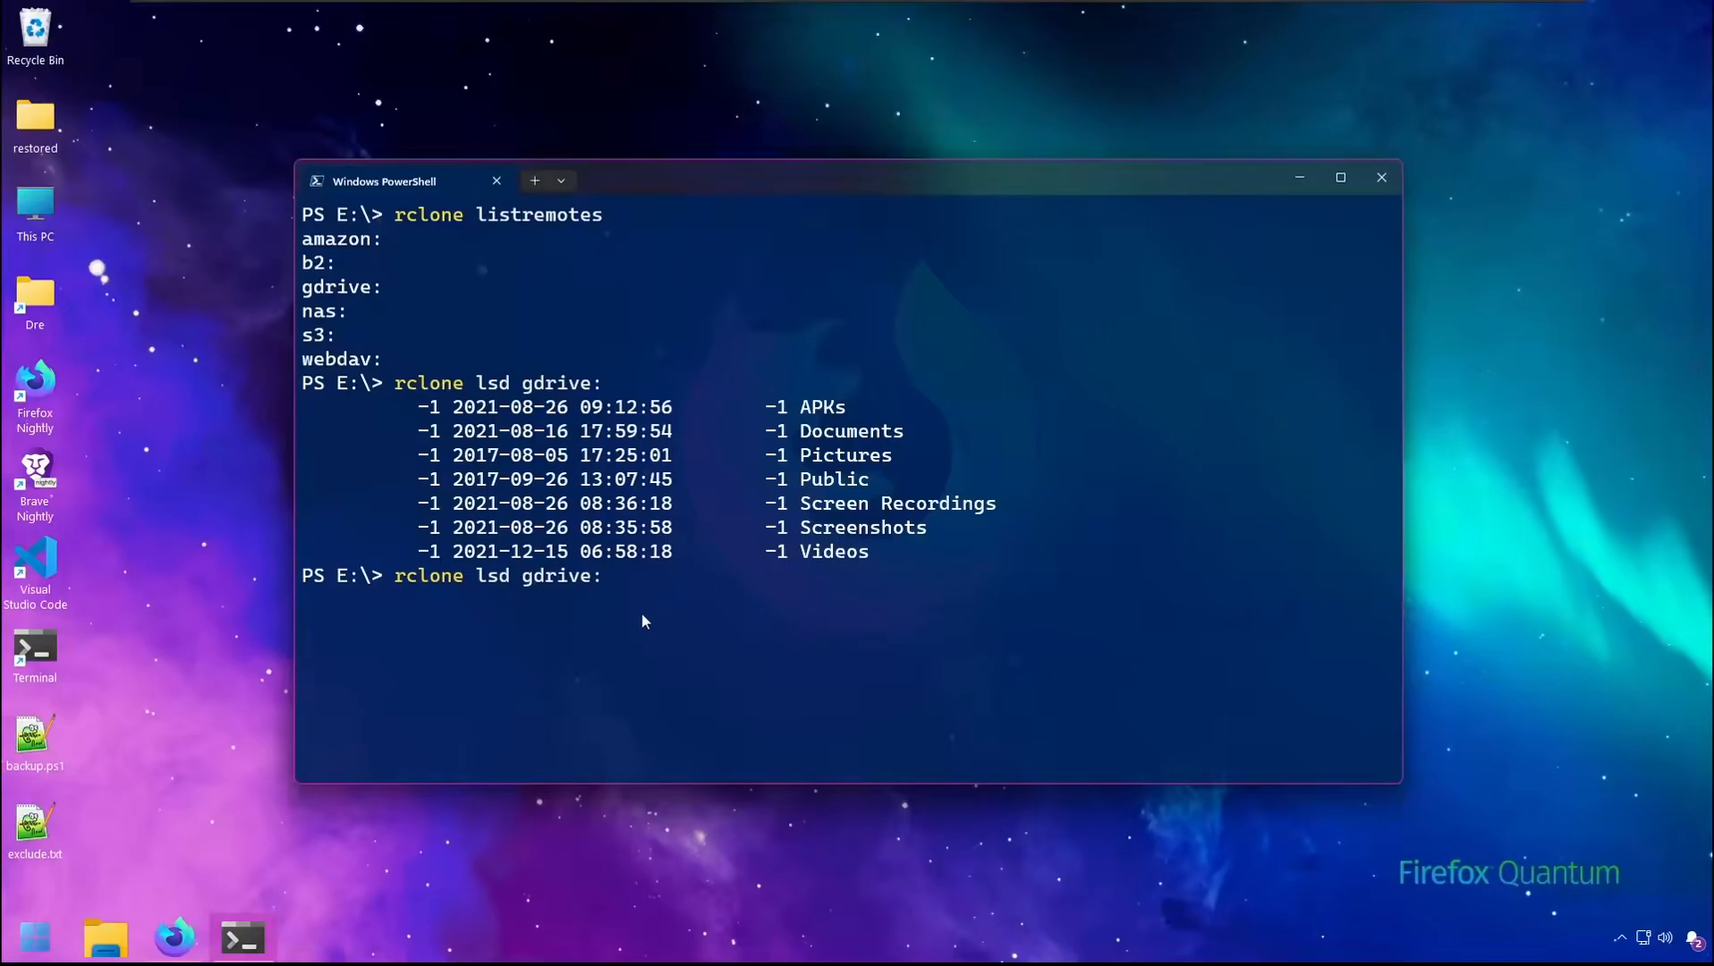
{"action": "mouse_move", "coordinate": [669, 618]}
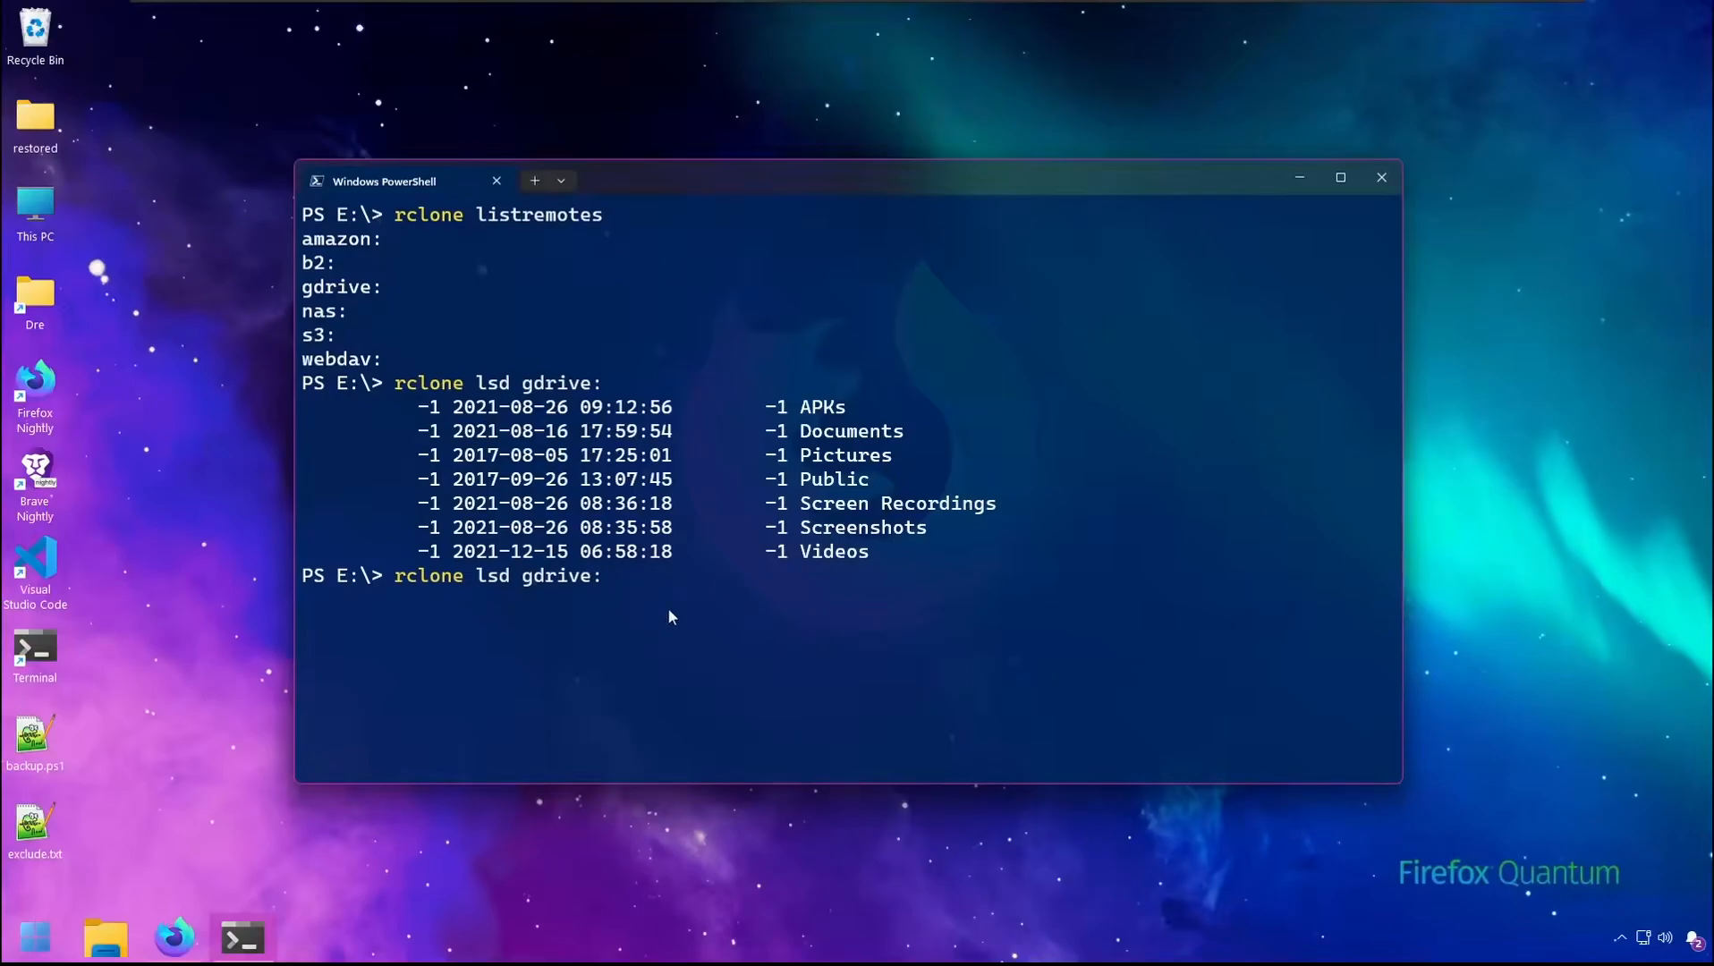
- Run rclone mkdir gdrive:Backups to create a Backups folder on the gdrive remote
{"action": "type", "text": "mkdi"}
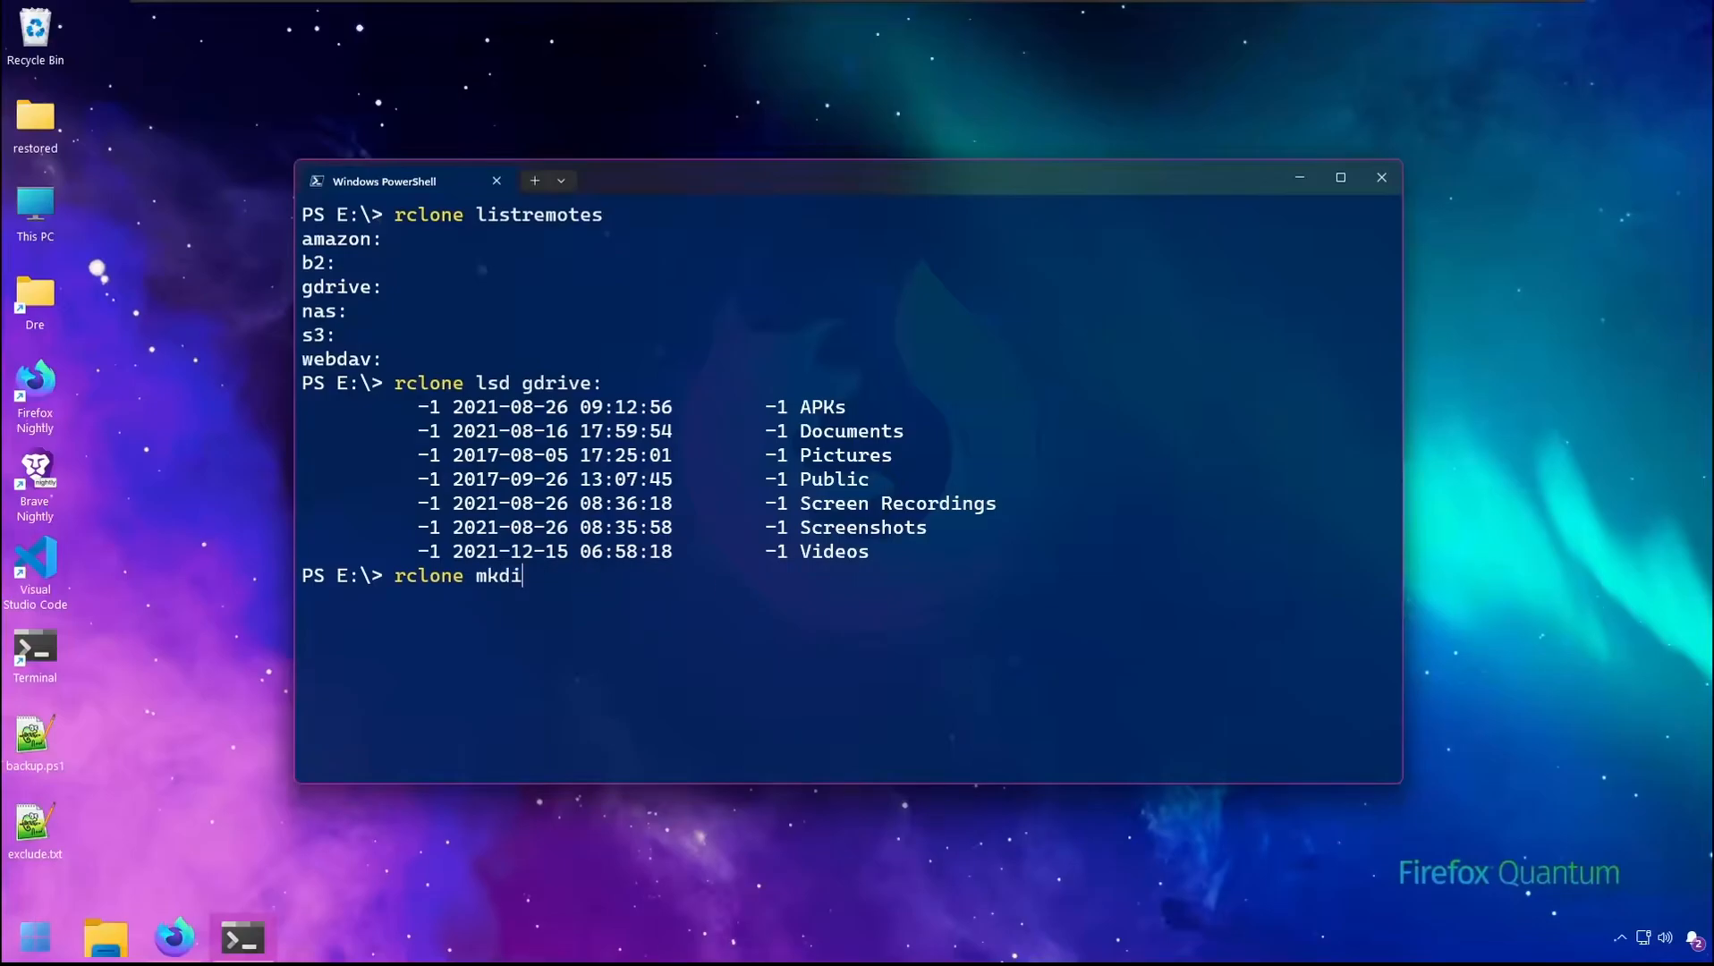
{"action": "type", "text": "r g"}
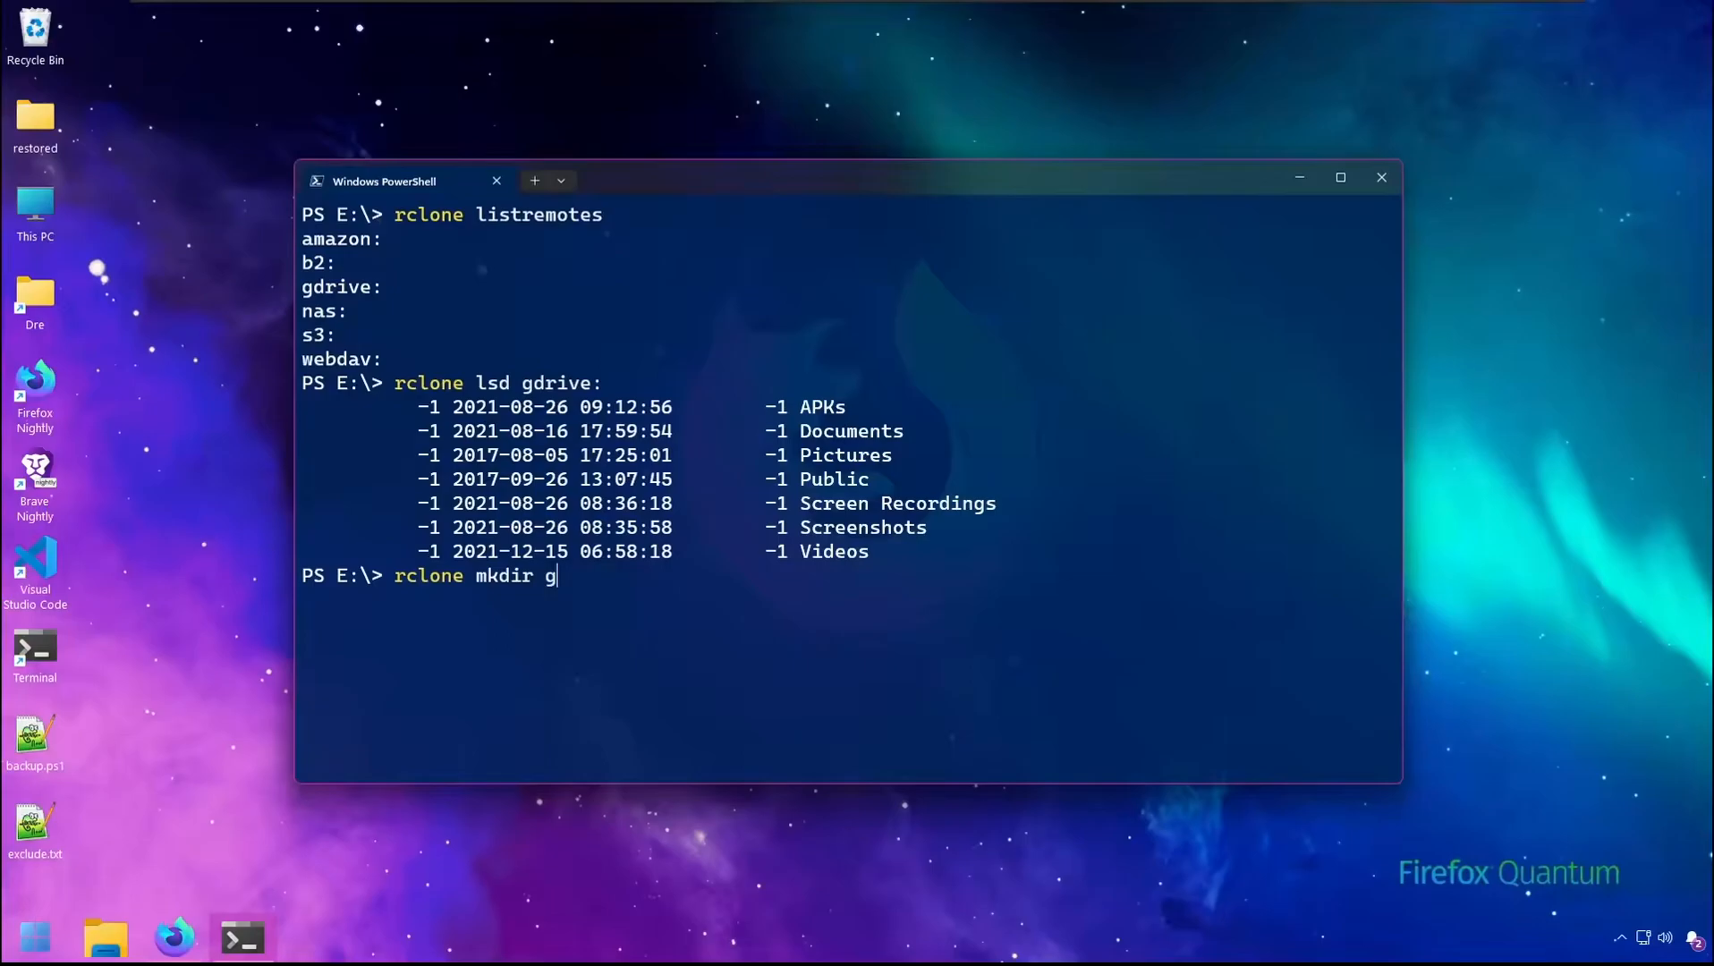
{"action": "type", "text": "drive:"}
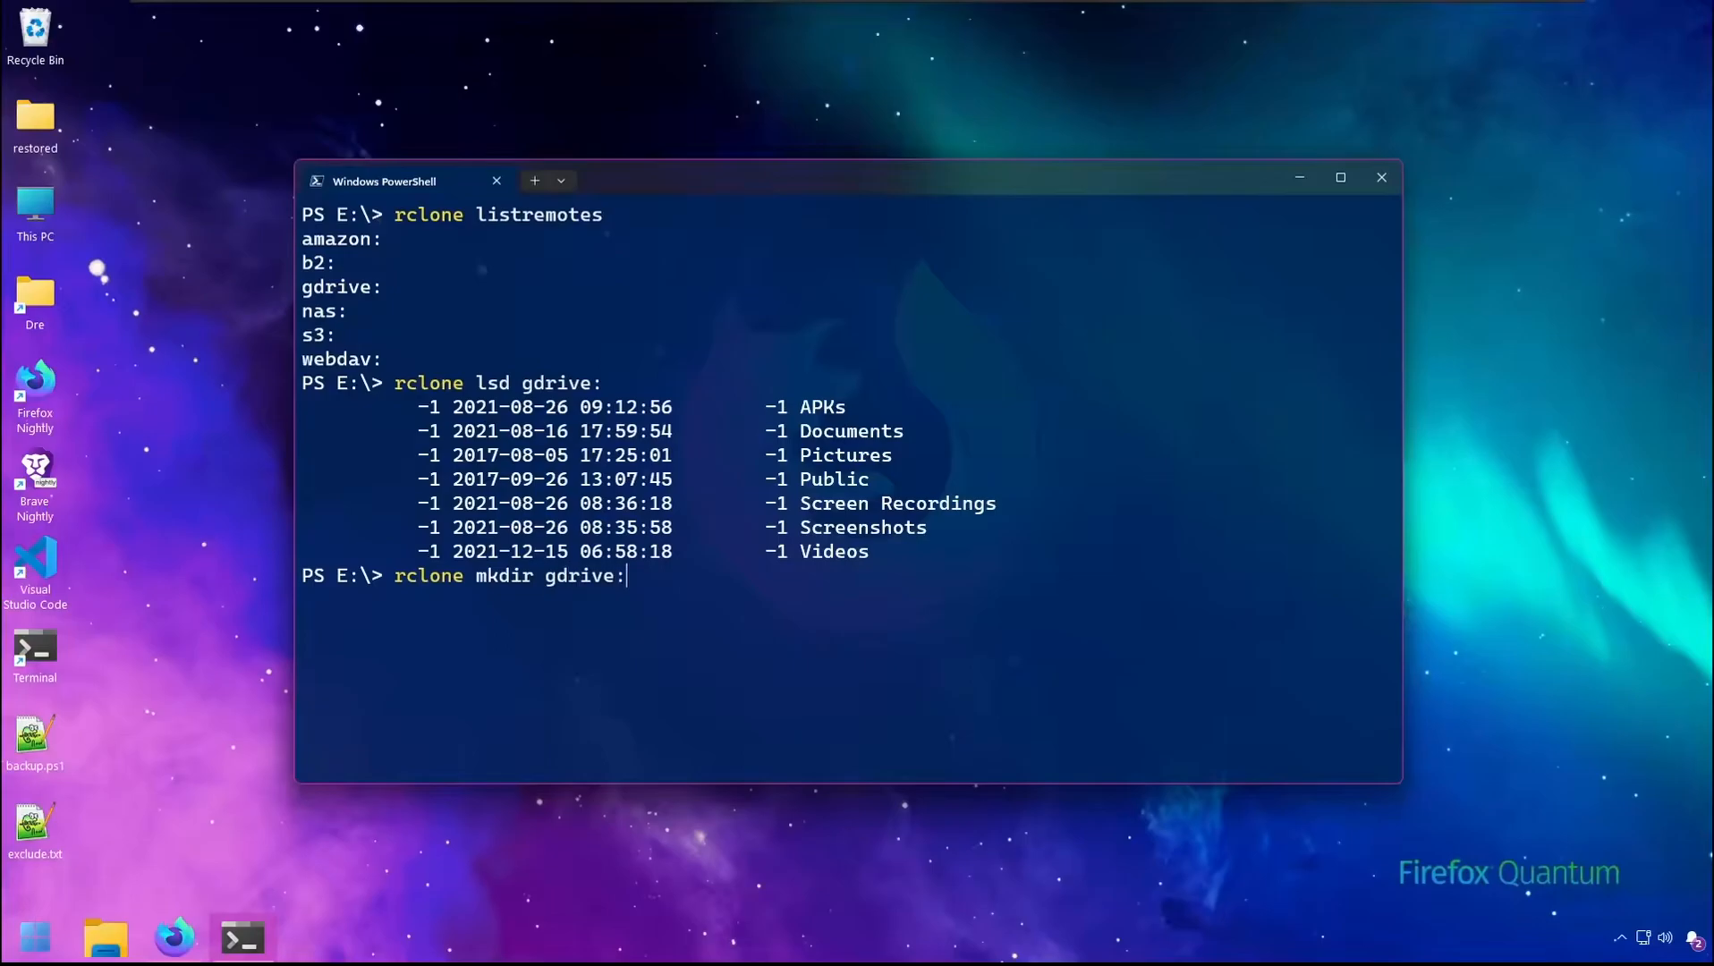
{"action": "type", "text": "Backups"}
{"action": "type", "text": "rclone lsd gdrive:"}
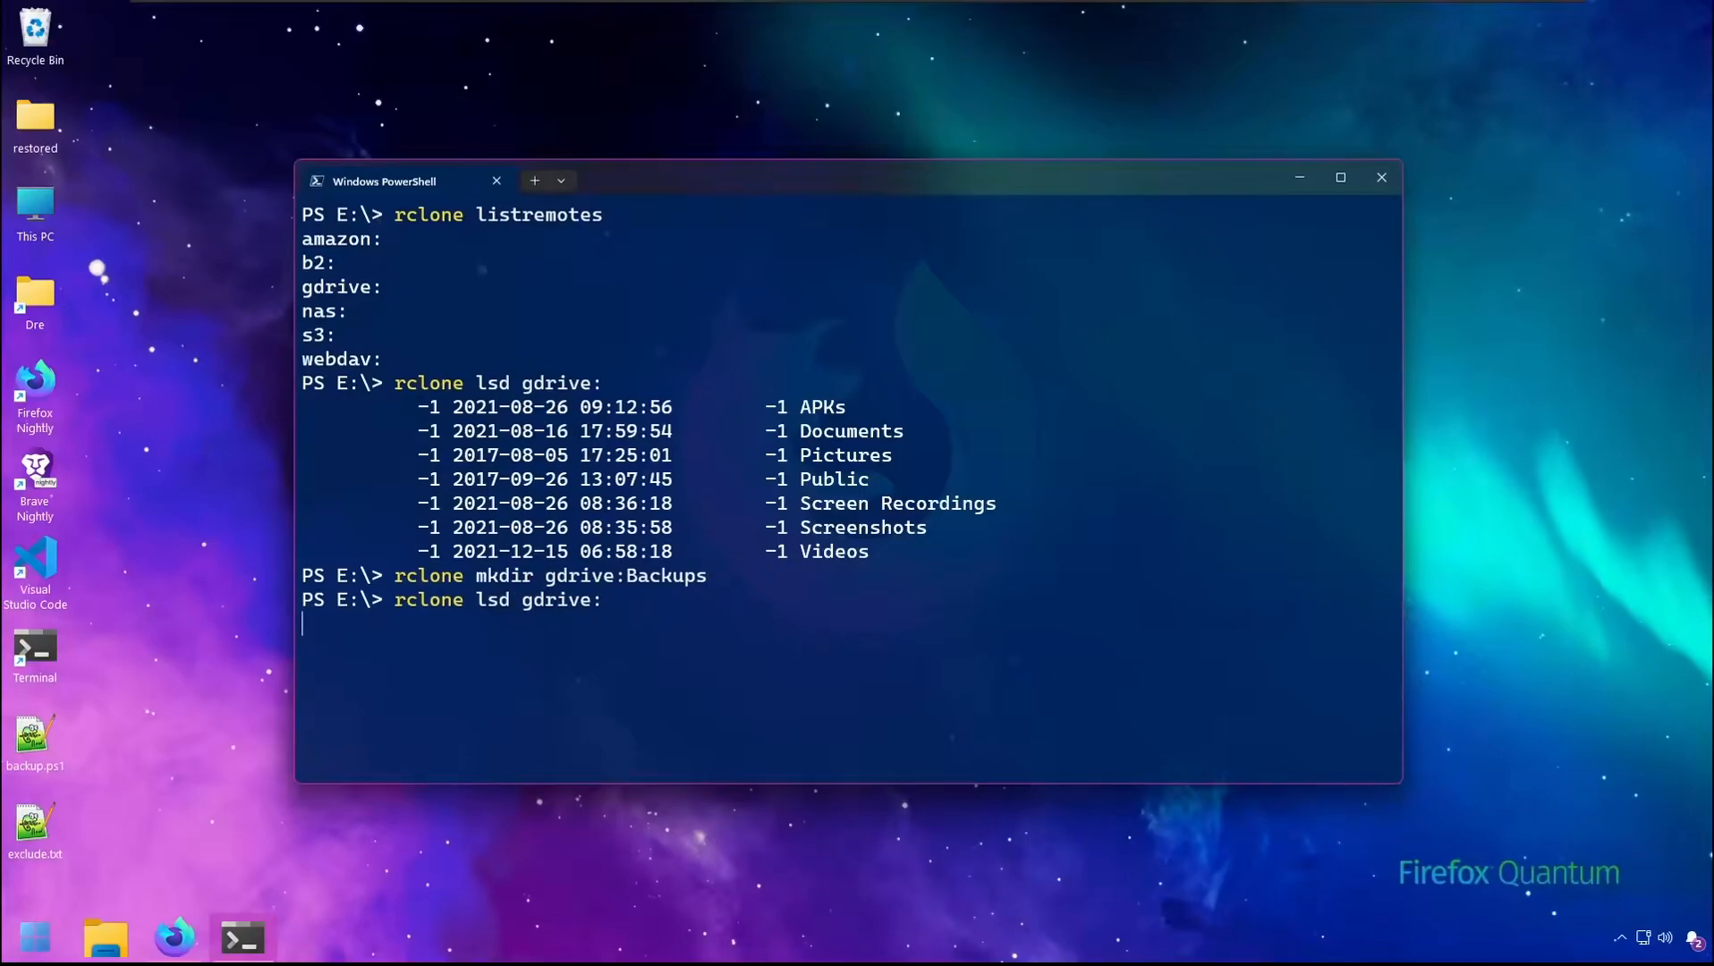
{"action": "key", "text": "Return"}
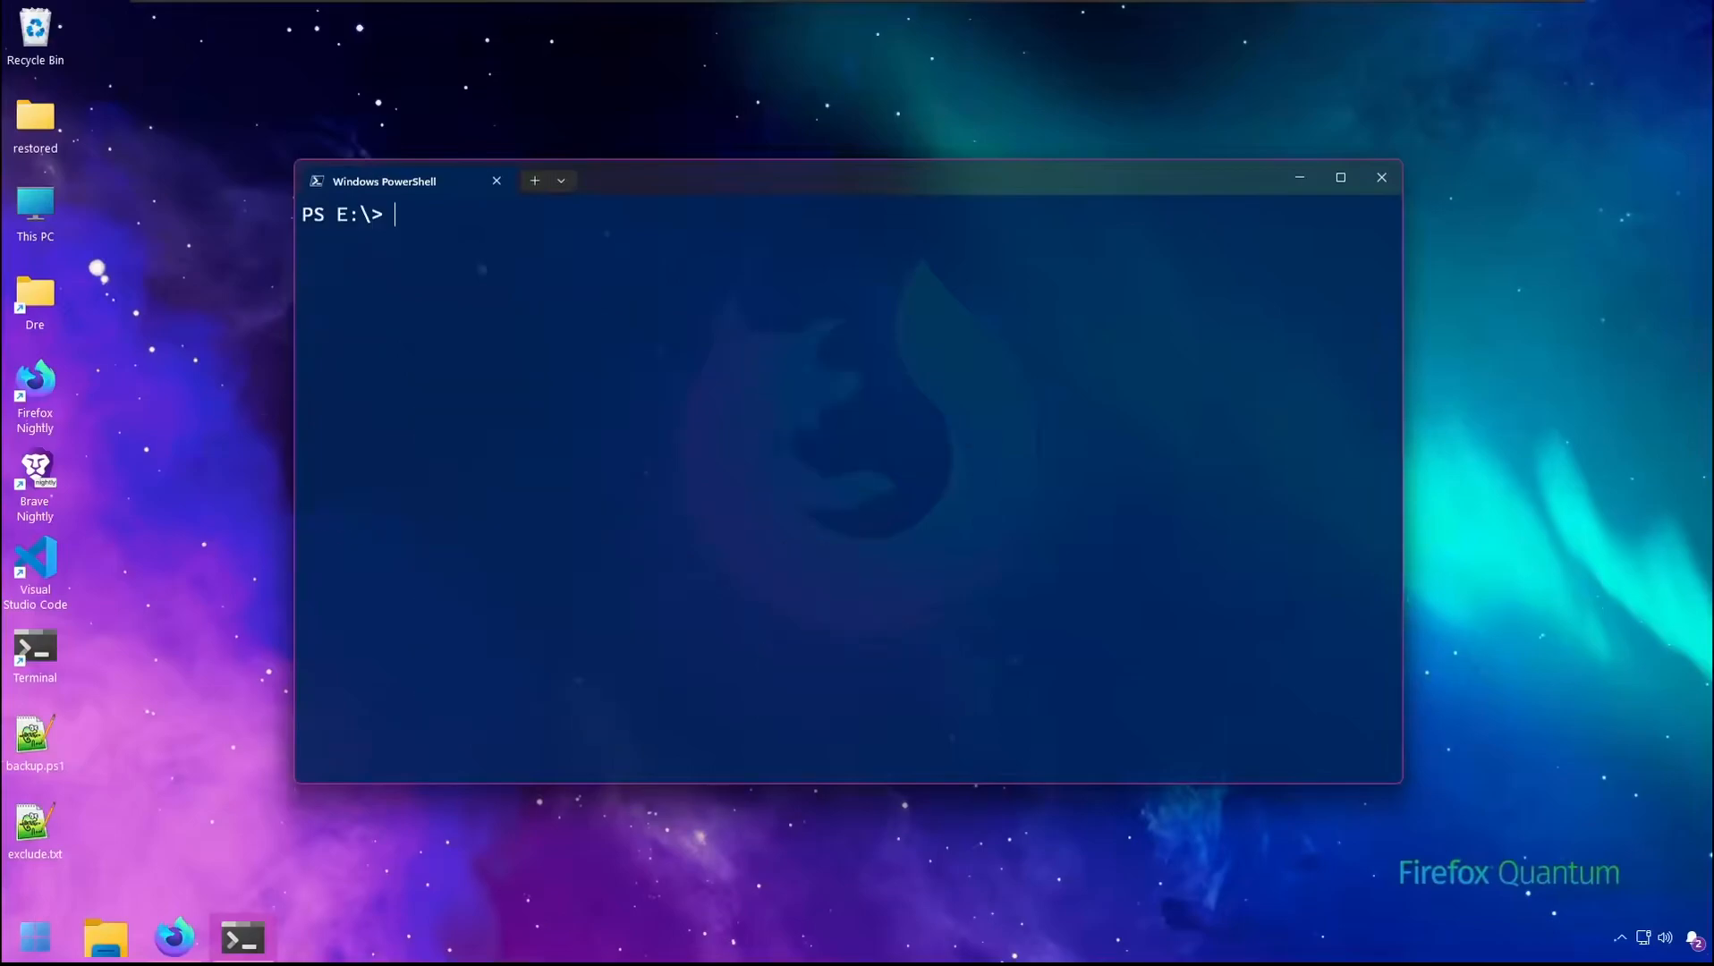
- Look over the local Videos folder from the Start menu, then begin a restic command
{"action": "left_click", "coordinate": [34, 938]}
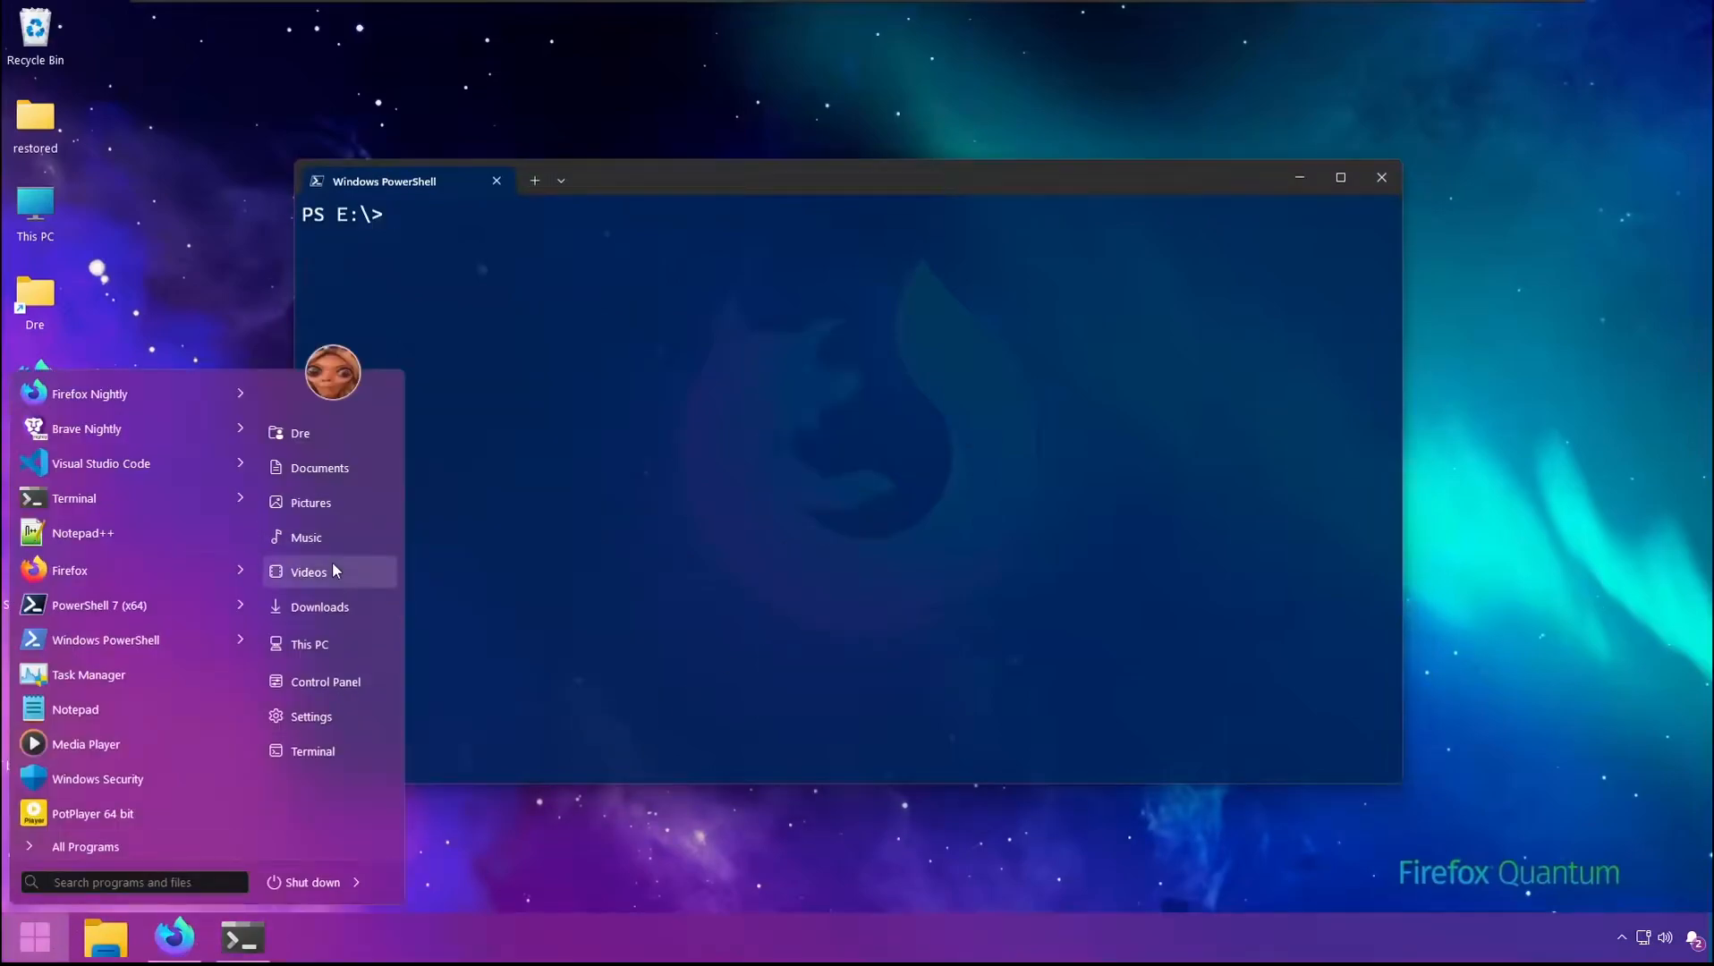
{"action": "left_click", "coordinate": [308, 571]}
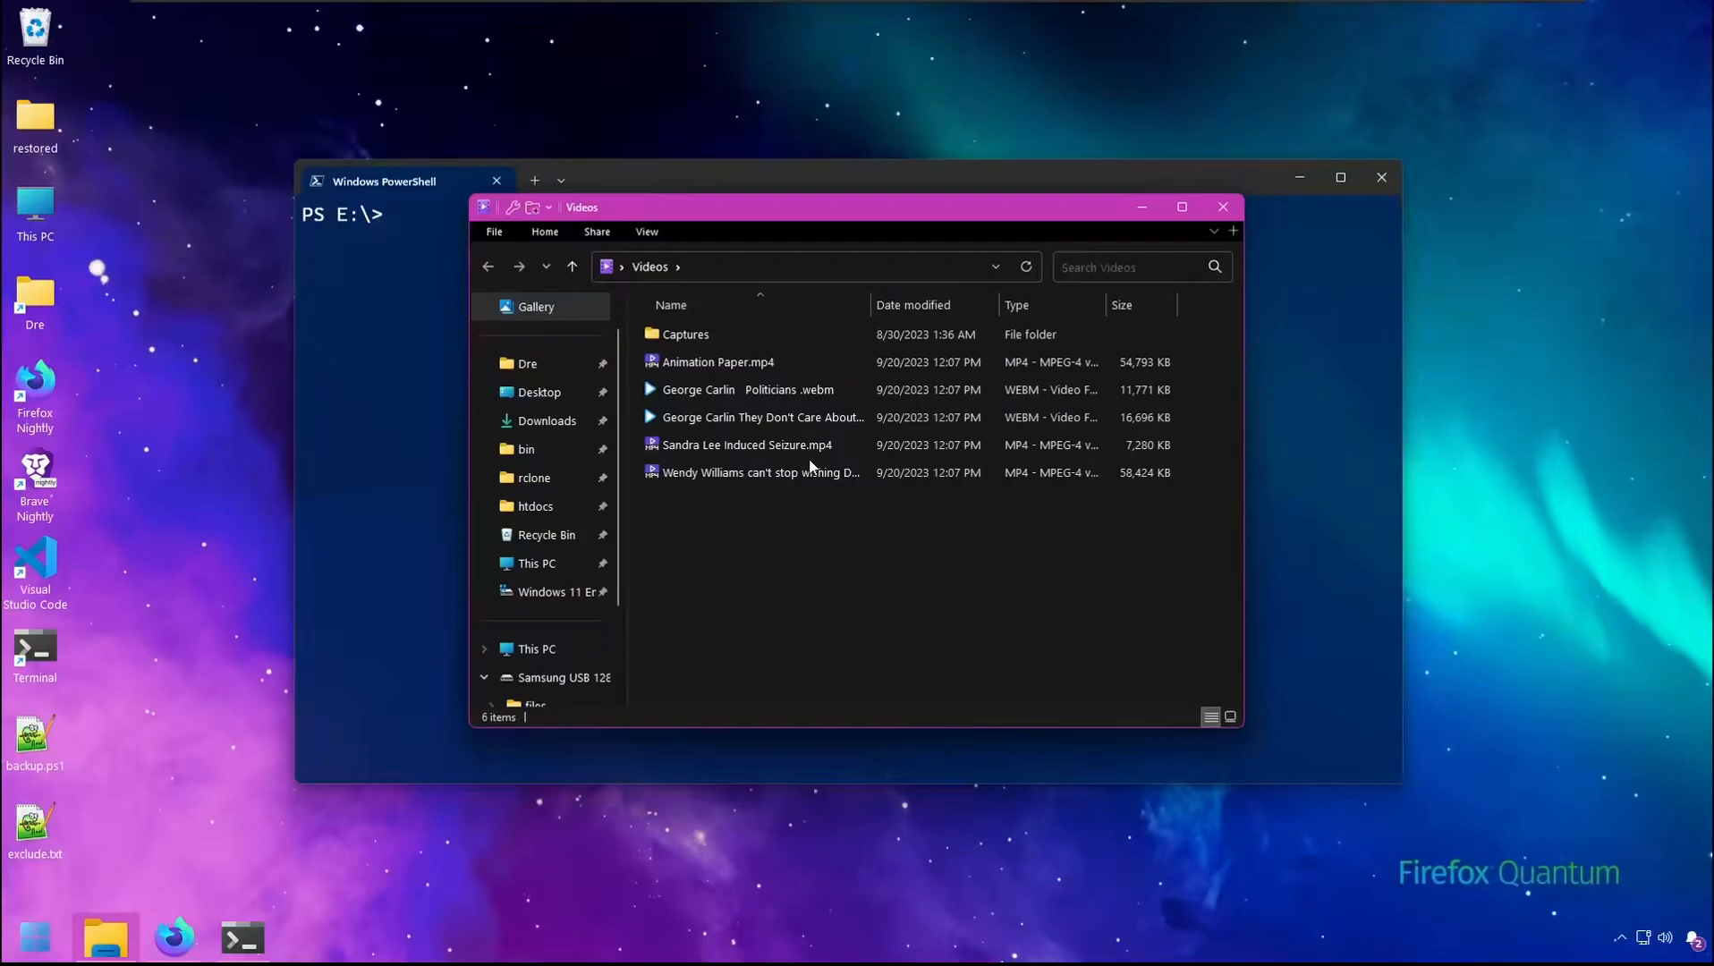
{"action": "type", "text": "restic"}
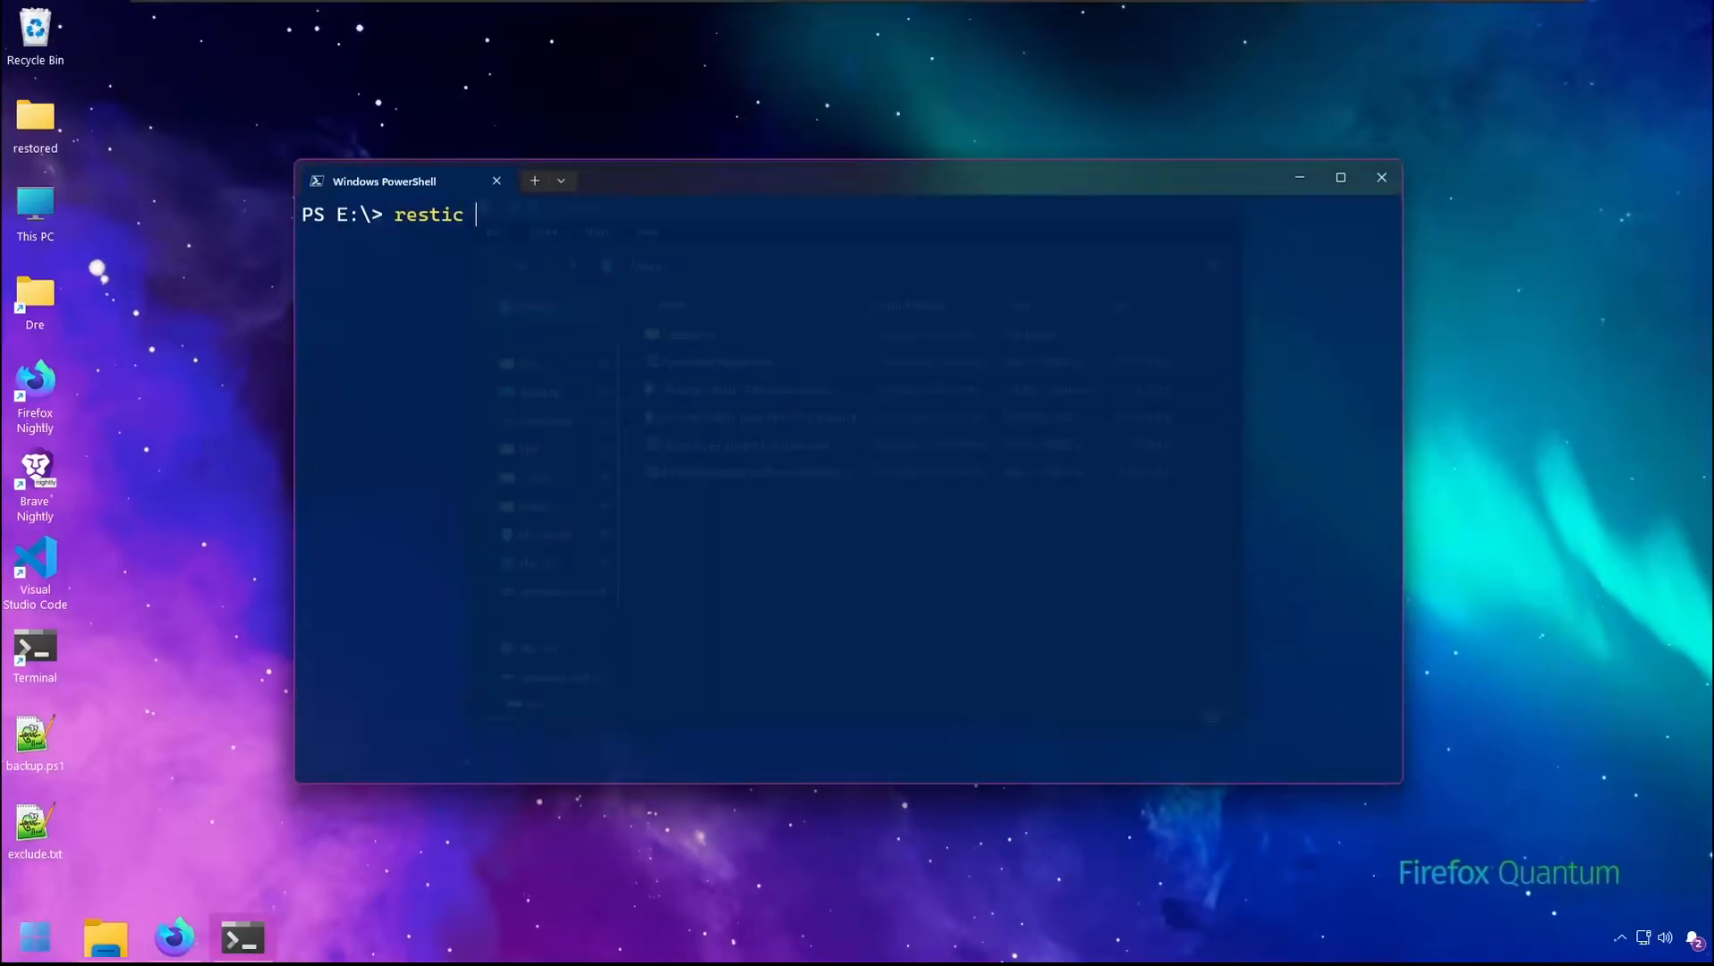
- Run restic -r rclone:gdrive:Backups/videos init to create the repository on Google Drive
{"action": "type", "text": "-r"}
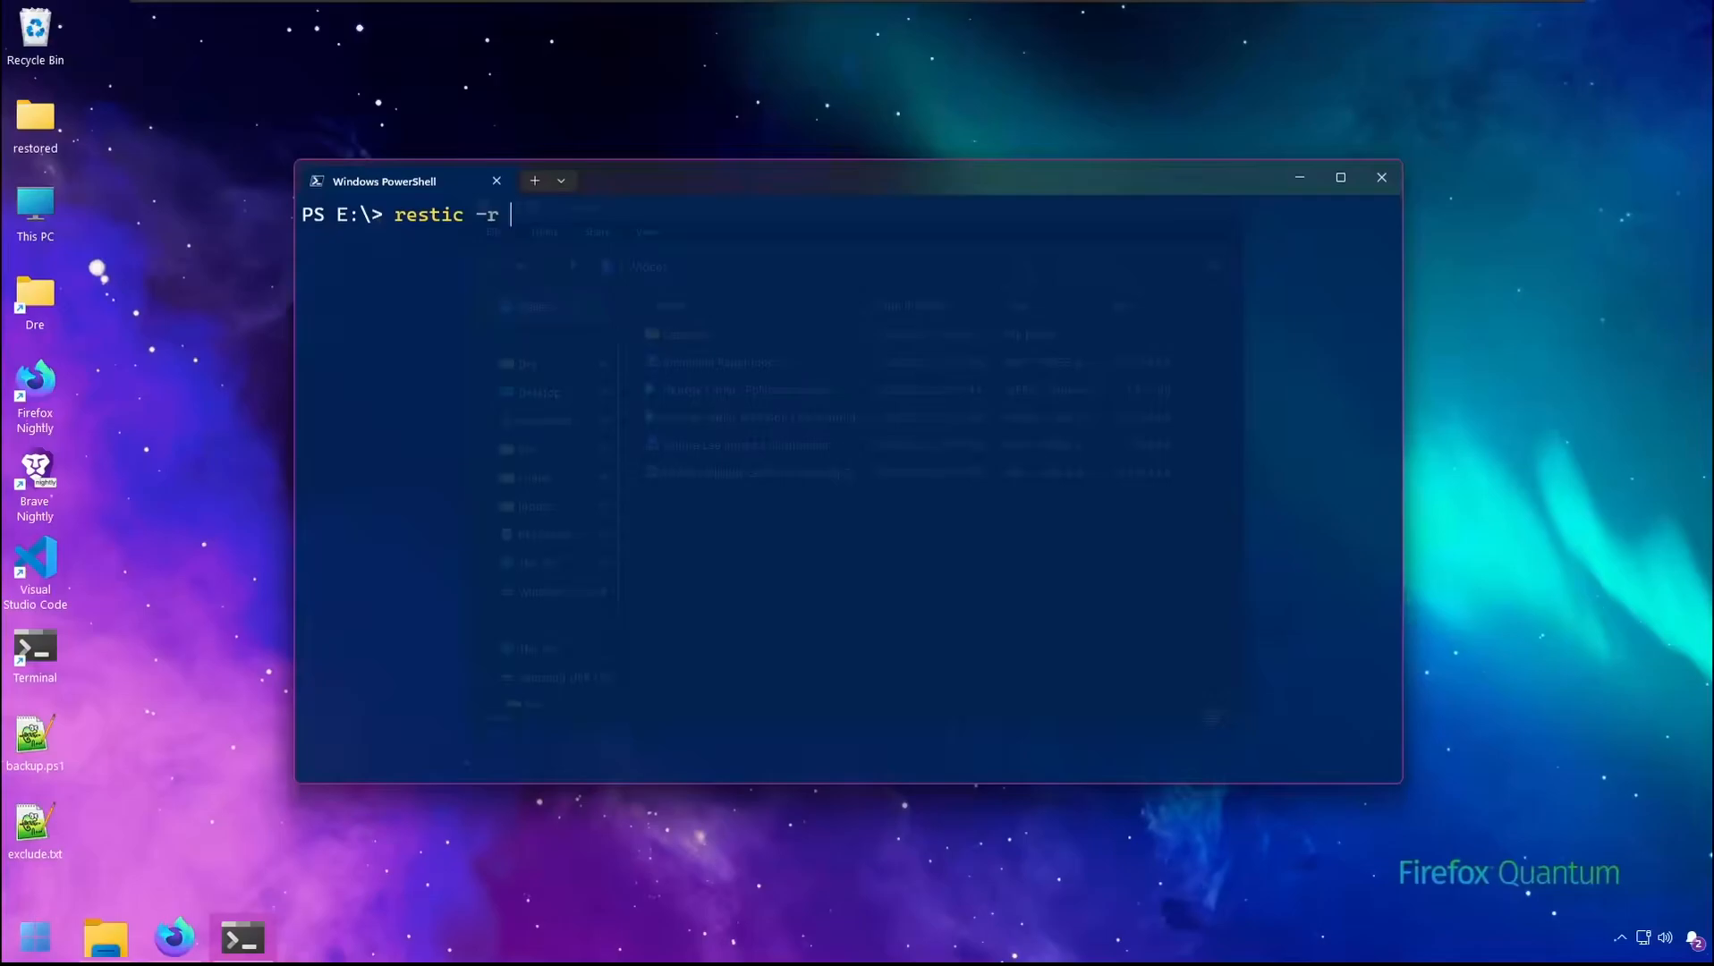
{"action": "type", "text": "rclone"}
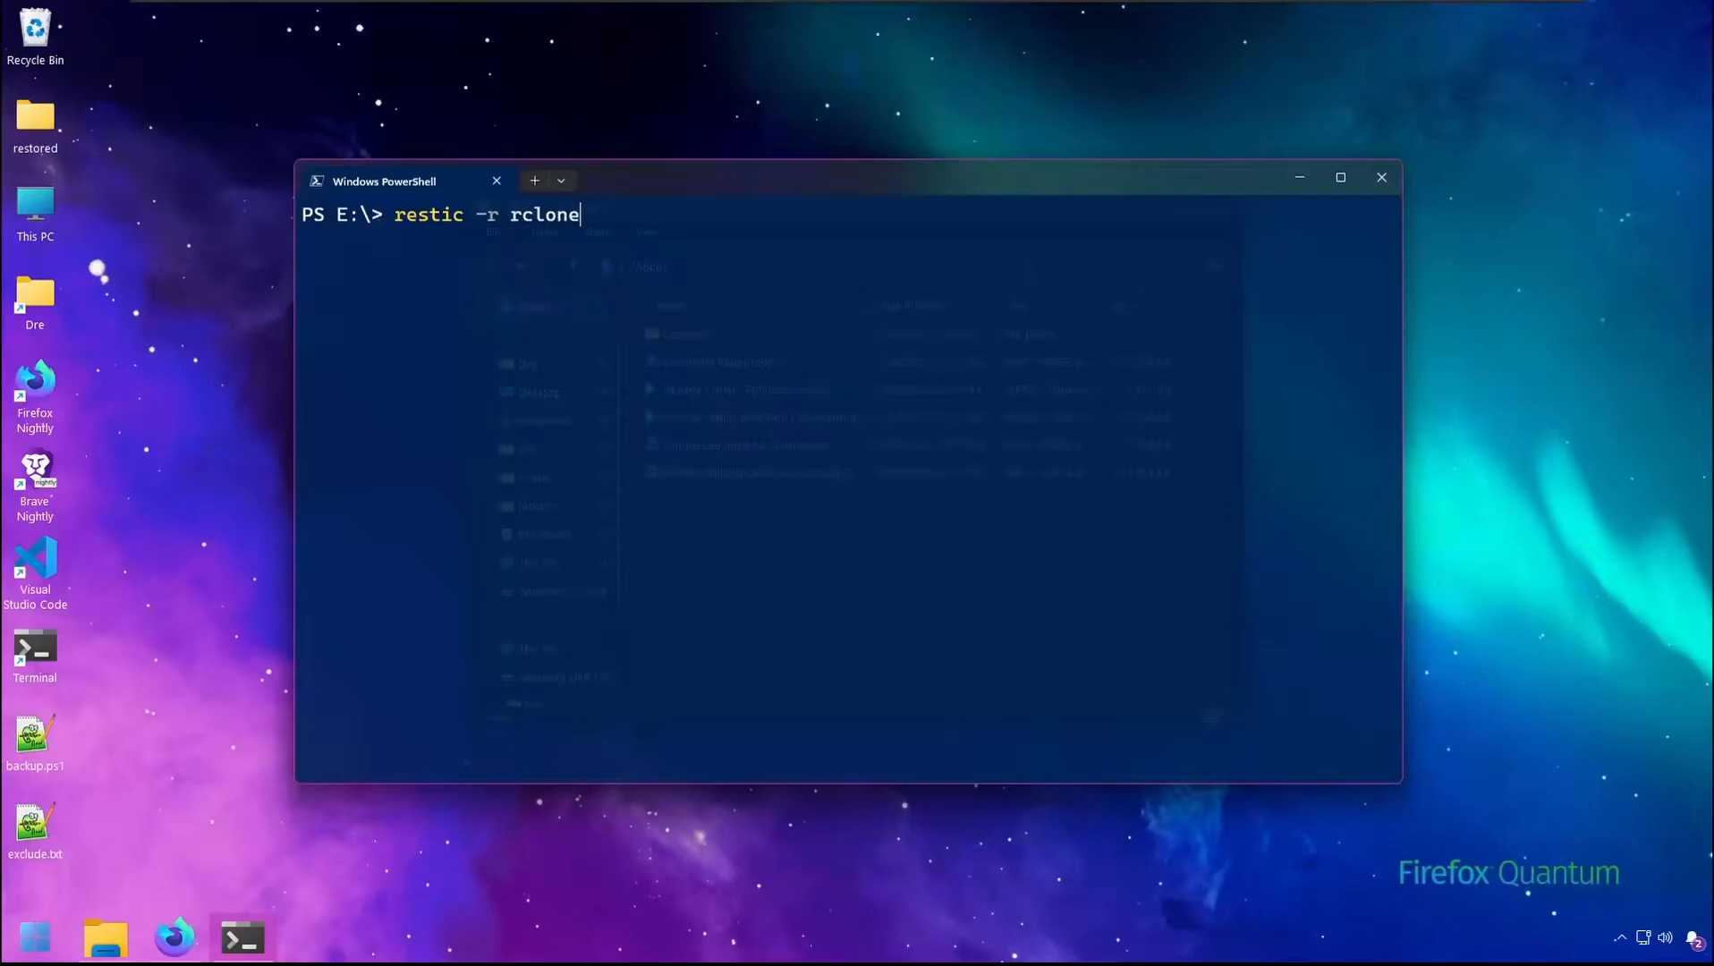
{"action": "type", "text": ":"}
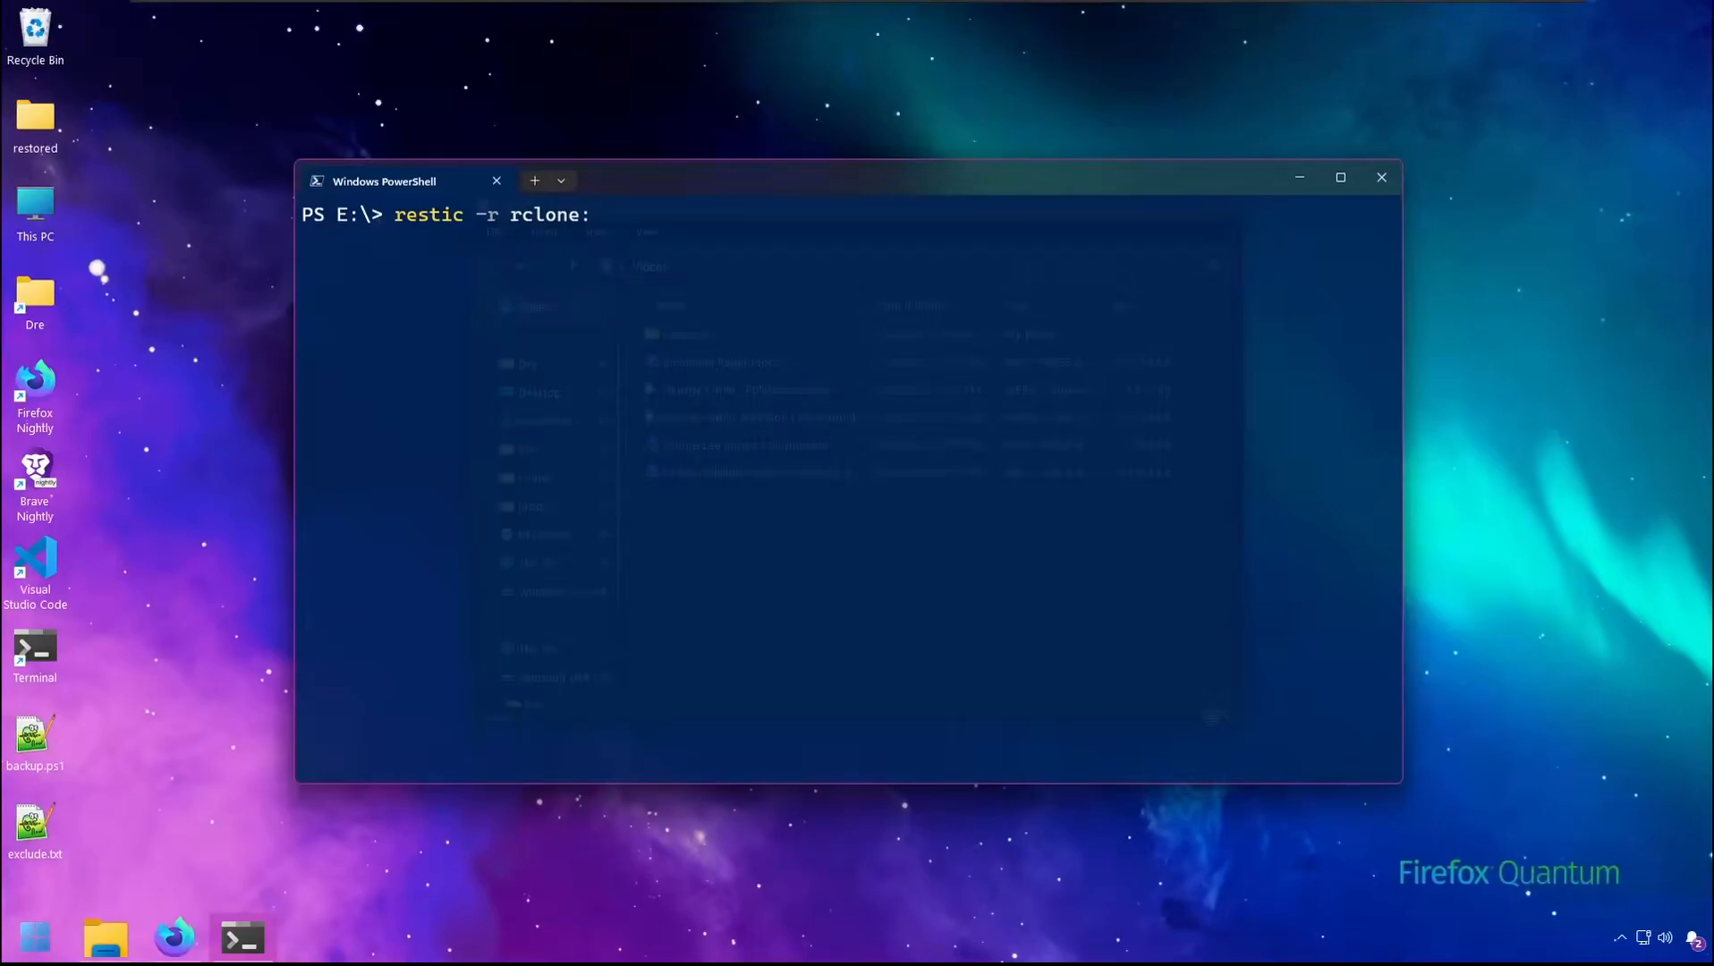
{"action": "type", "text": "gdrive"}
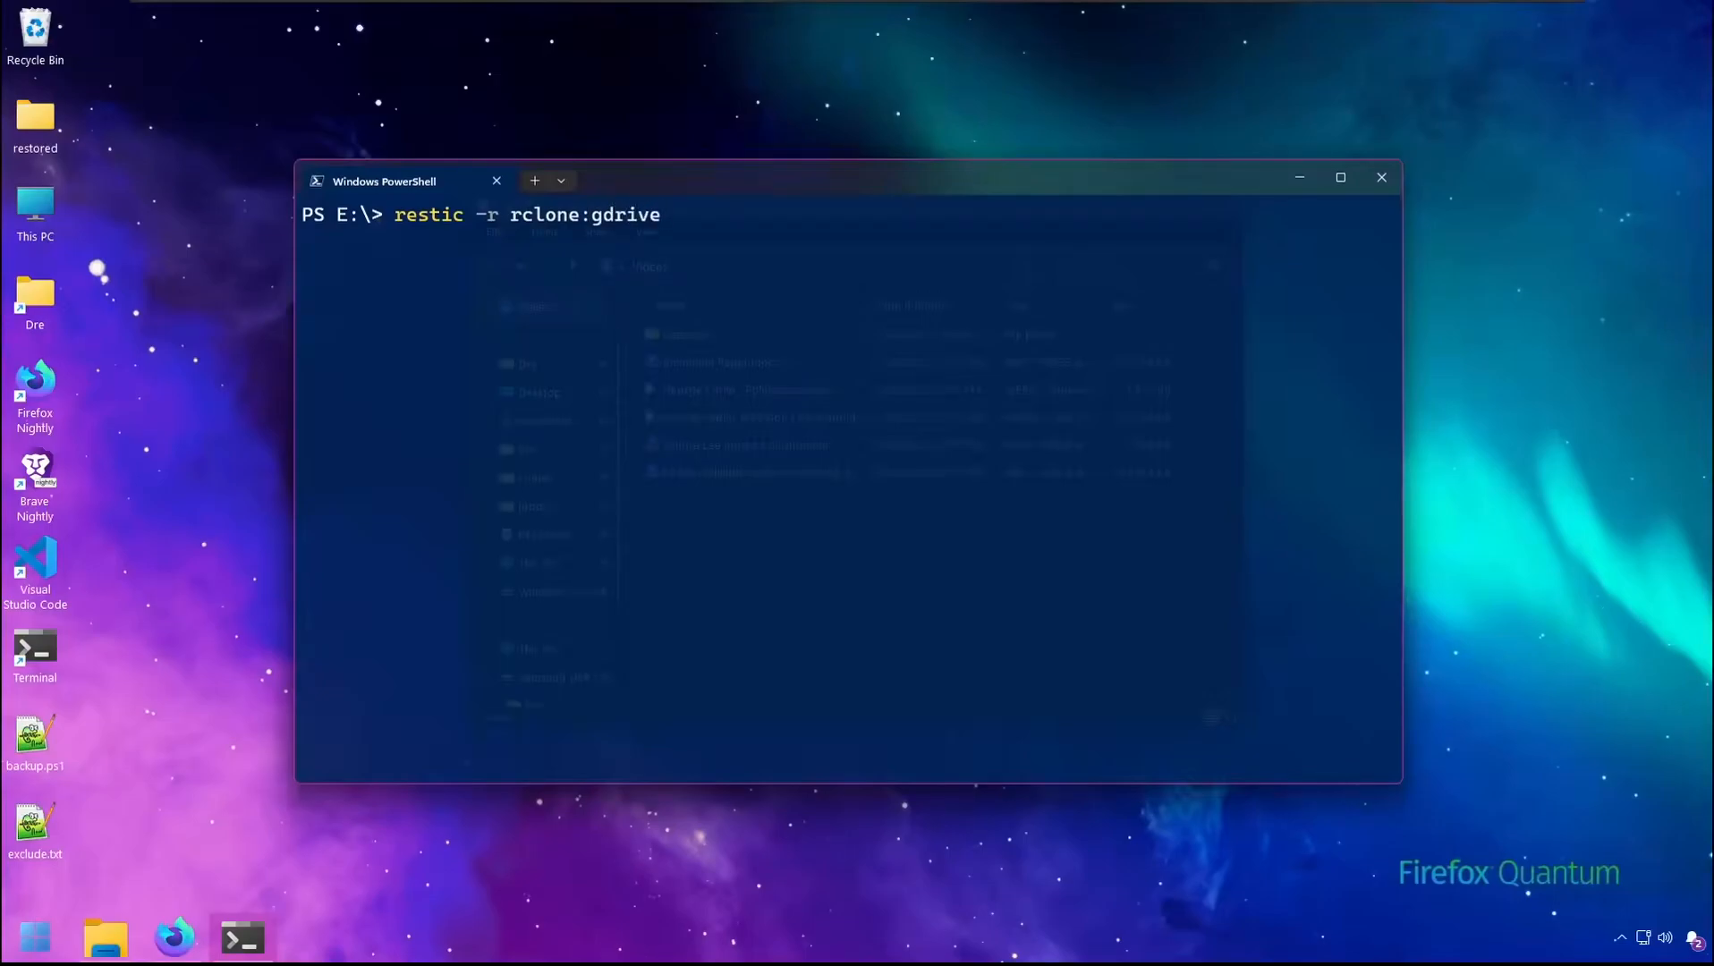
{"action": "type", "text": ":"}
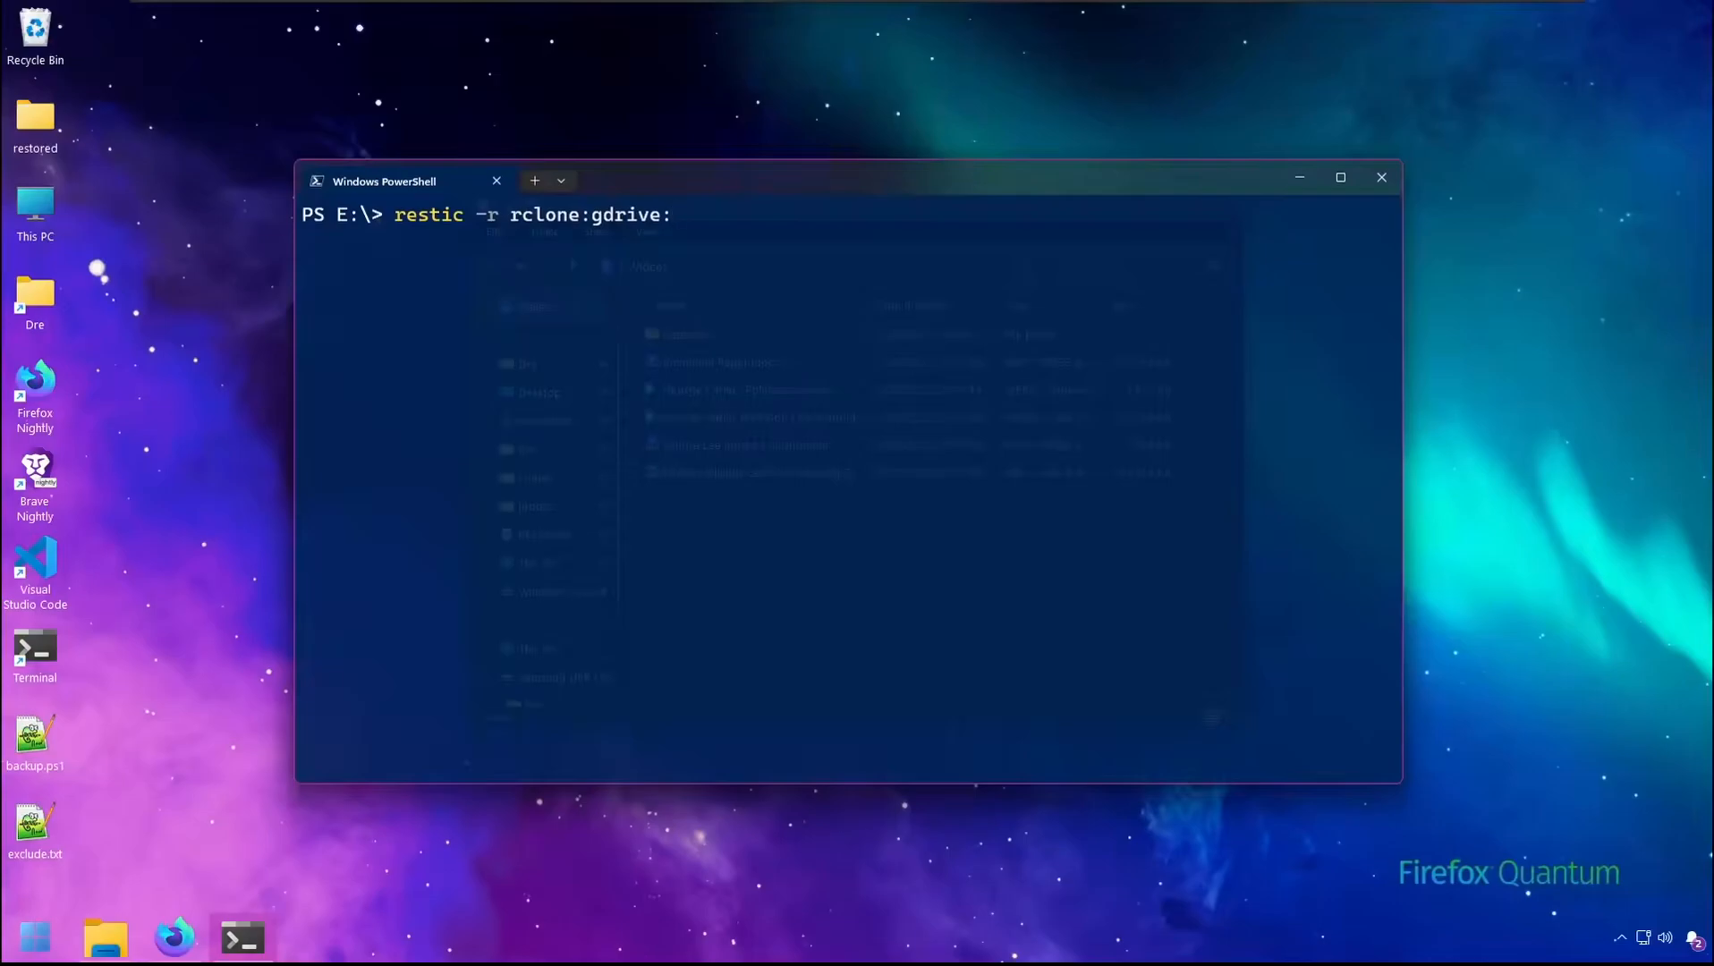
{"action": "type", "text": "Backups/"}
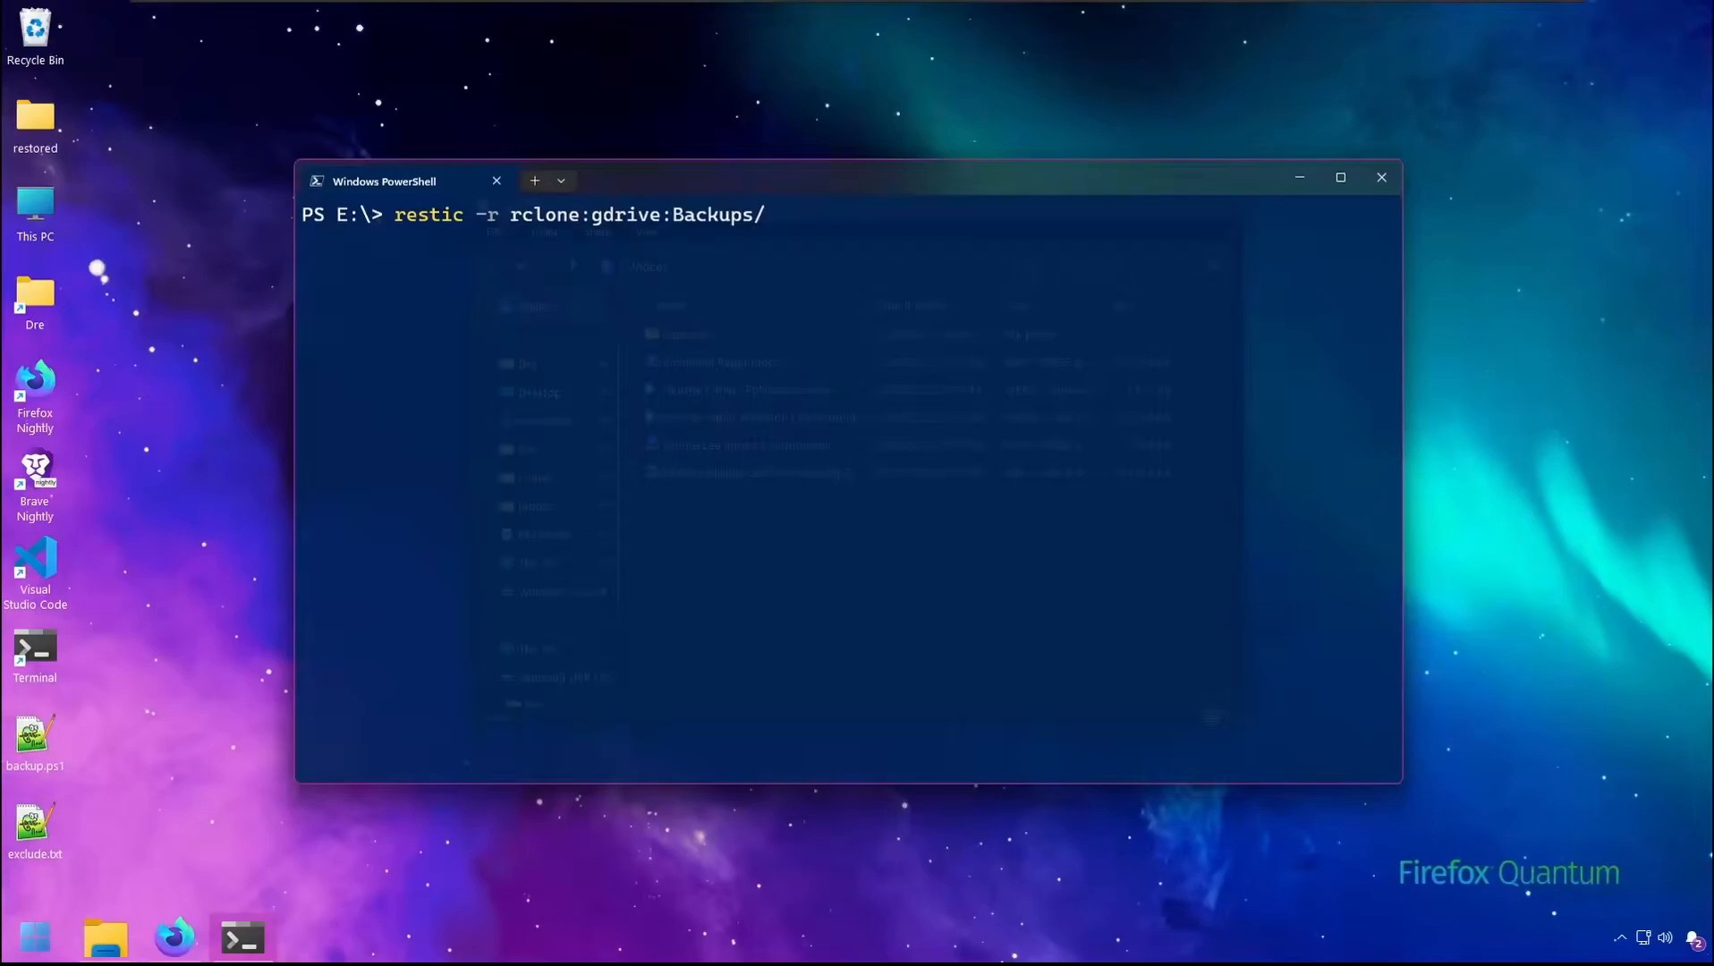
{"action": "type", "text": "vi"}
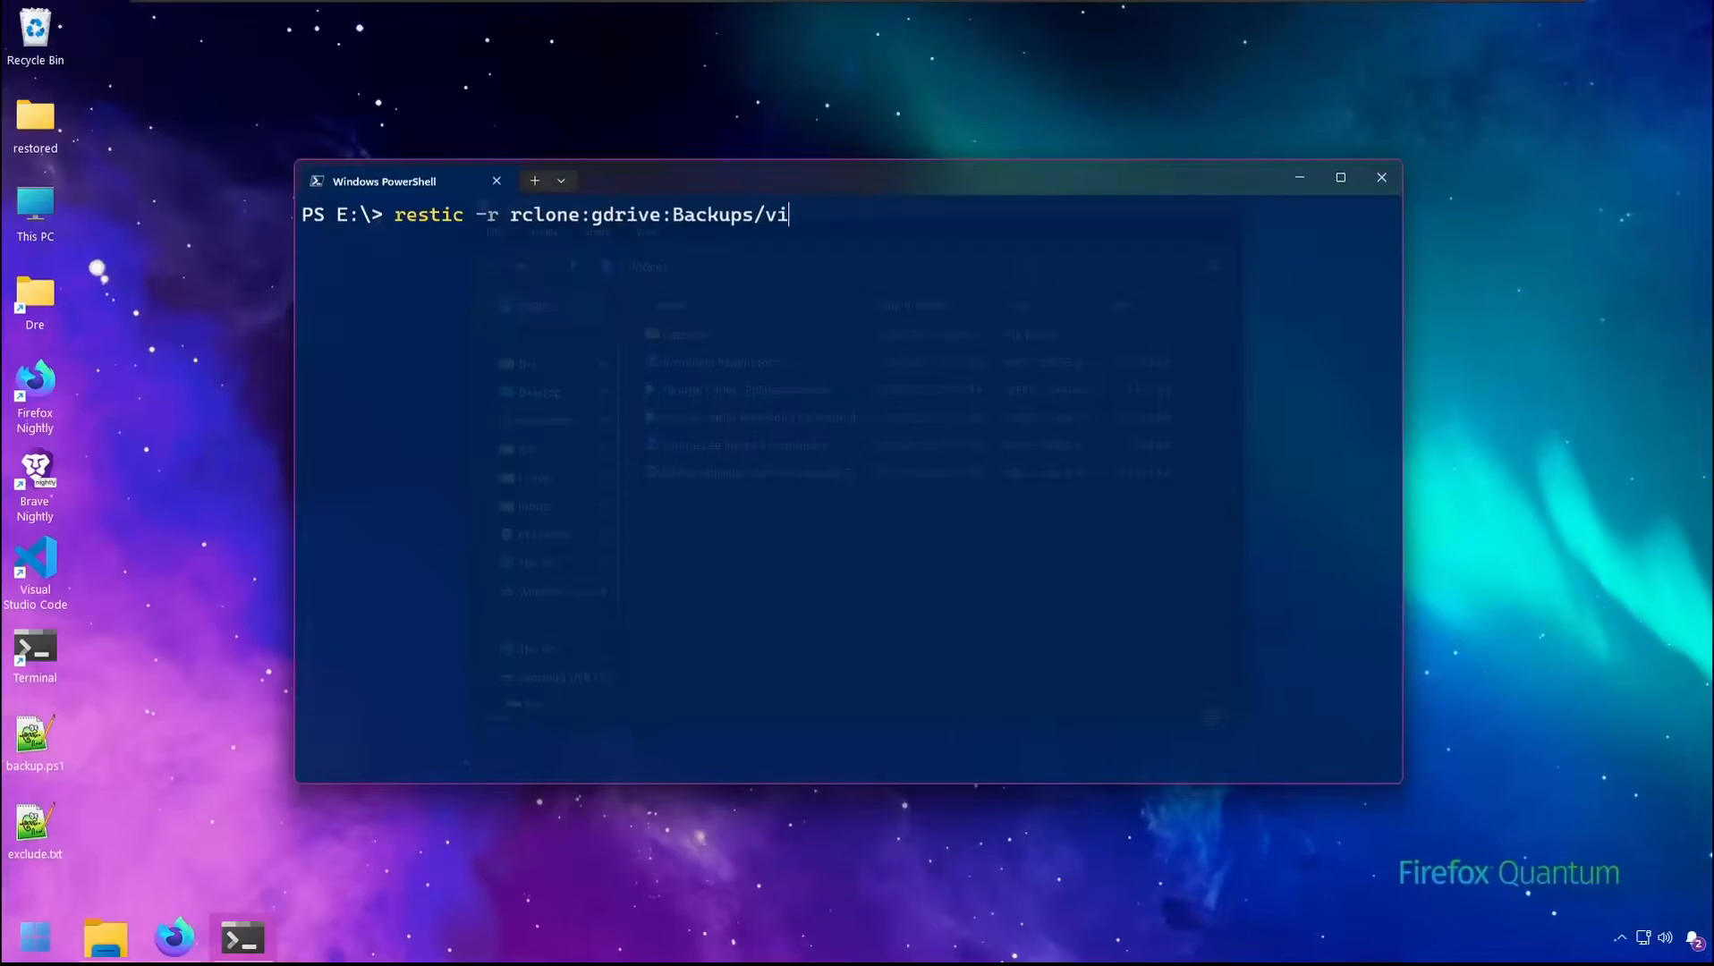
{"action": "type", "text": "deos init"}
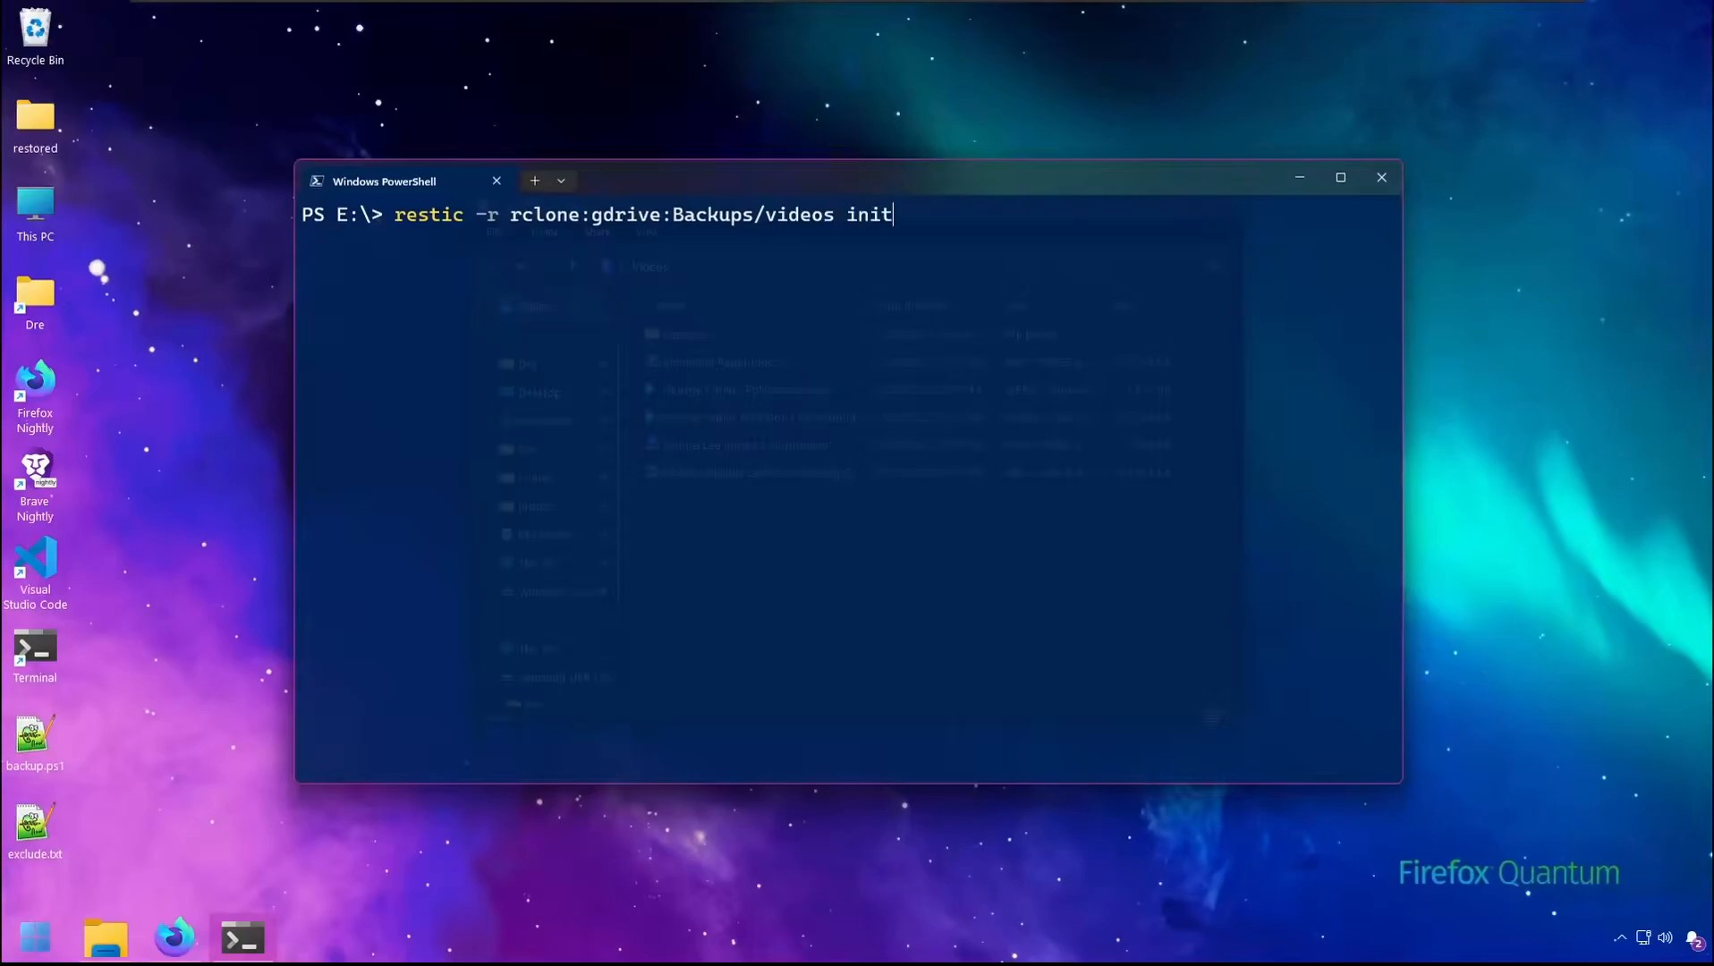
{"action": "key", "text": "Return"}
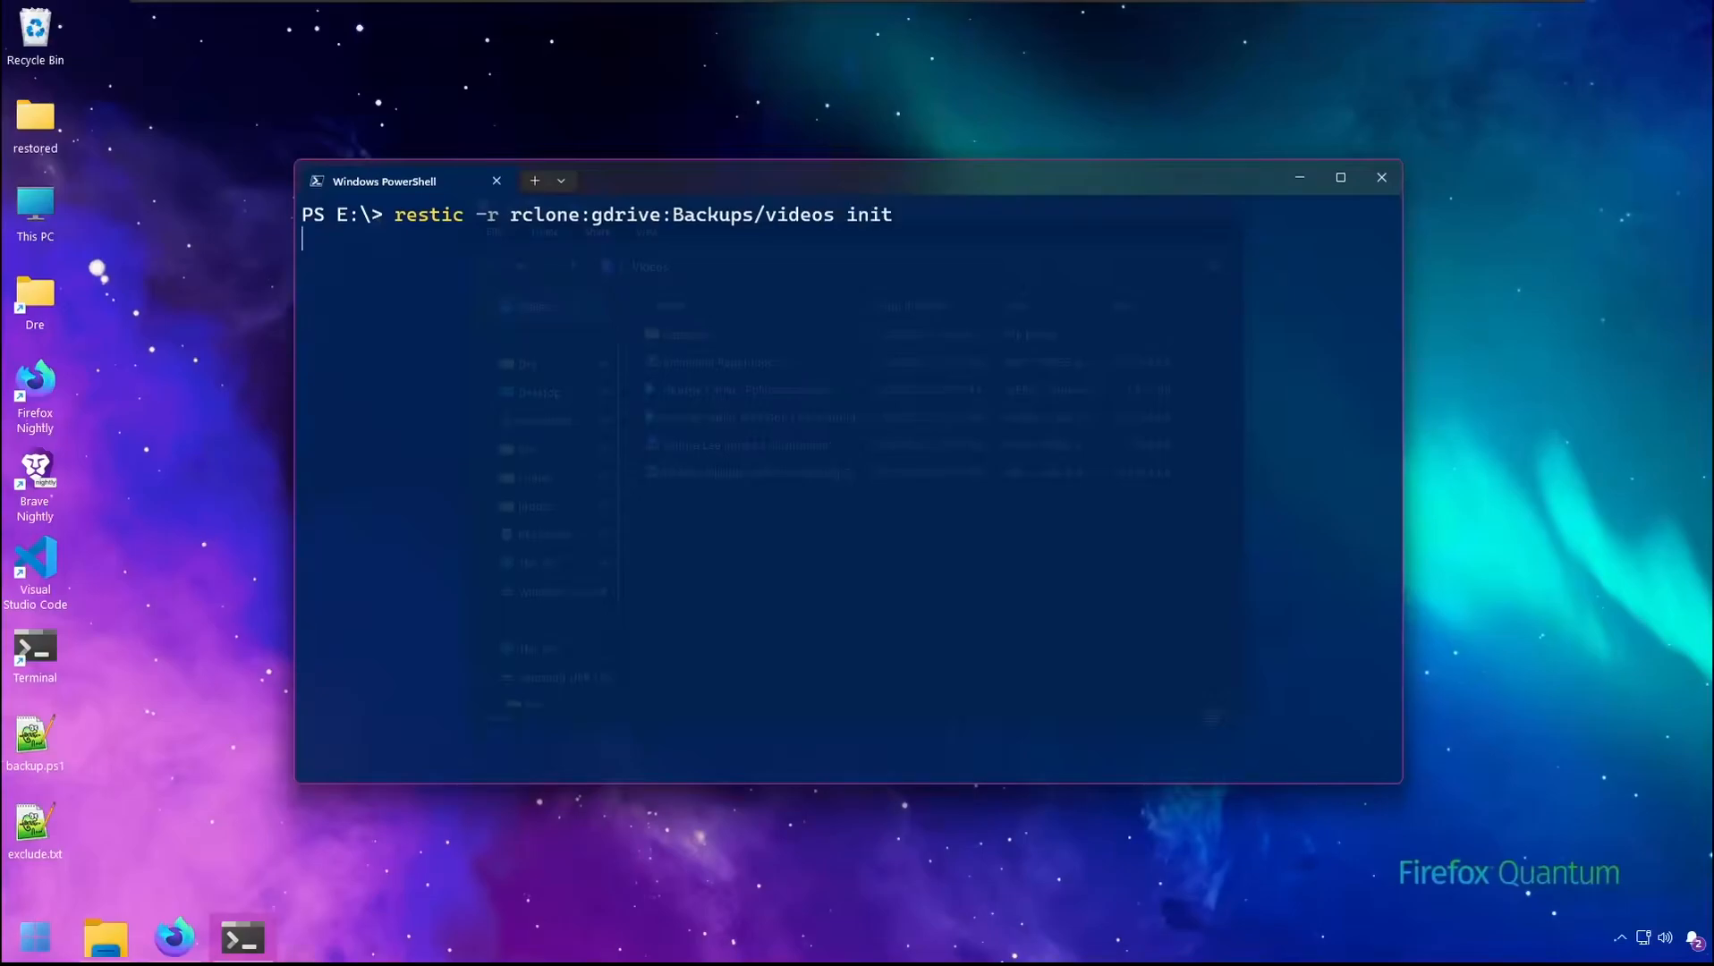
{"action": "mouse_move", "coordinate": [444, 265]}
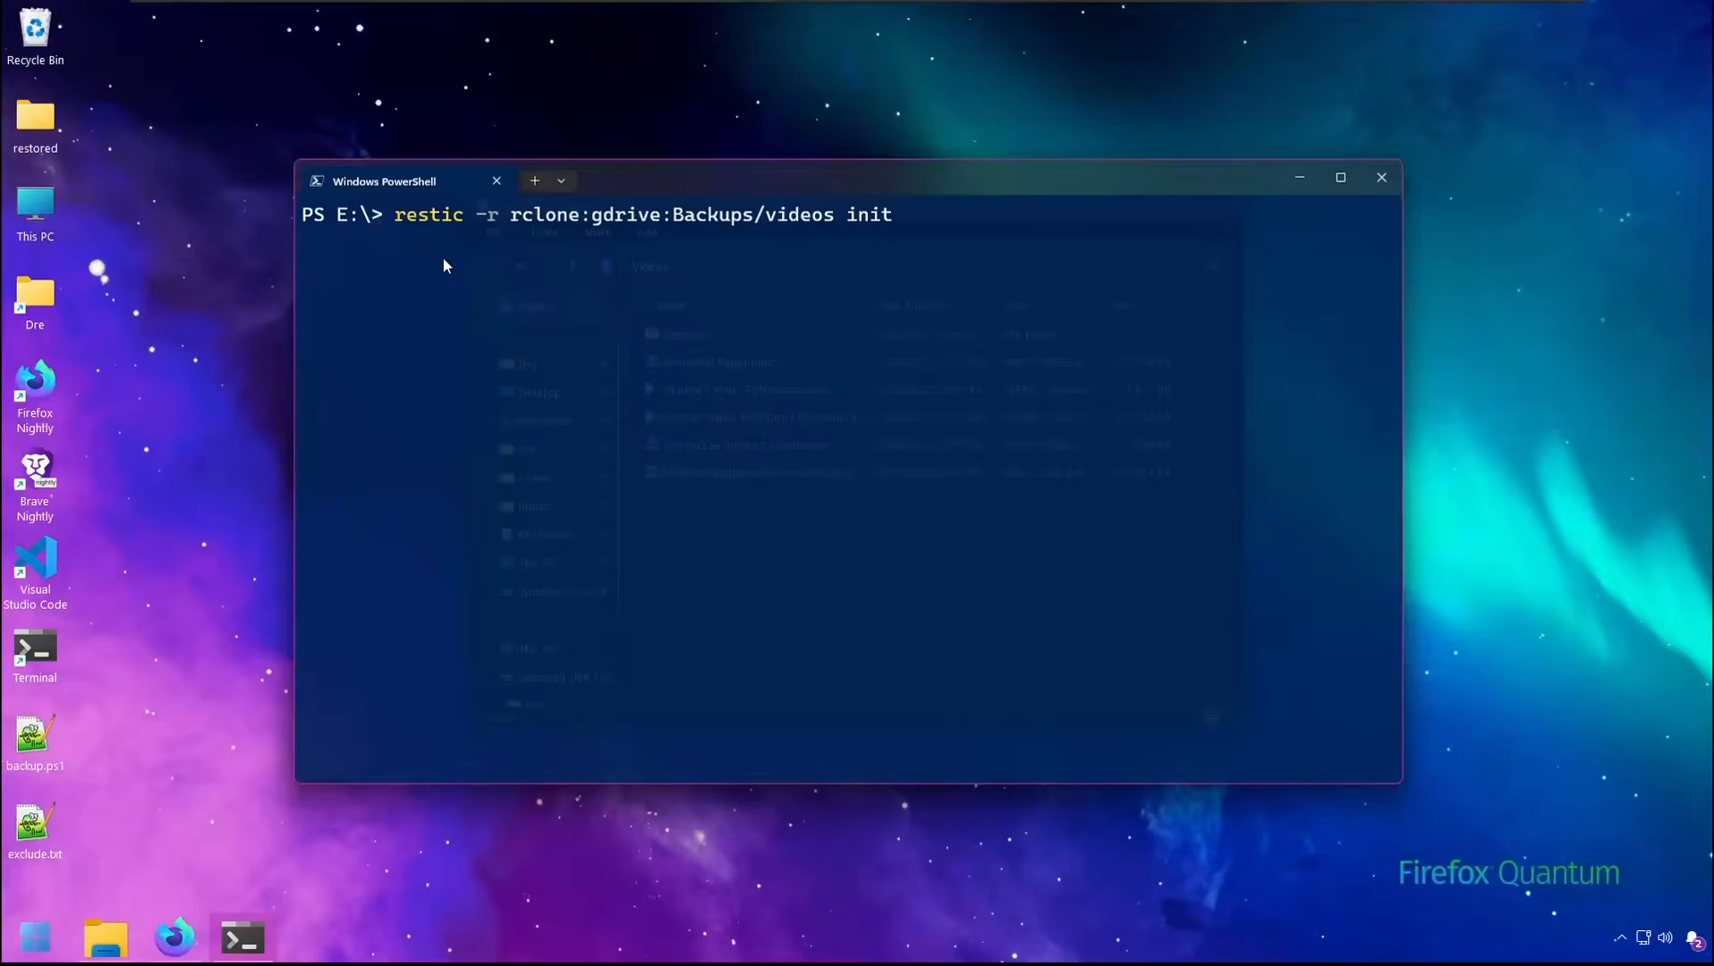
{"action": "key", "text": "Return"}
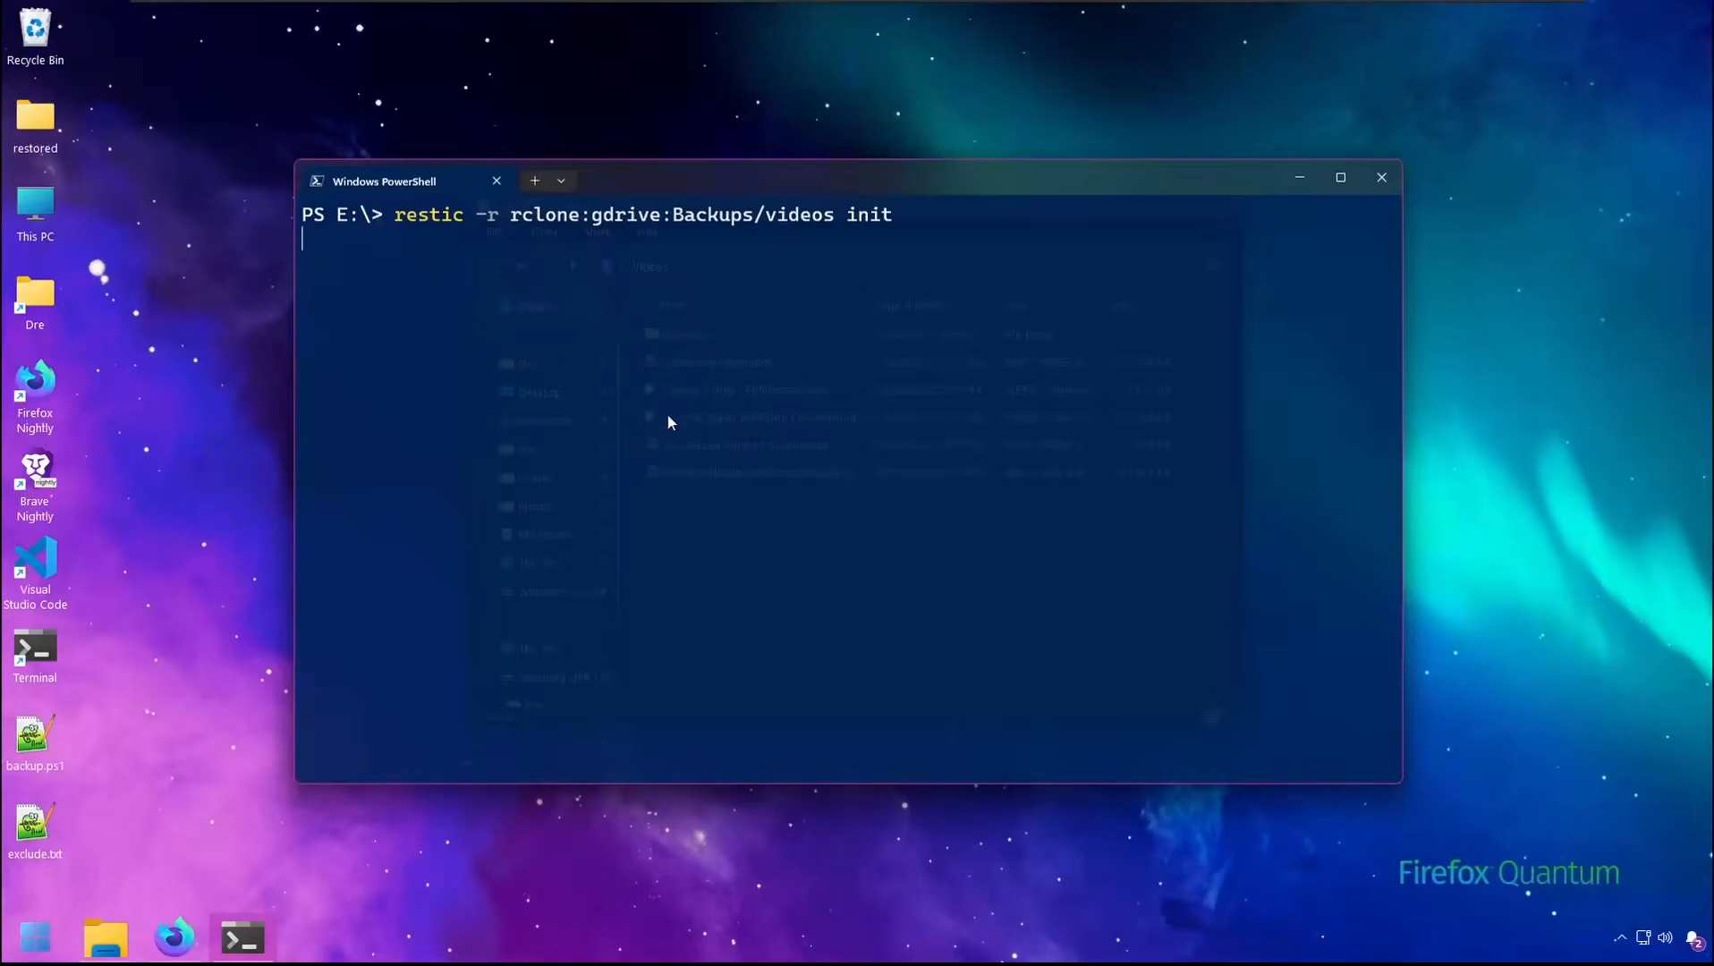
{"action": "mouse_move", "coordinate": [761, 346]}
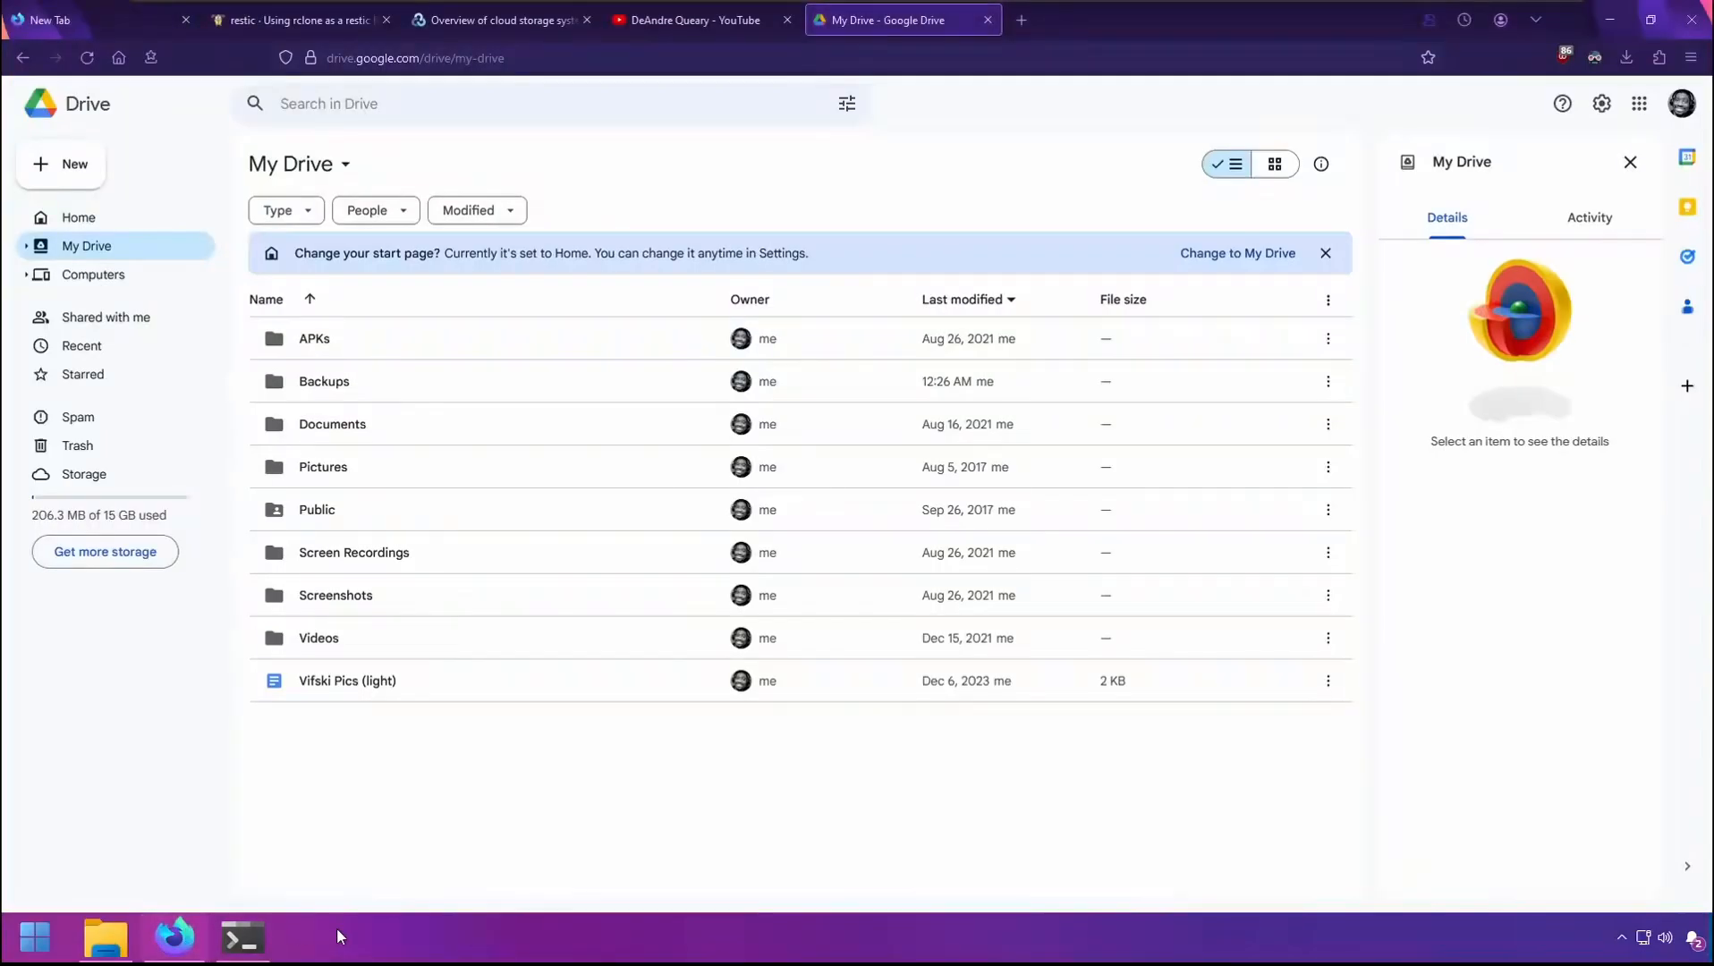
{"action": "mouse_move", "coordinate": [338, 381]}
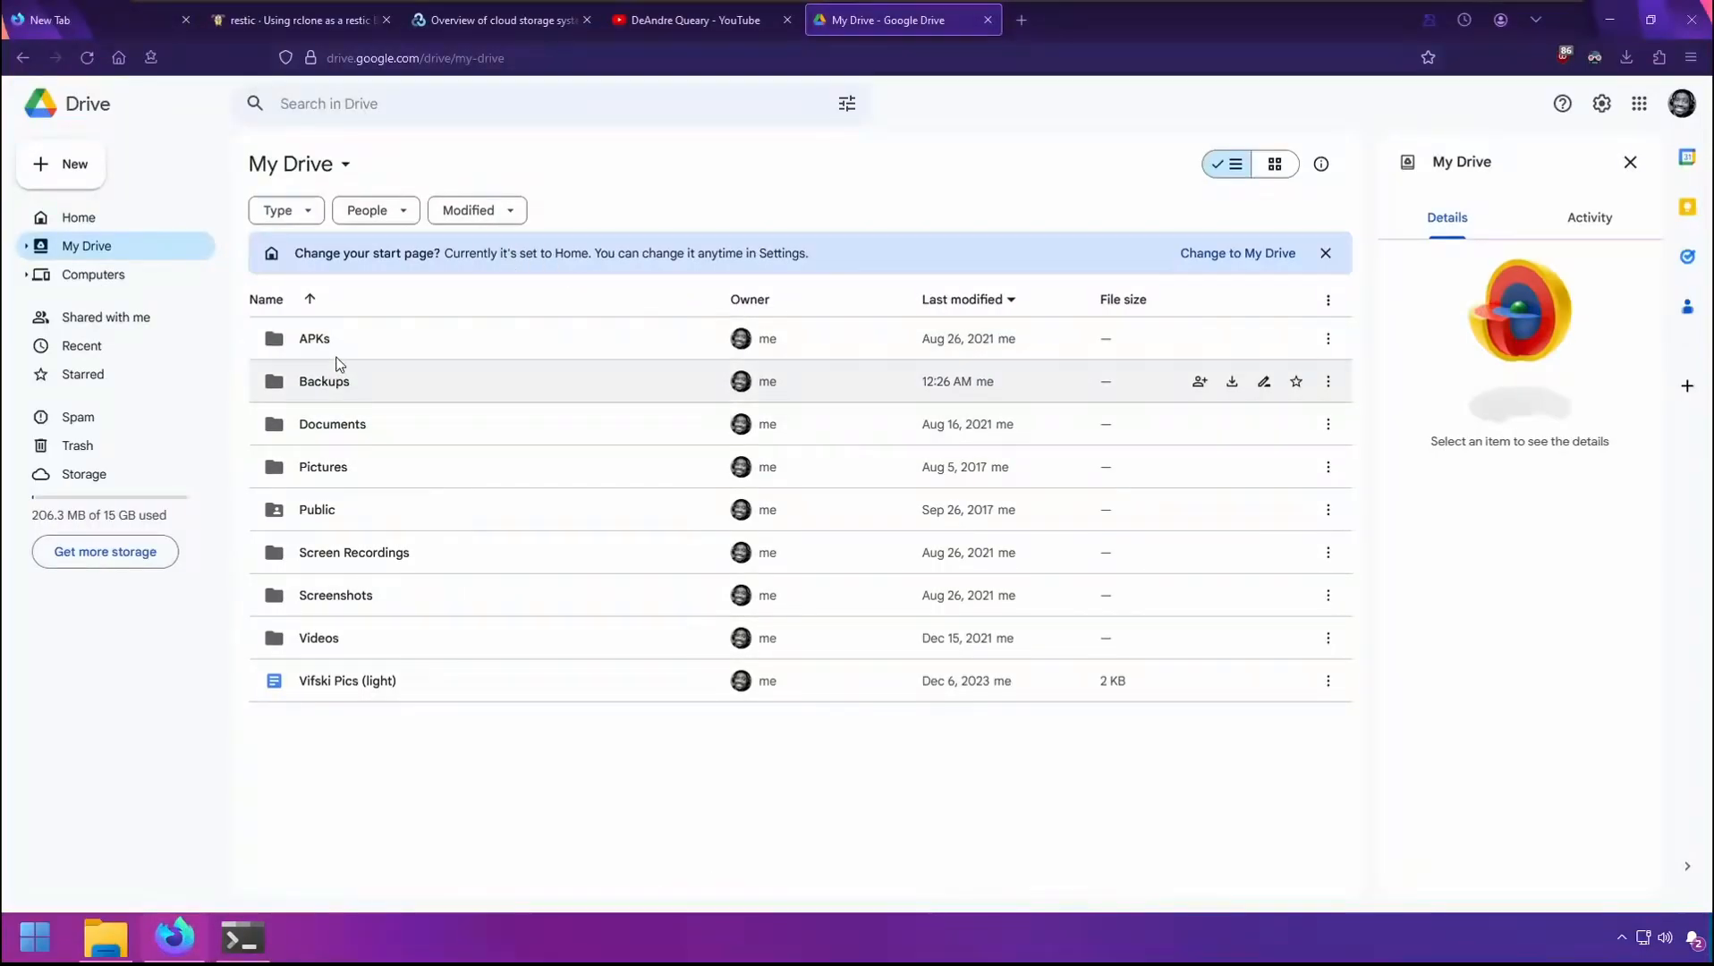
- In Google Drive, open Backups/videos to confirm data, index, keys, locks, snapshots and config exist
{"action": "left_click", "coordinate": [324, 381]}
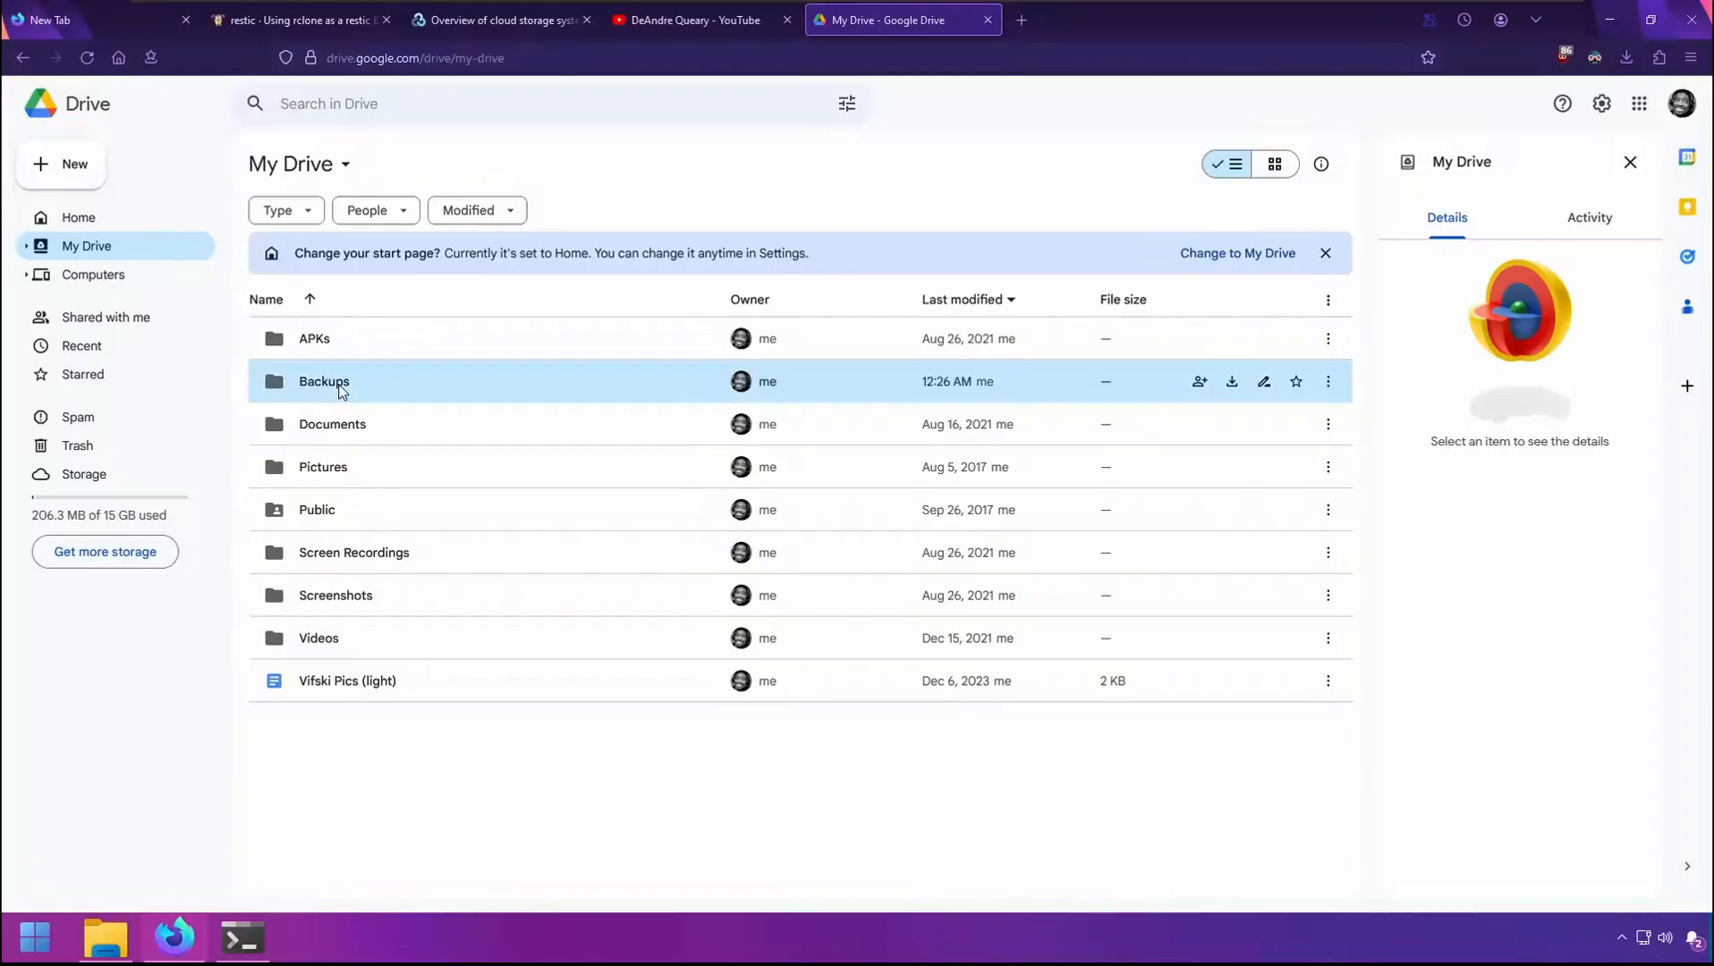
{"action": "double_click", "coordinate": [324, 382]}
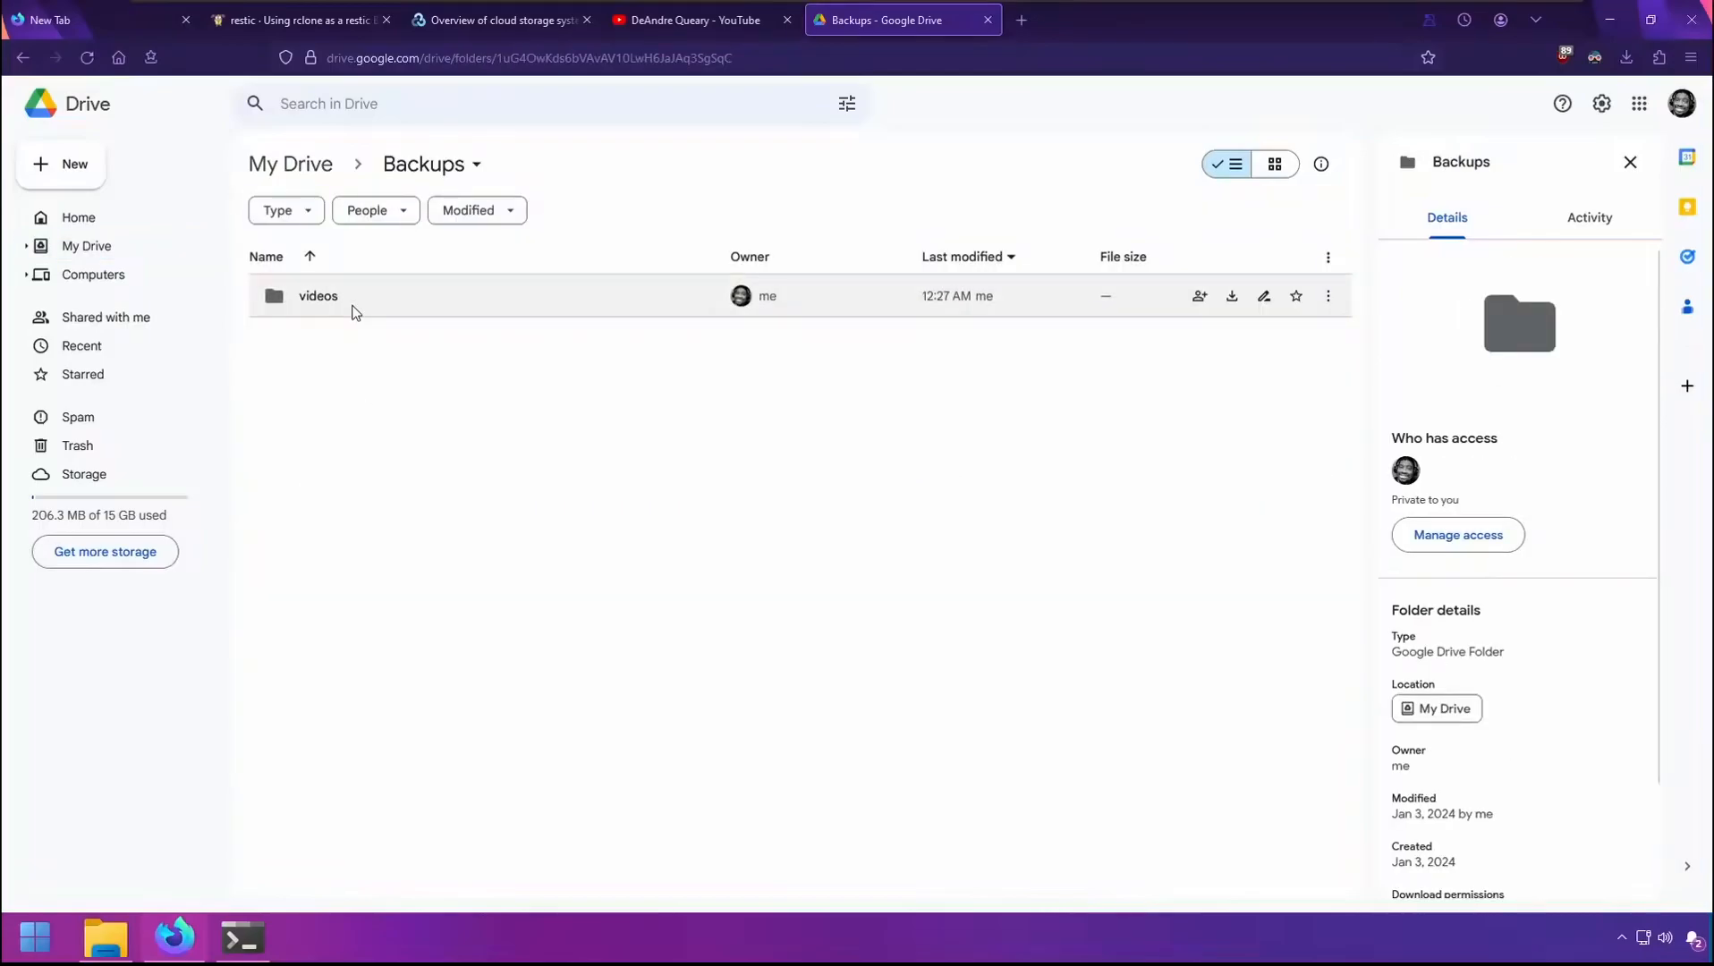
{"action": "double_click", "coordinate": [318, 295]}
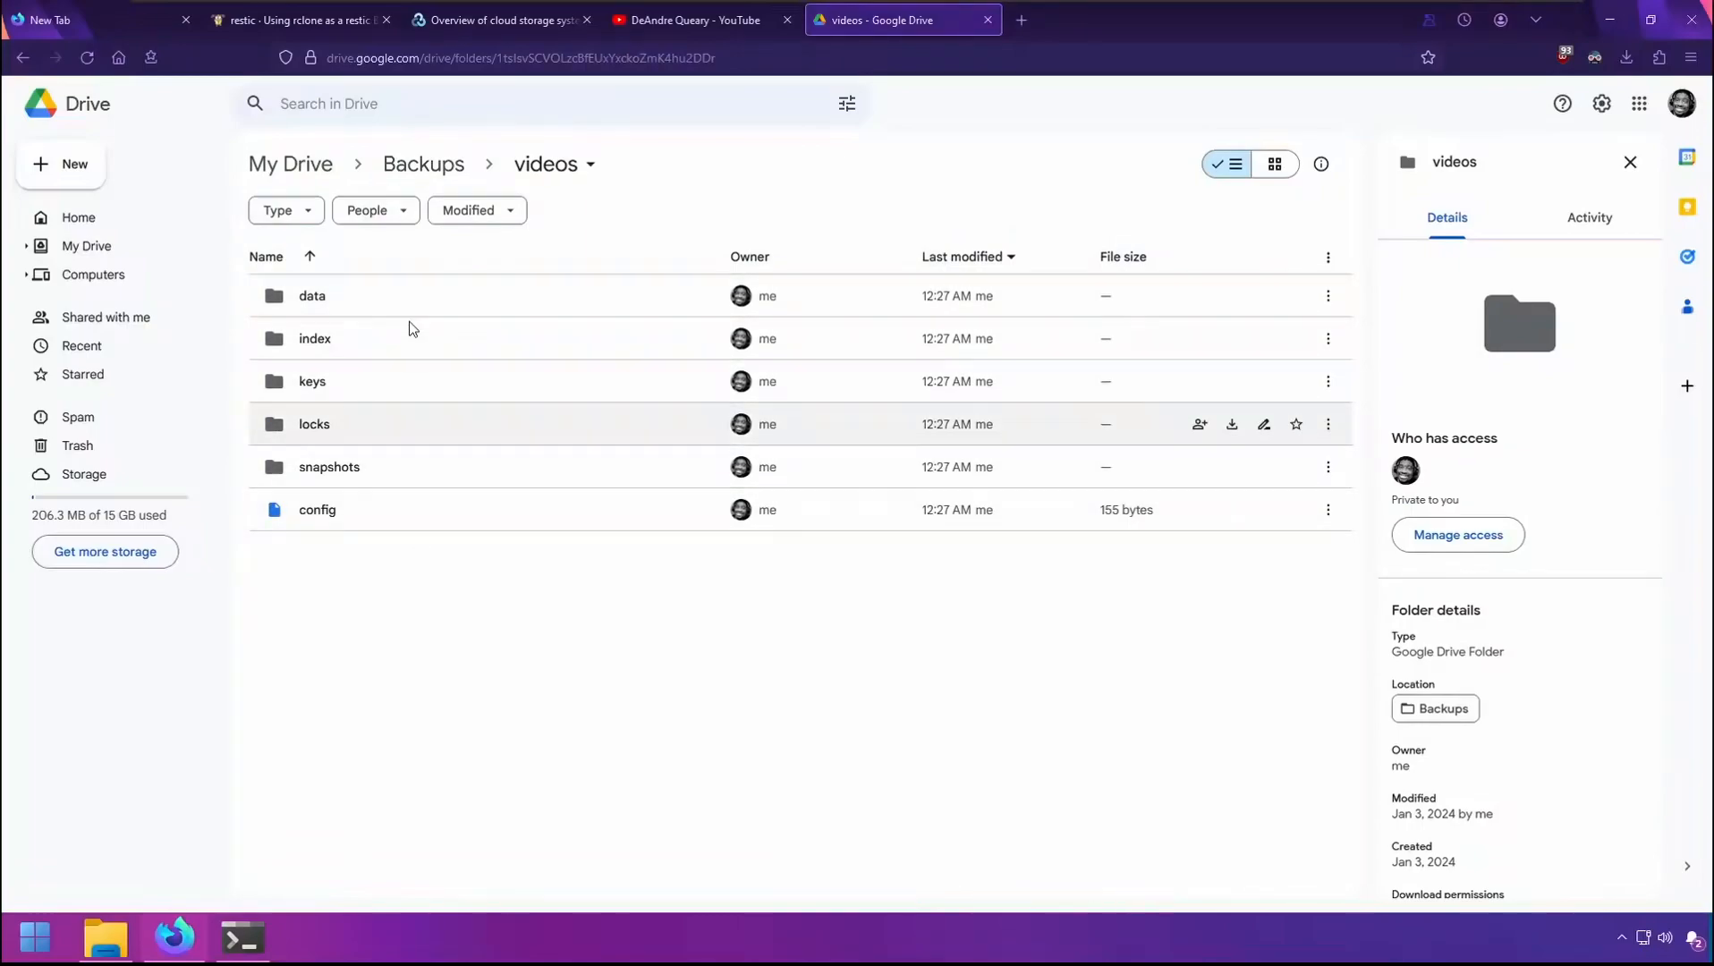
{"action": "left_click", "coordinate": [242, 938]}
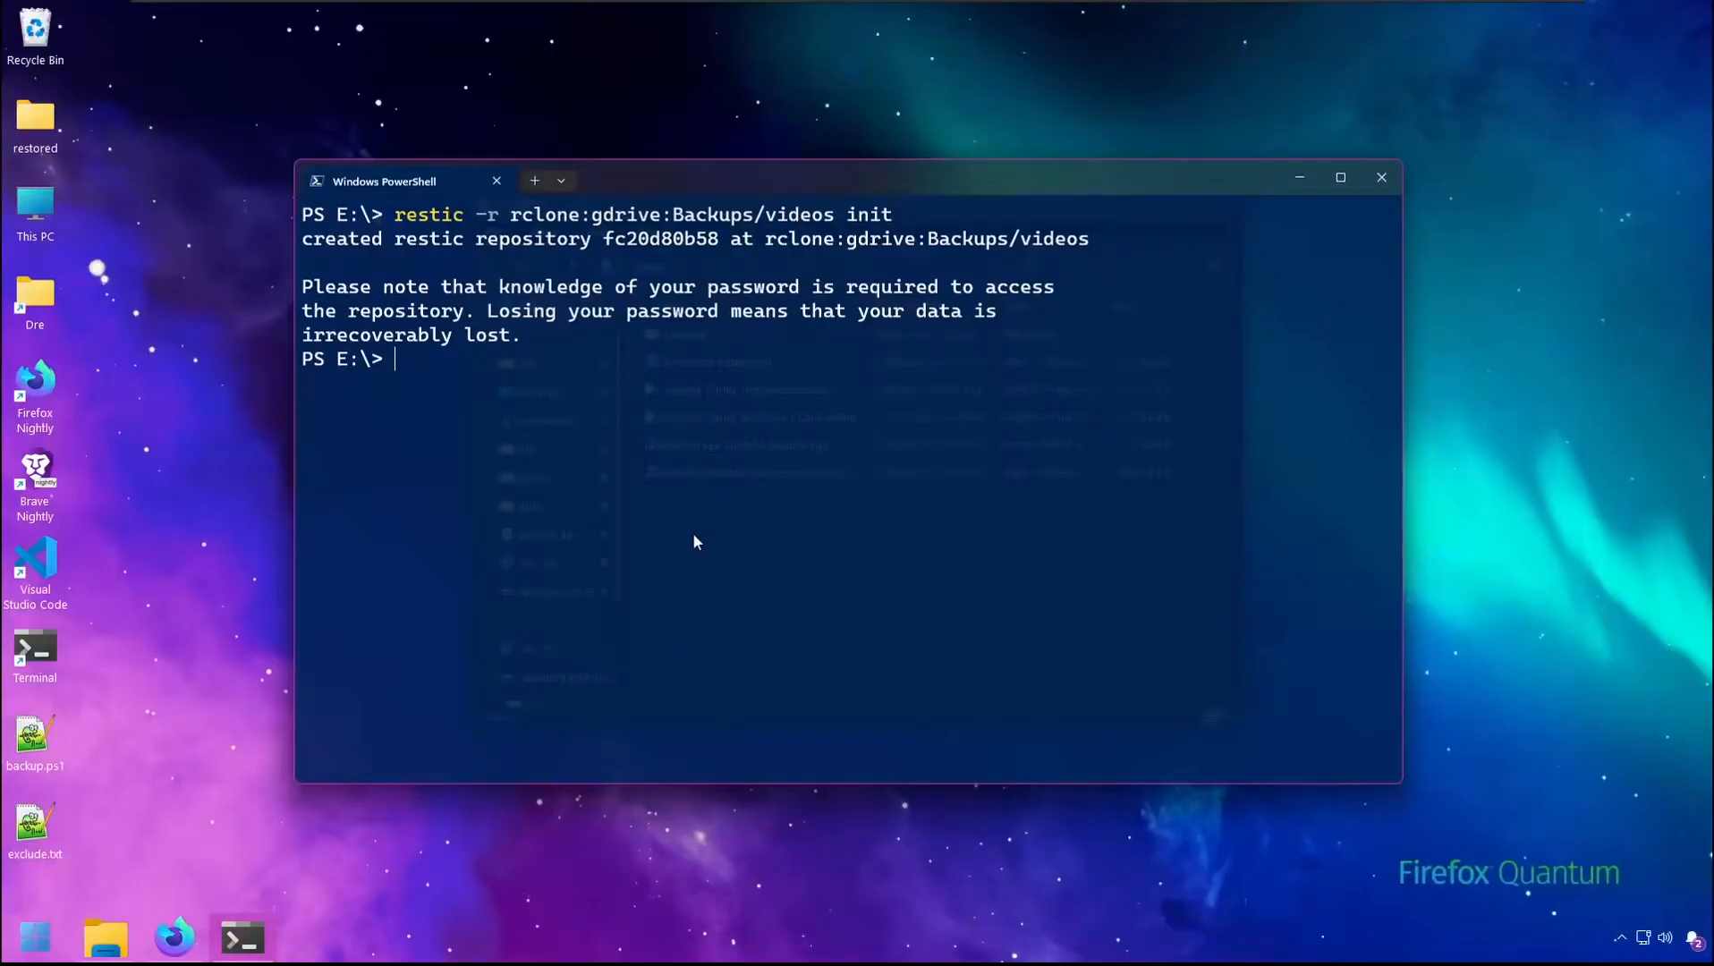
- Back up C:/Users/Dre/Videos into the rclone:gdrive:Backups/videos repository
{"action": "type", "text": "restic -r rclone:gdrive:Backups/videos backup"}
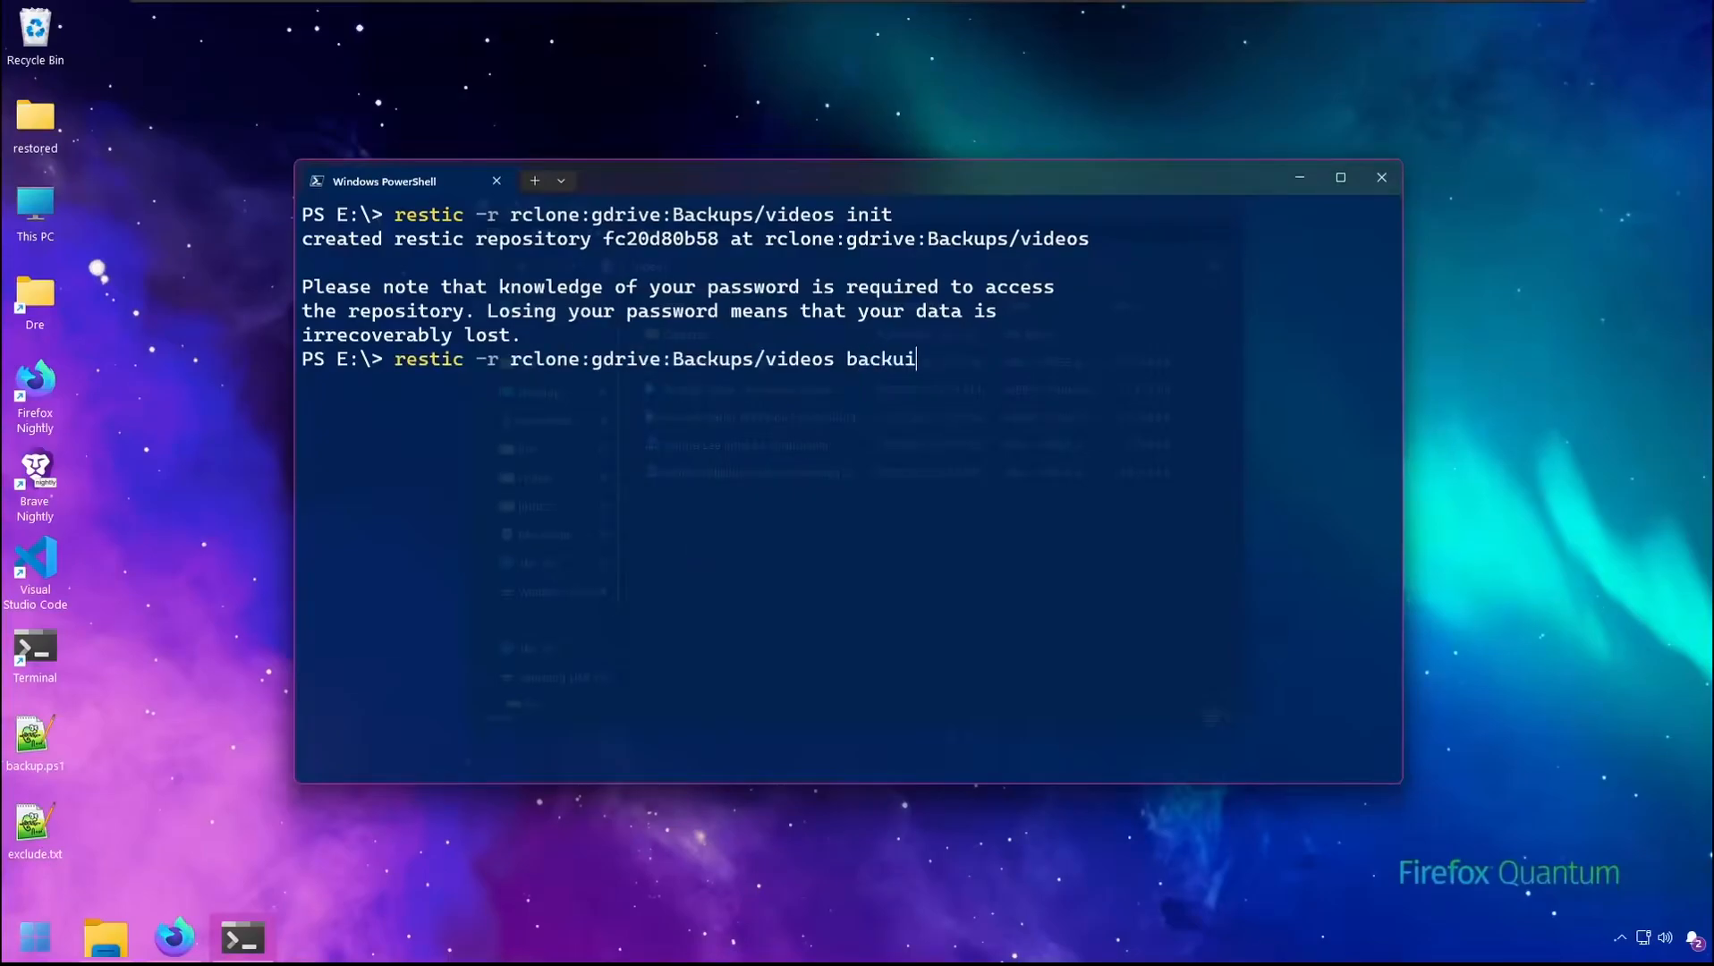
{"action": "type", "text": "p C:/Users/Dre/Videos"}
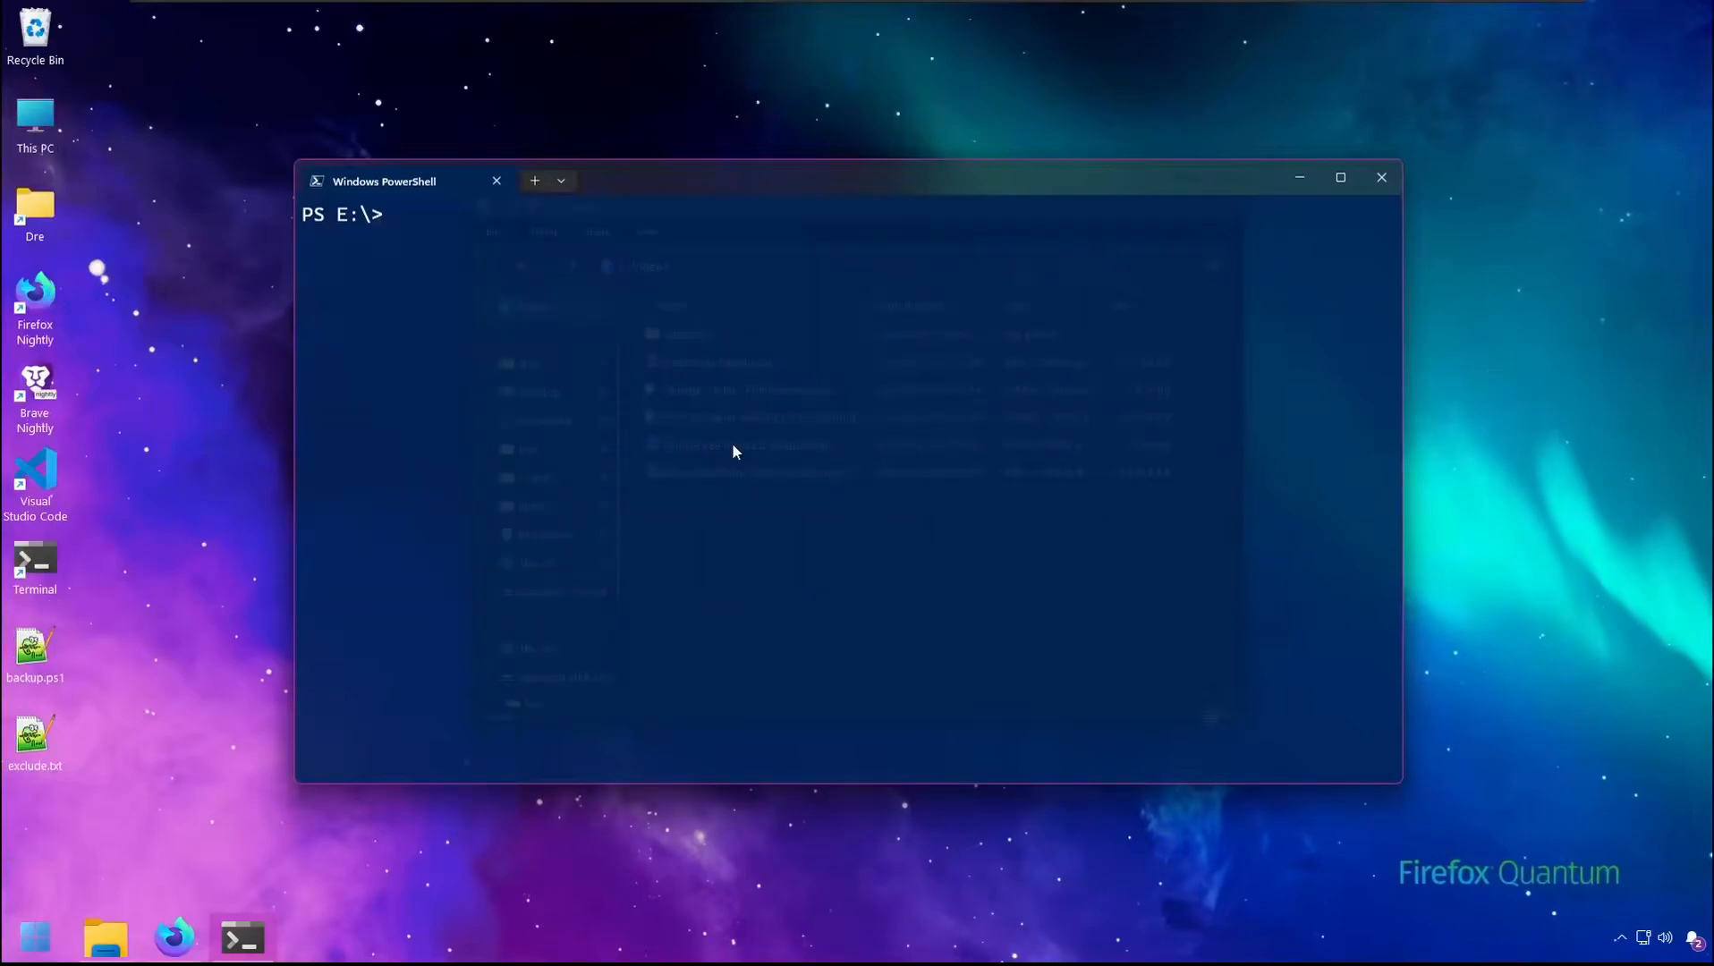
- List the repository's snapshots, showing the single snapshot bc410071
{"action": "type", "text": "restic -r rclone:gdrive:Backups/videos sn"}
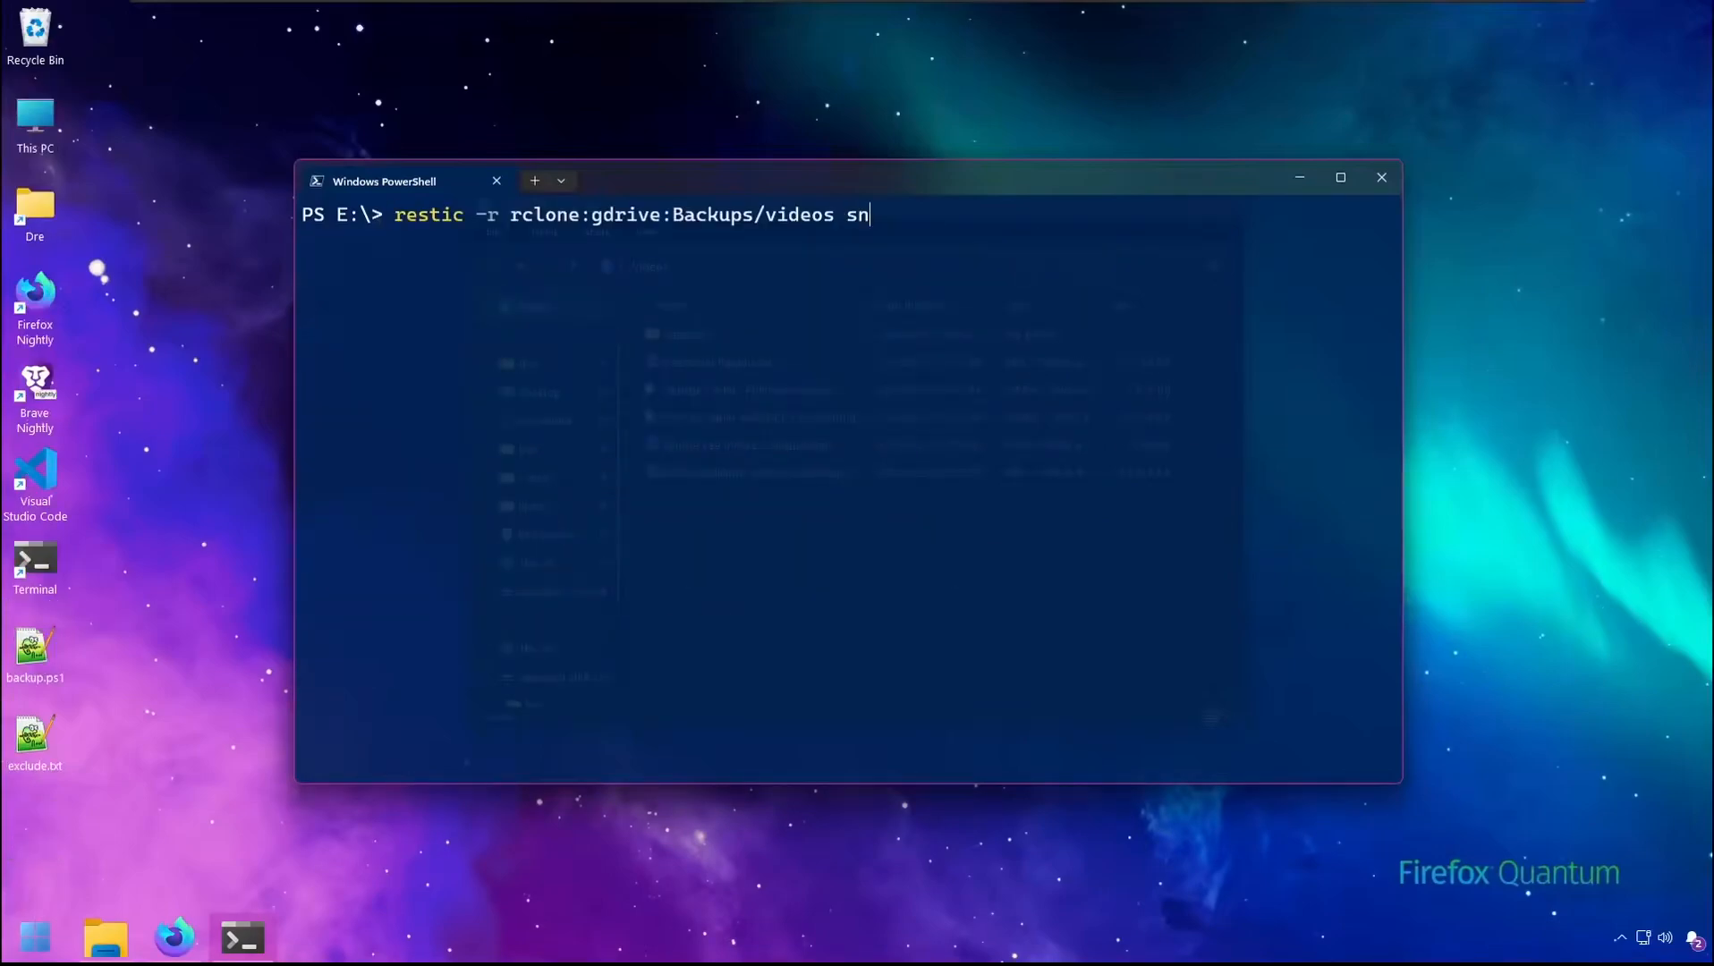
{"action": "key", "text": "Return"}
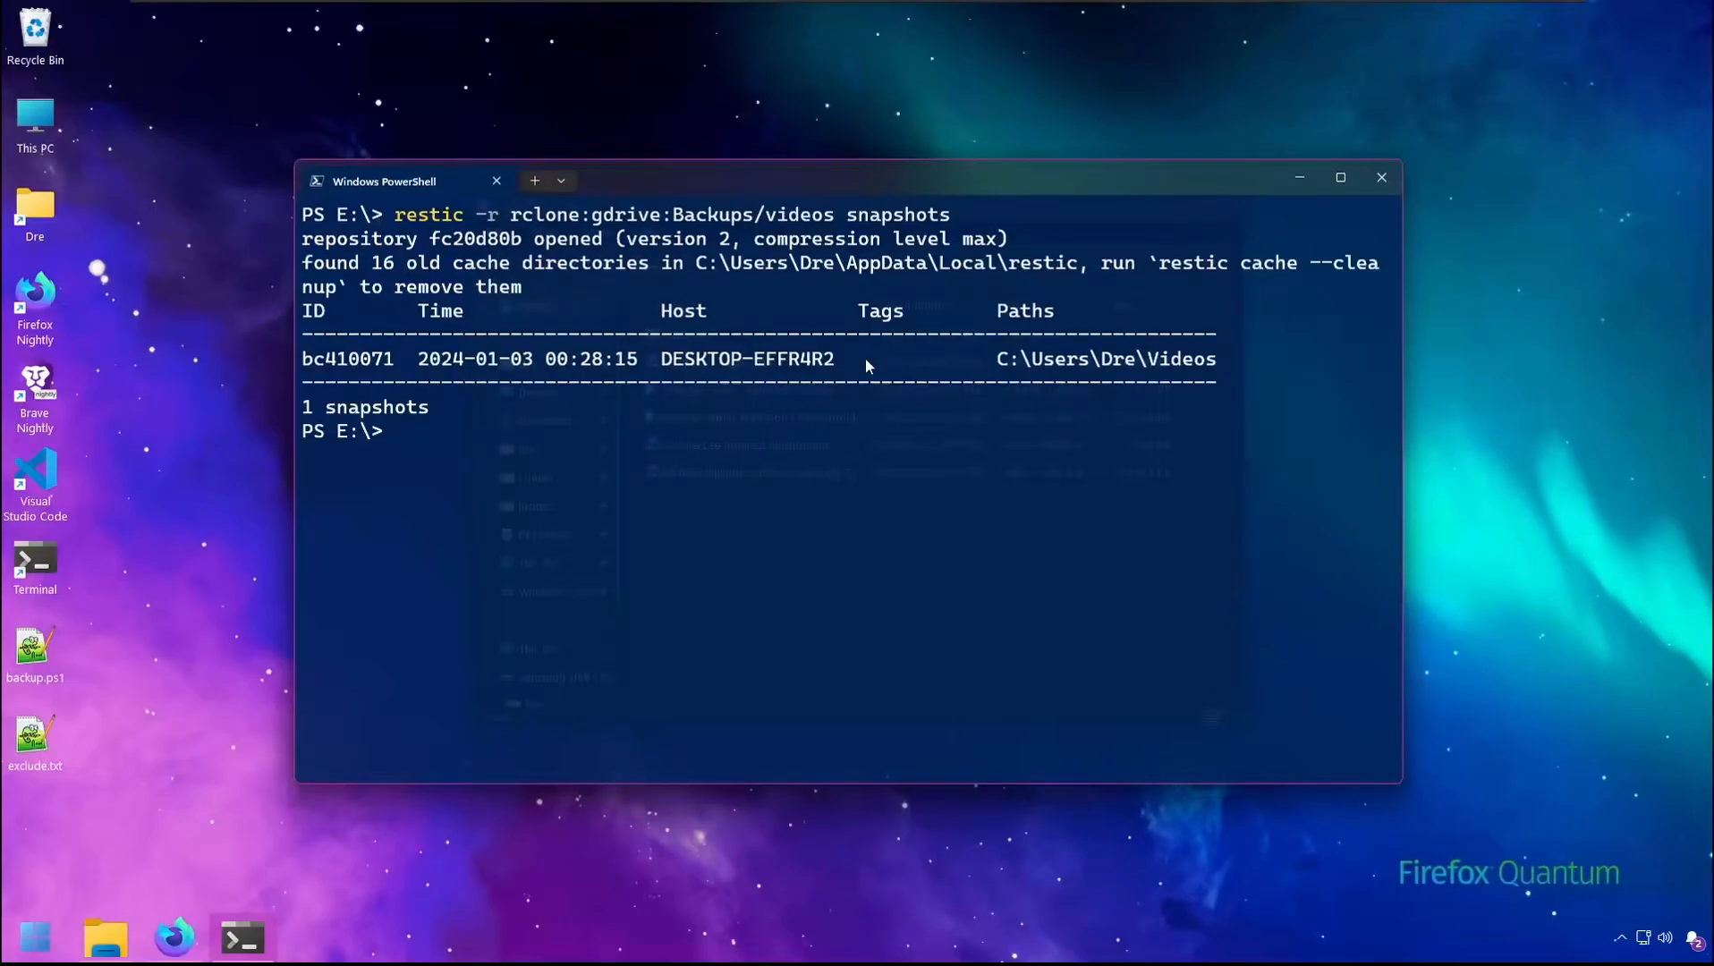
{"action": "mouse_move", "coordinate": [771, 567]}
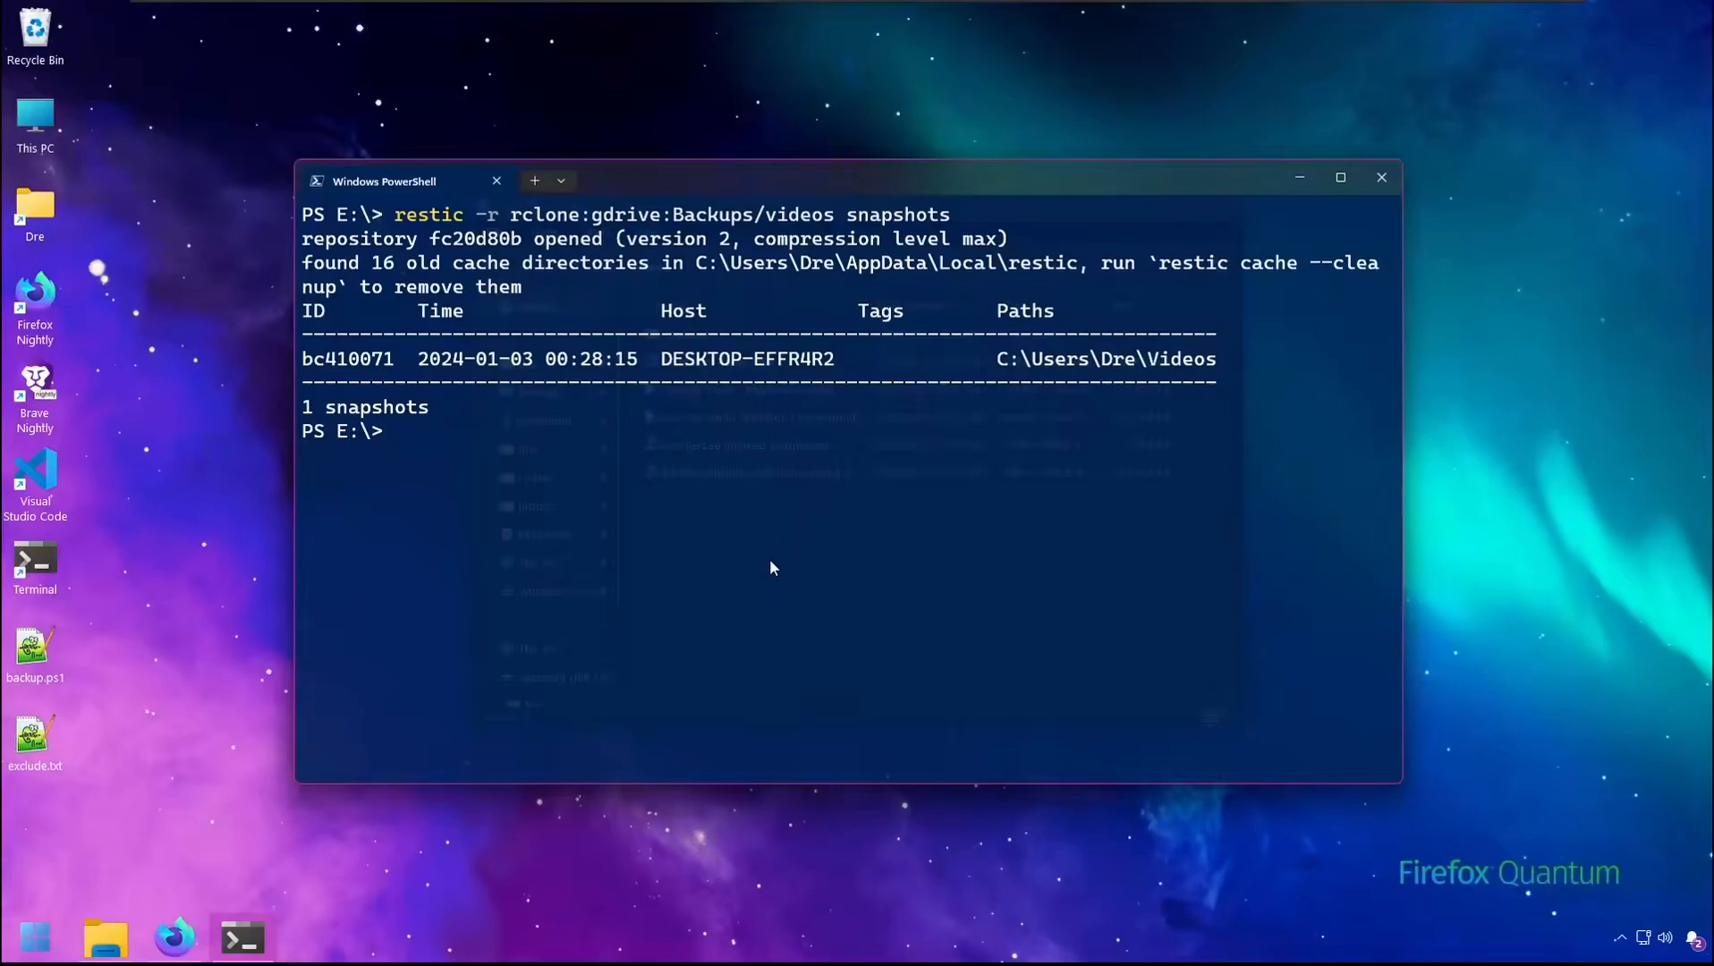
{"action": "double_click", "coordinate": [347, 358]}
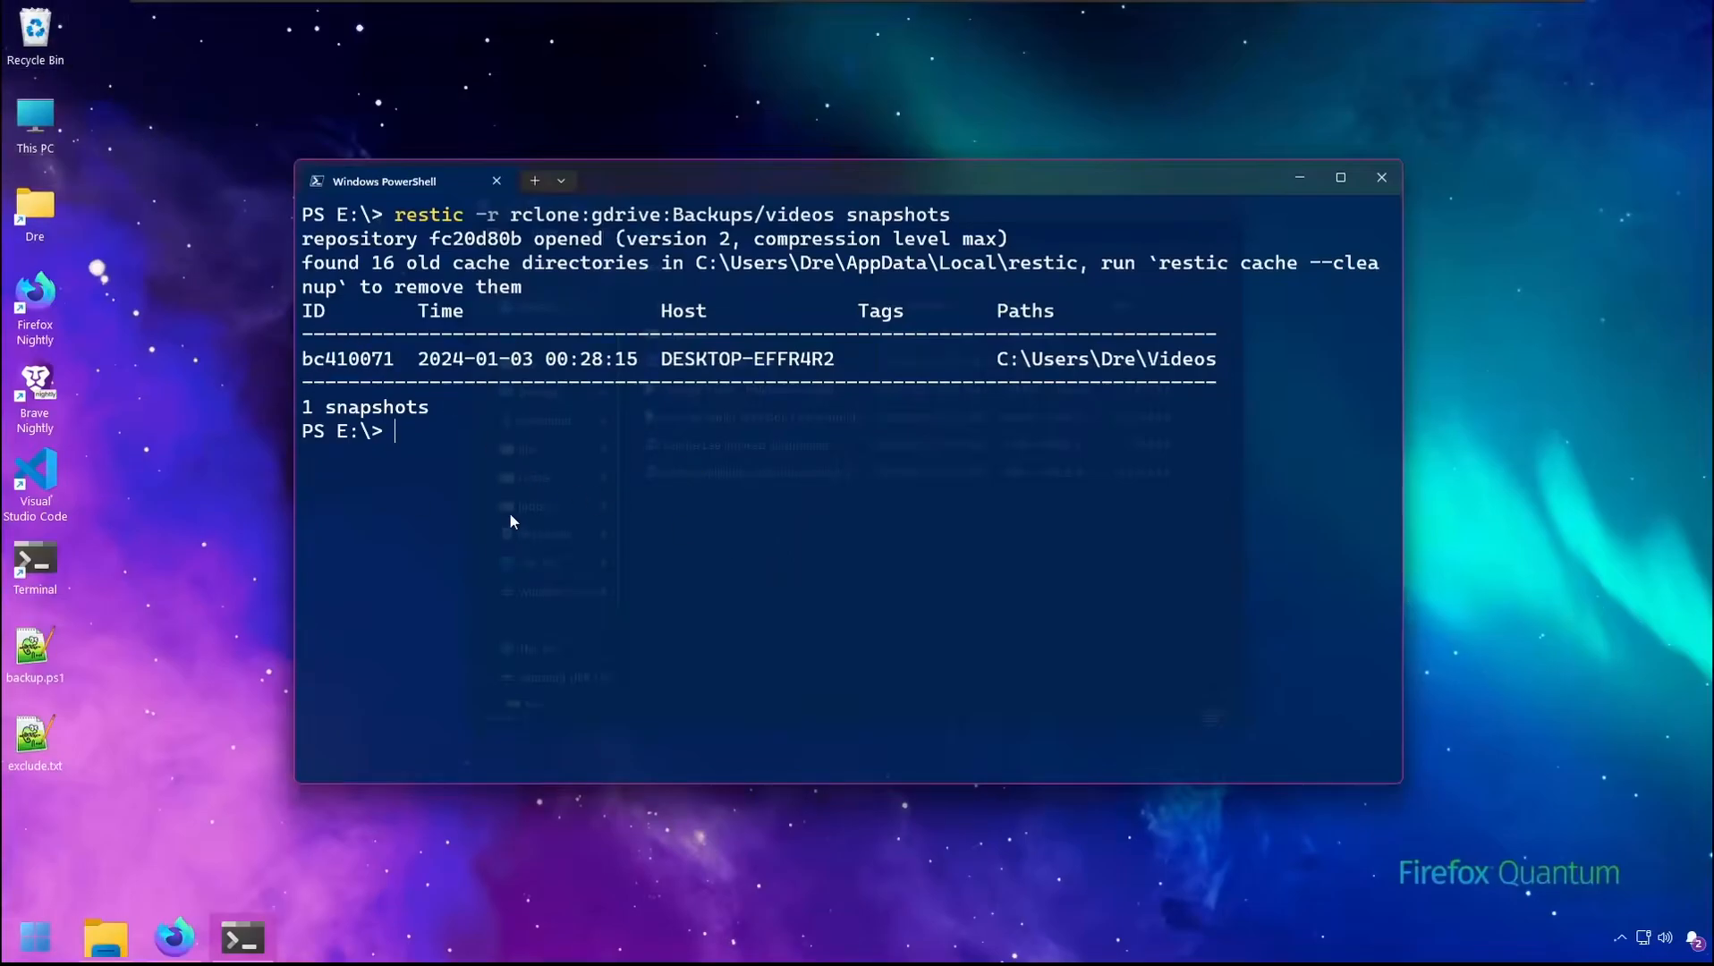
{"action": "mouse_move", "coordinate": [553, 515]}
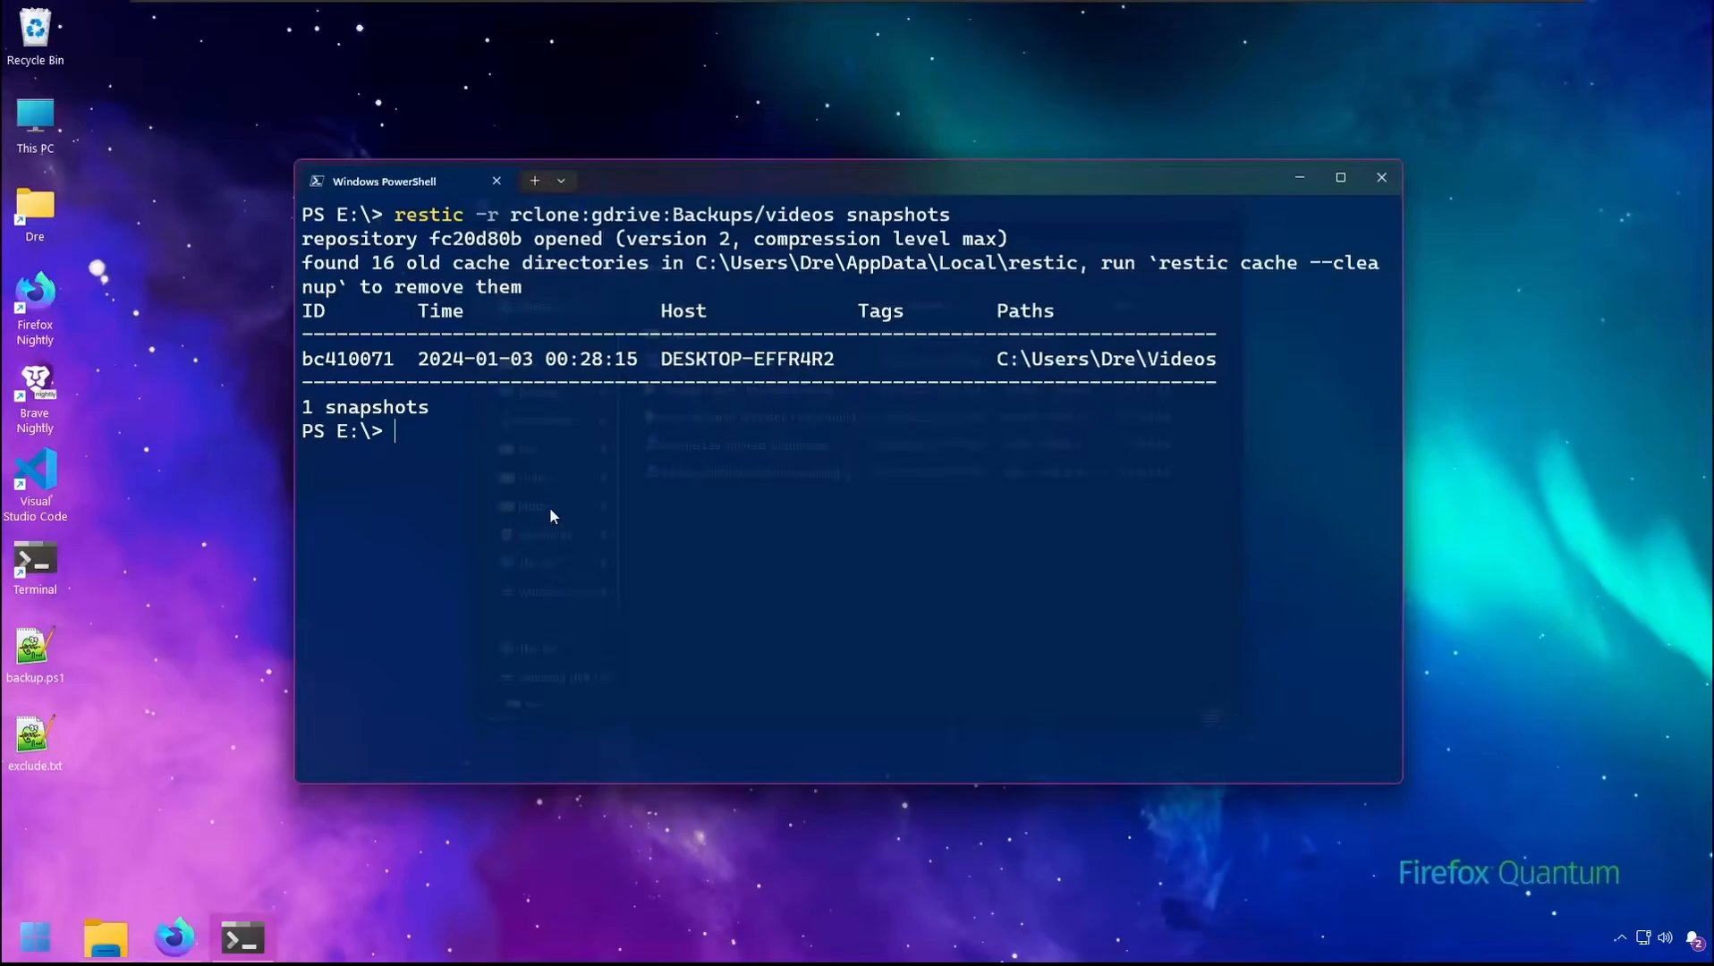
- Restore snapshot bc410071 with --target C:/Users/Dre/Desktop/restored
{"action": "type", "text": "restic -r rclone"}
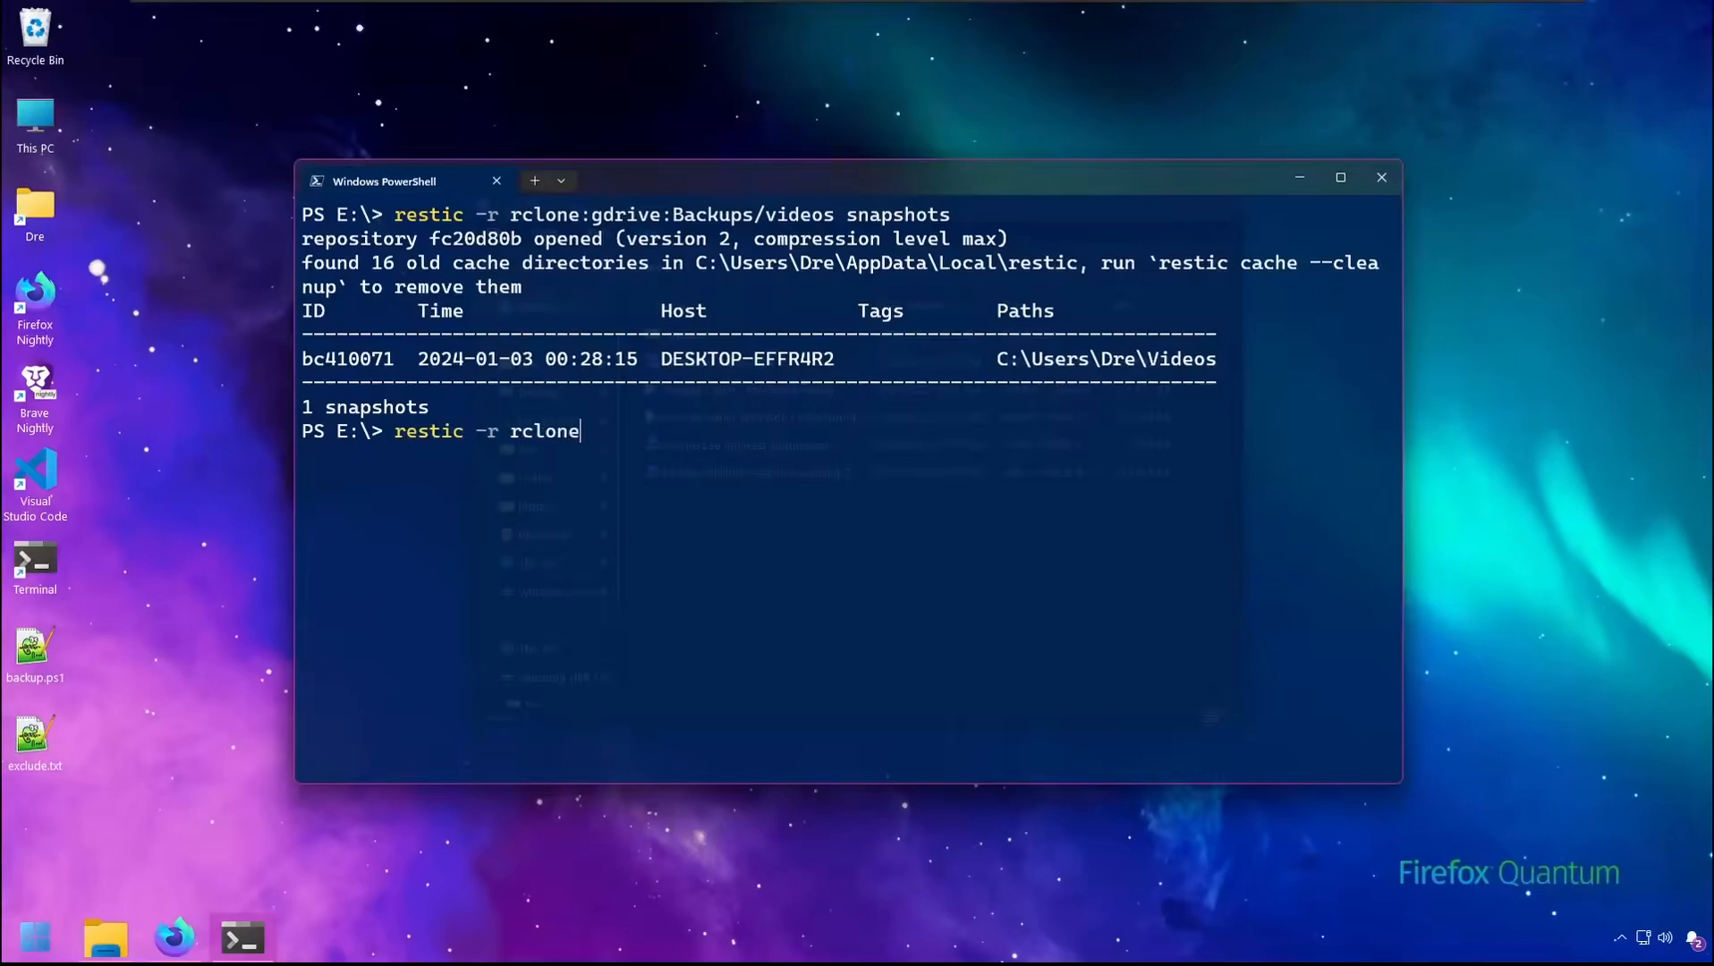
{"action": "type", "text": ":gd"}
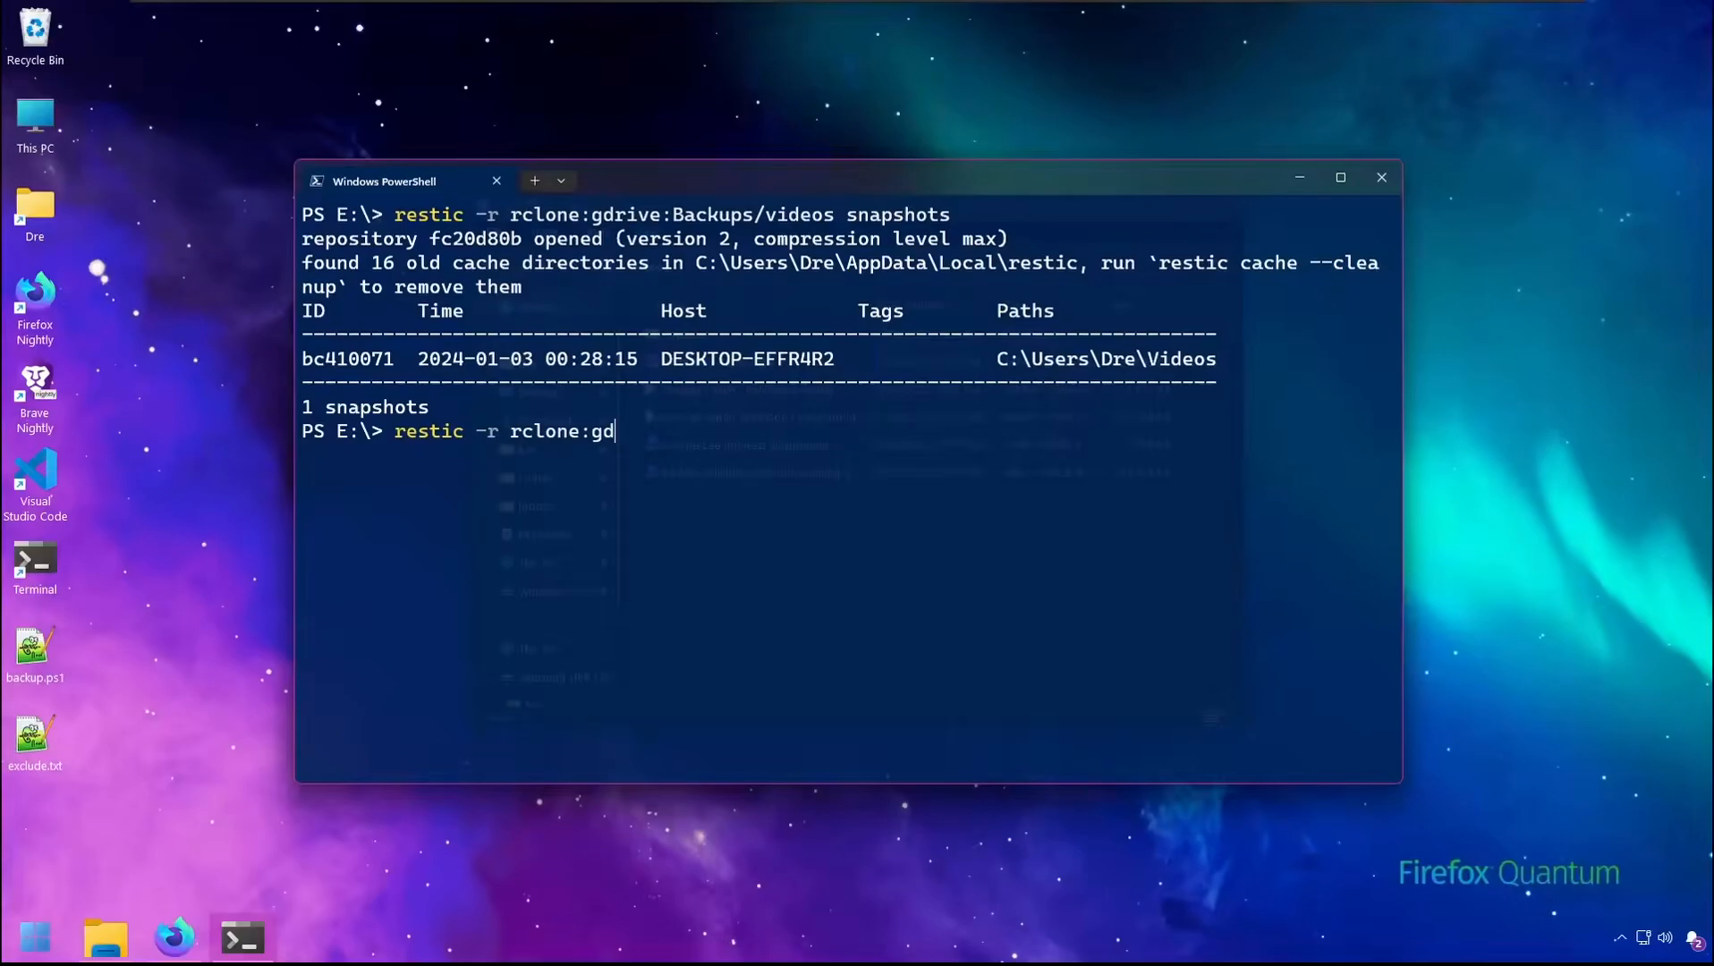
{"action": "type", "text": "rive:Backups"}
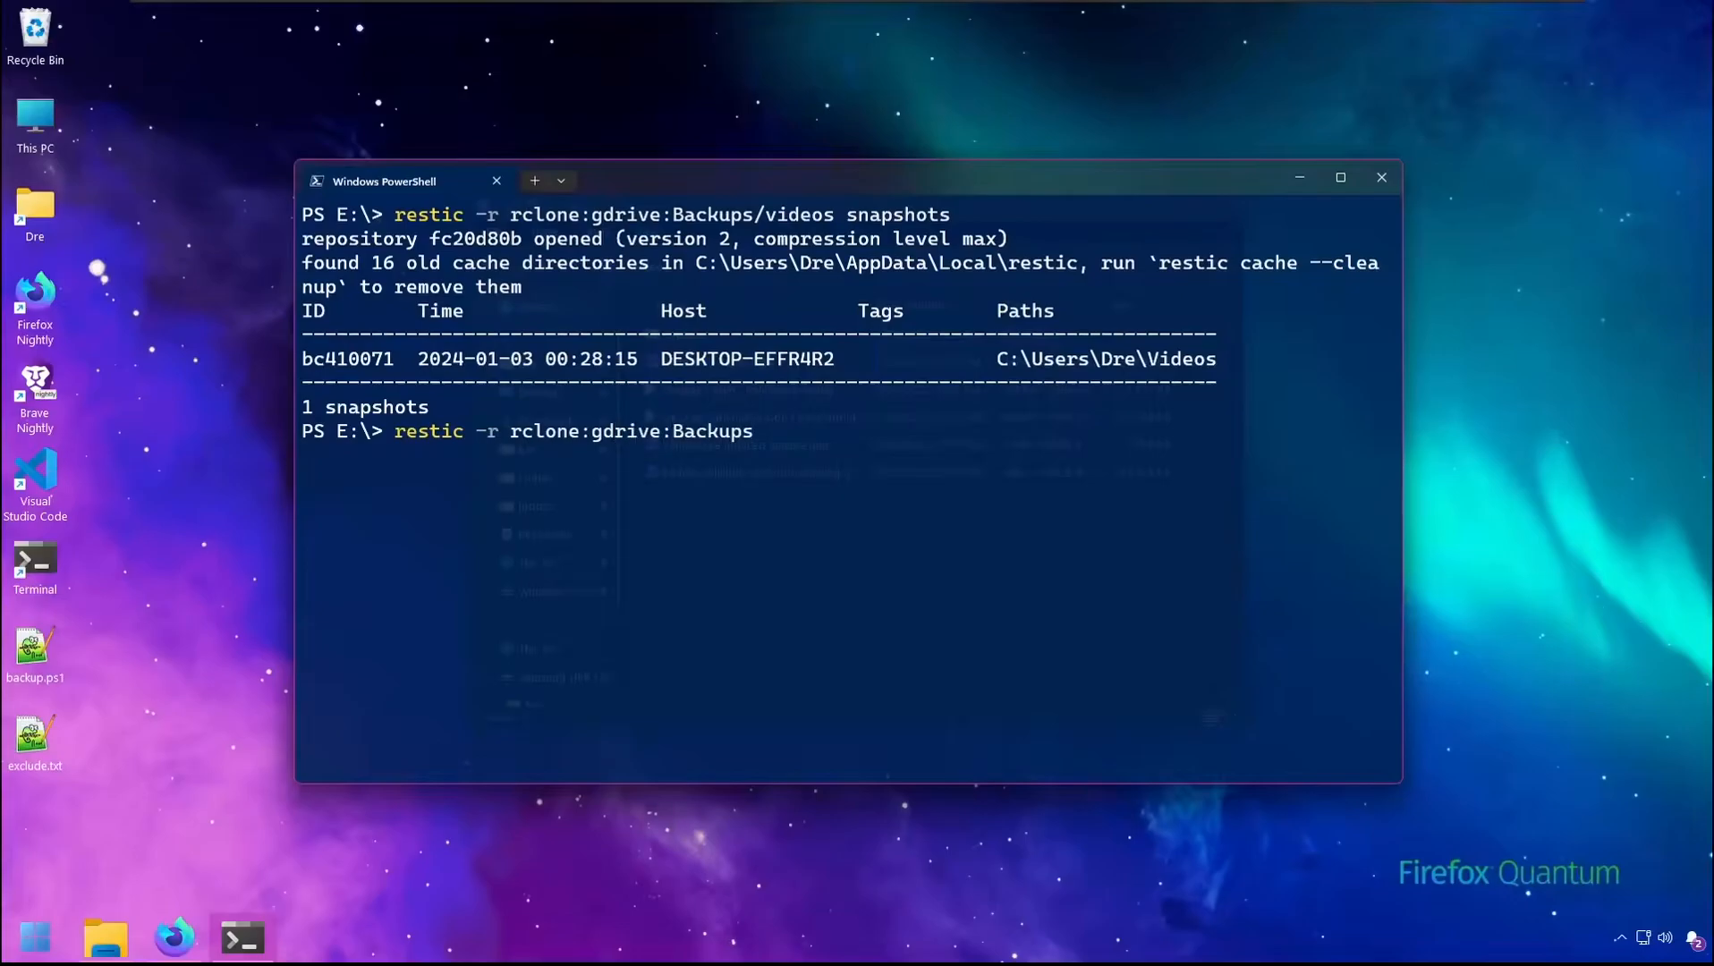
{"action": "type", "text": "/v"}
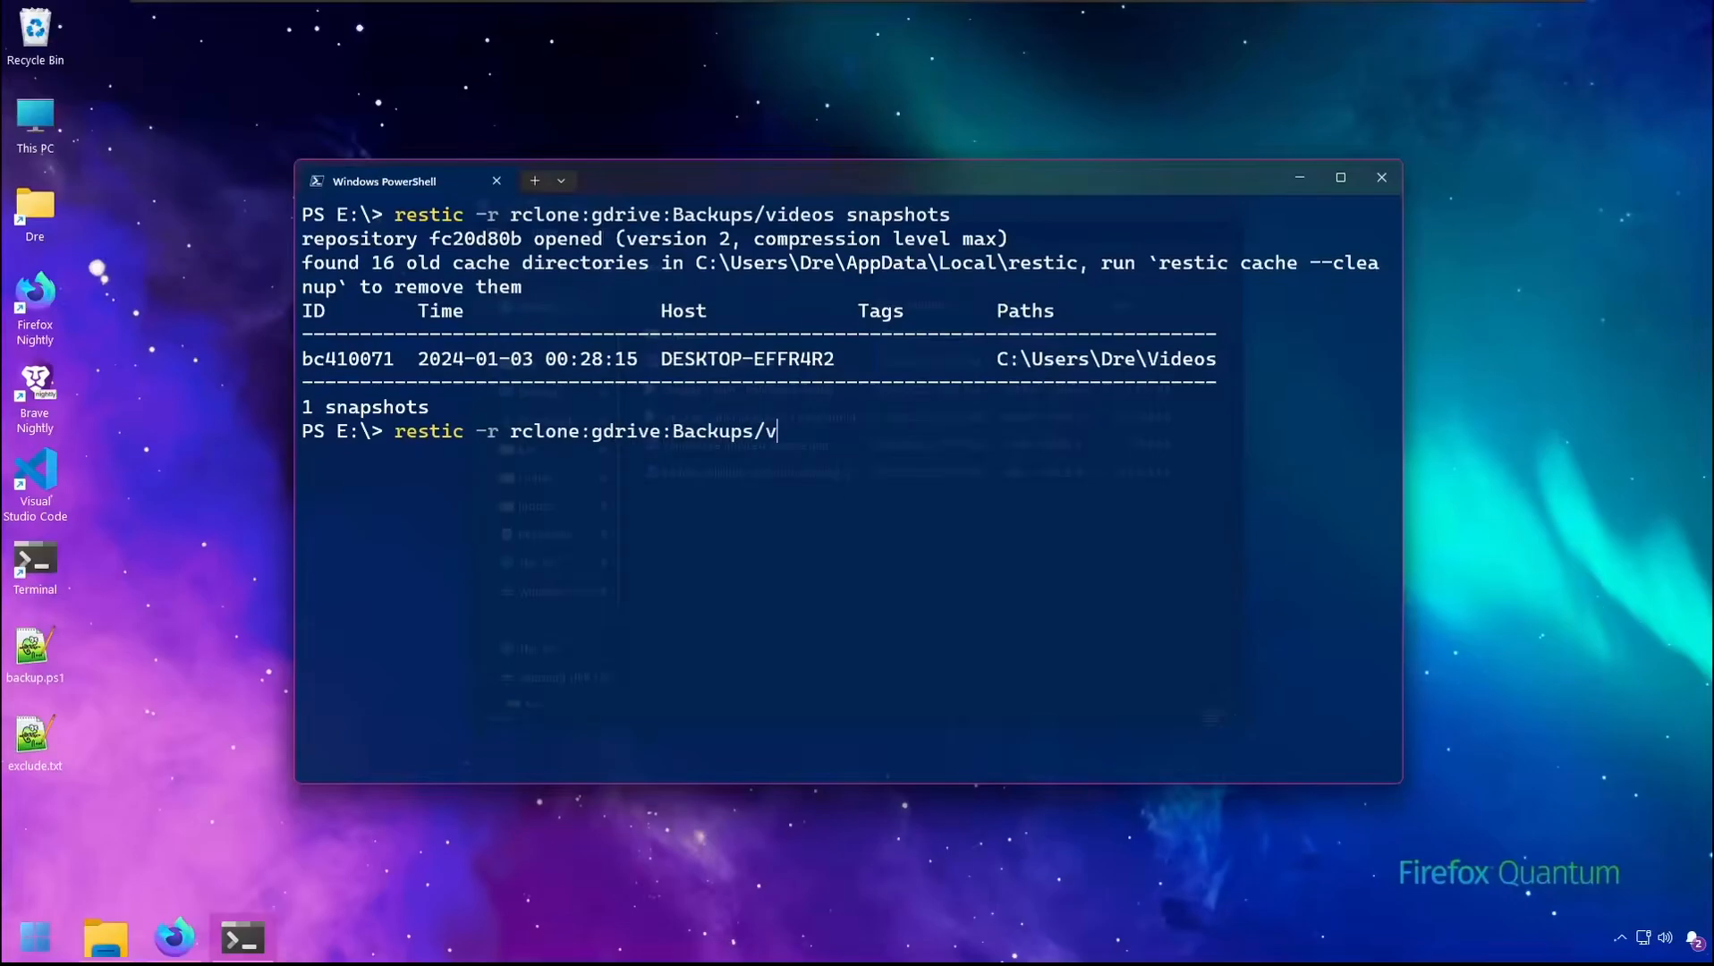
{"action": "type", "text": "ideos restor"}
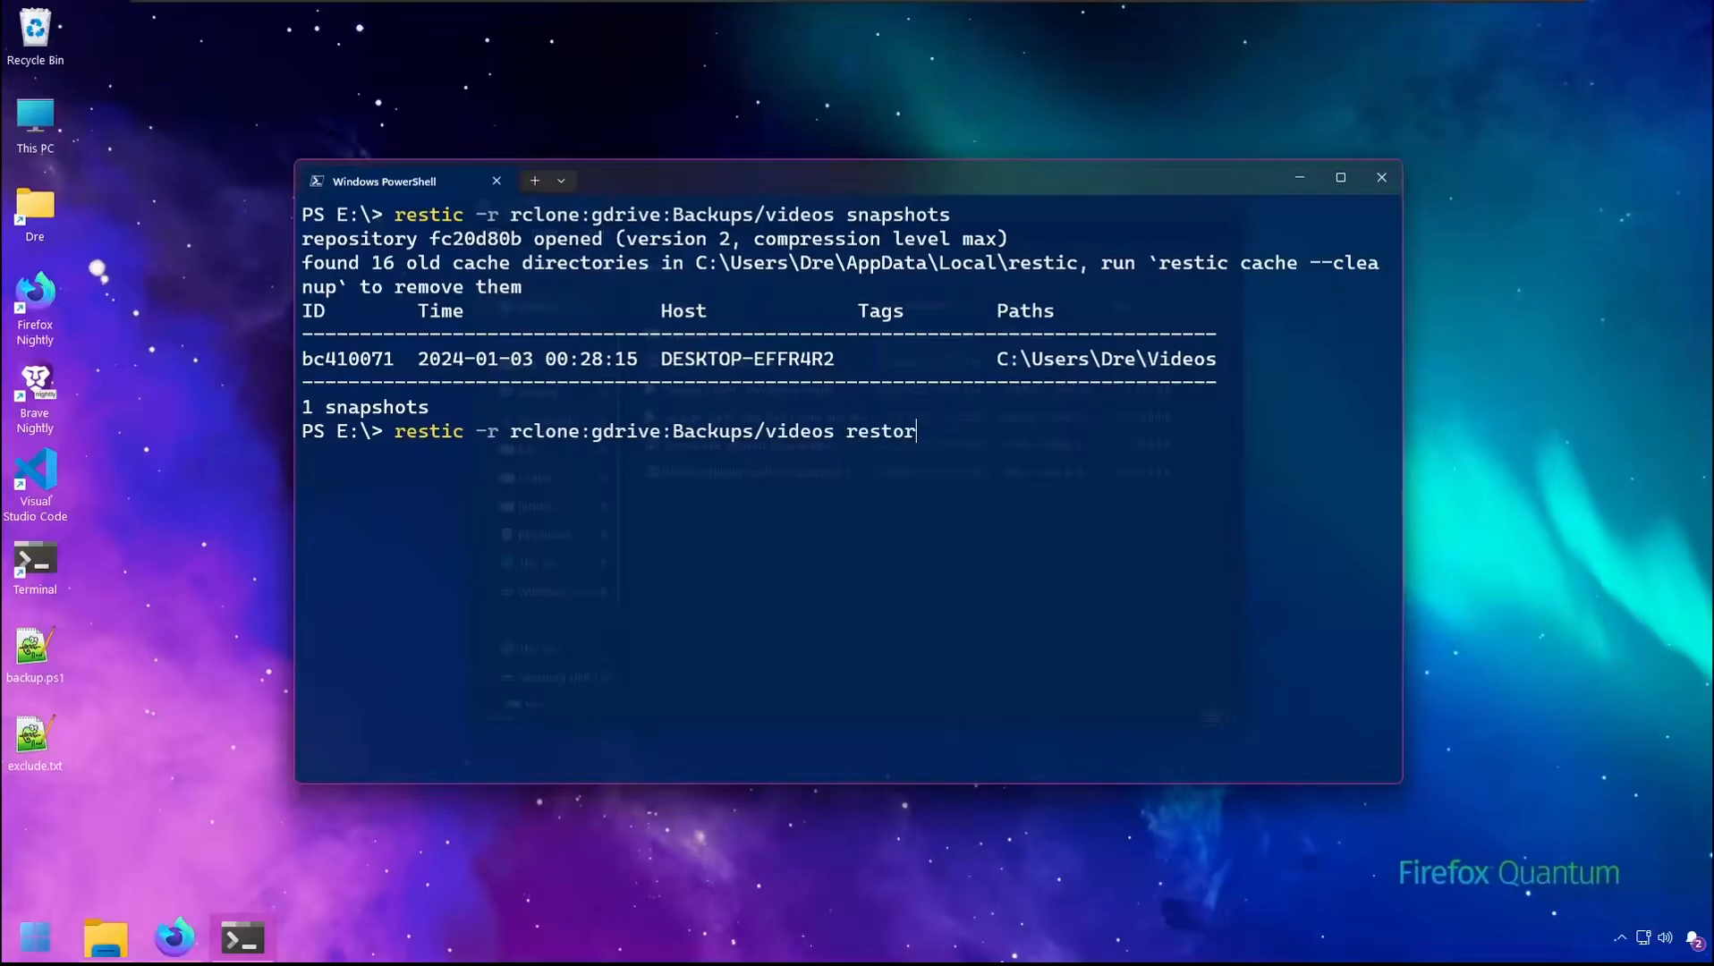
{"action": "type", "text": "e"}
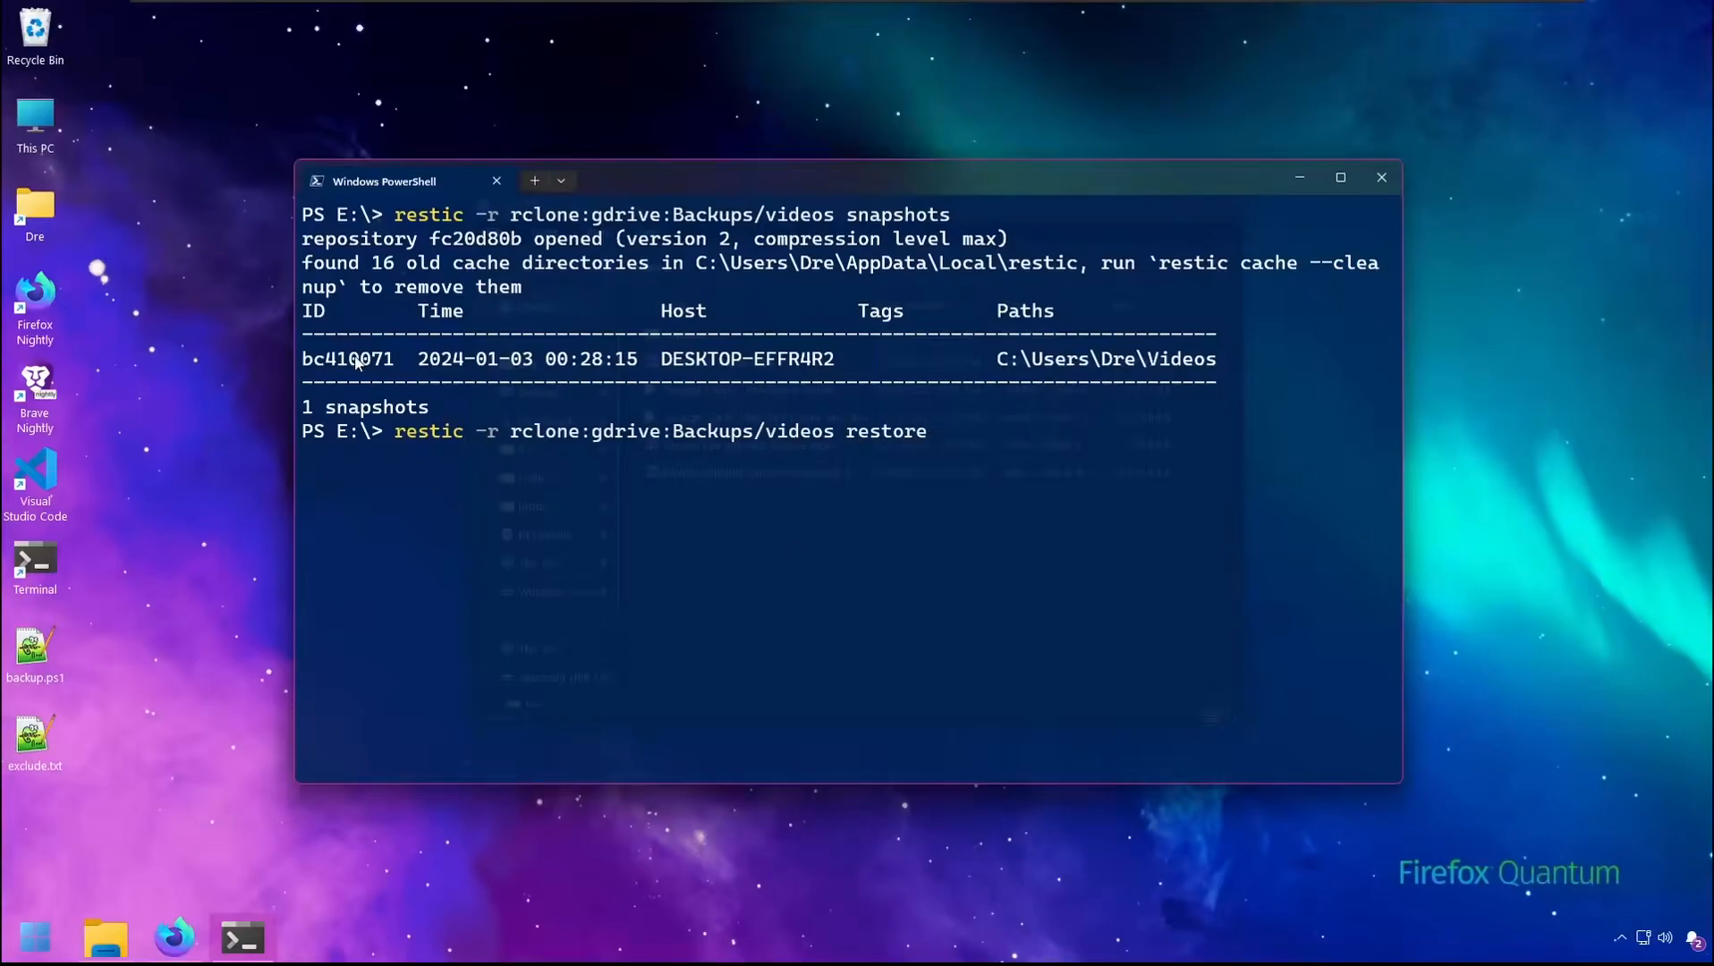
{"action": "type", "text": "bc410071"}
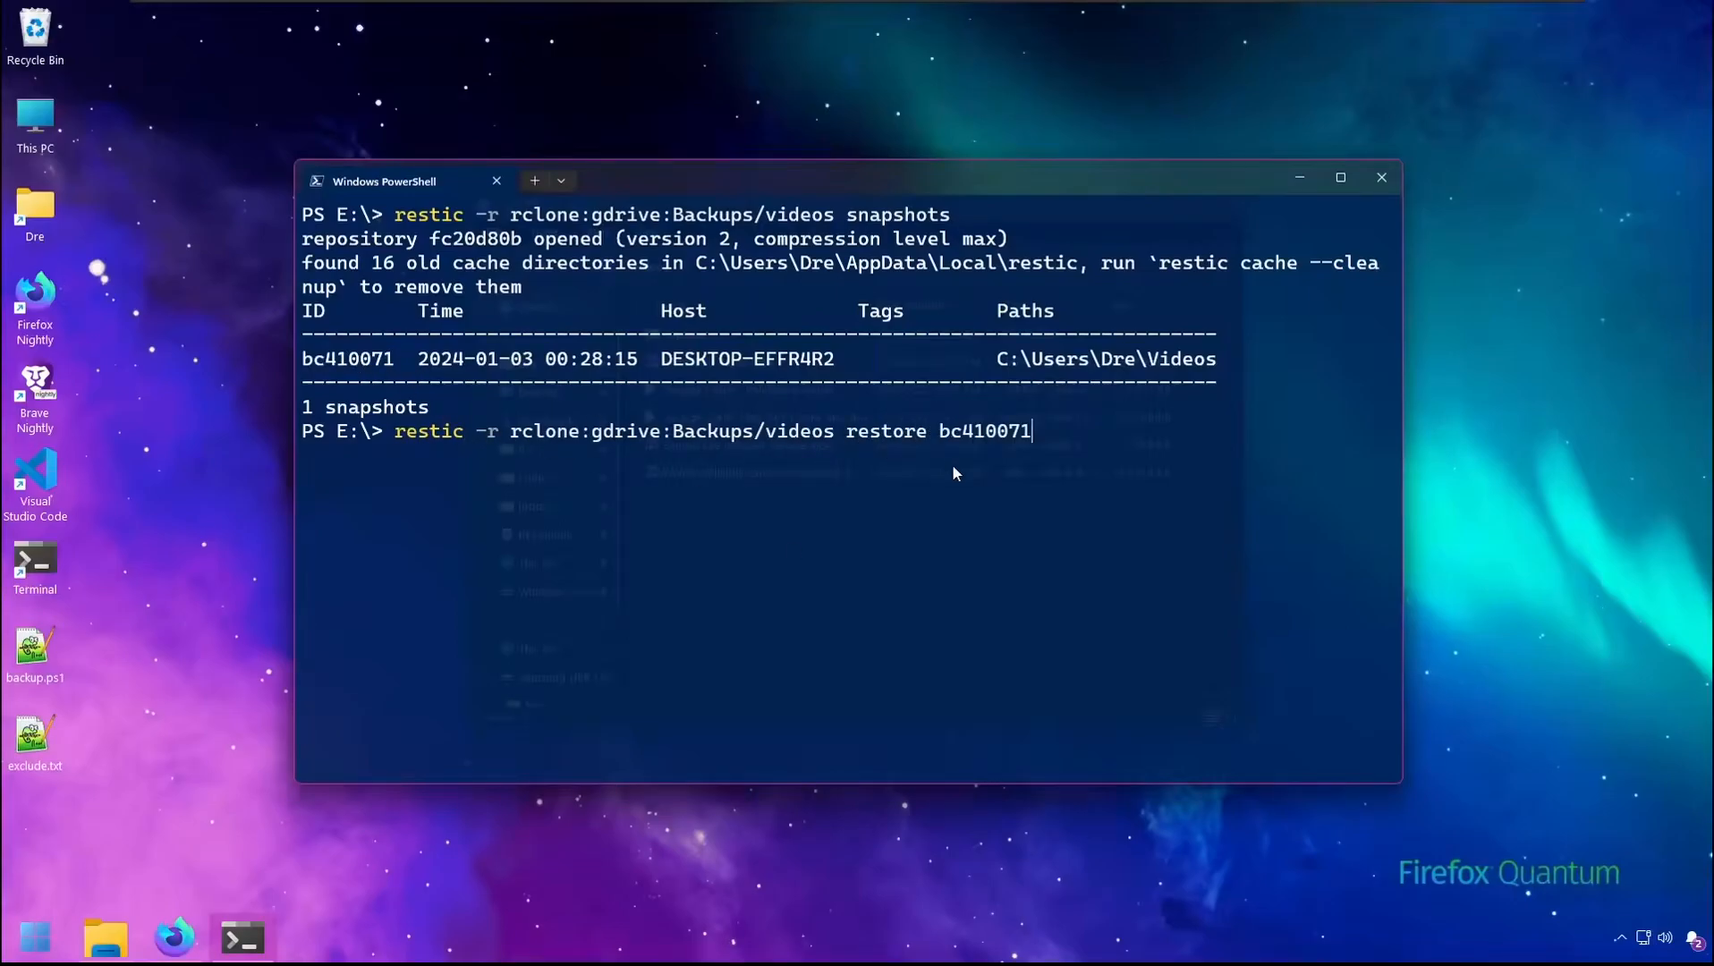
{"action": "type", "text": "--"}
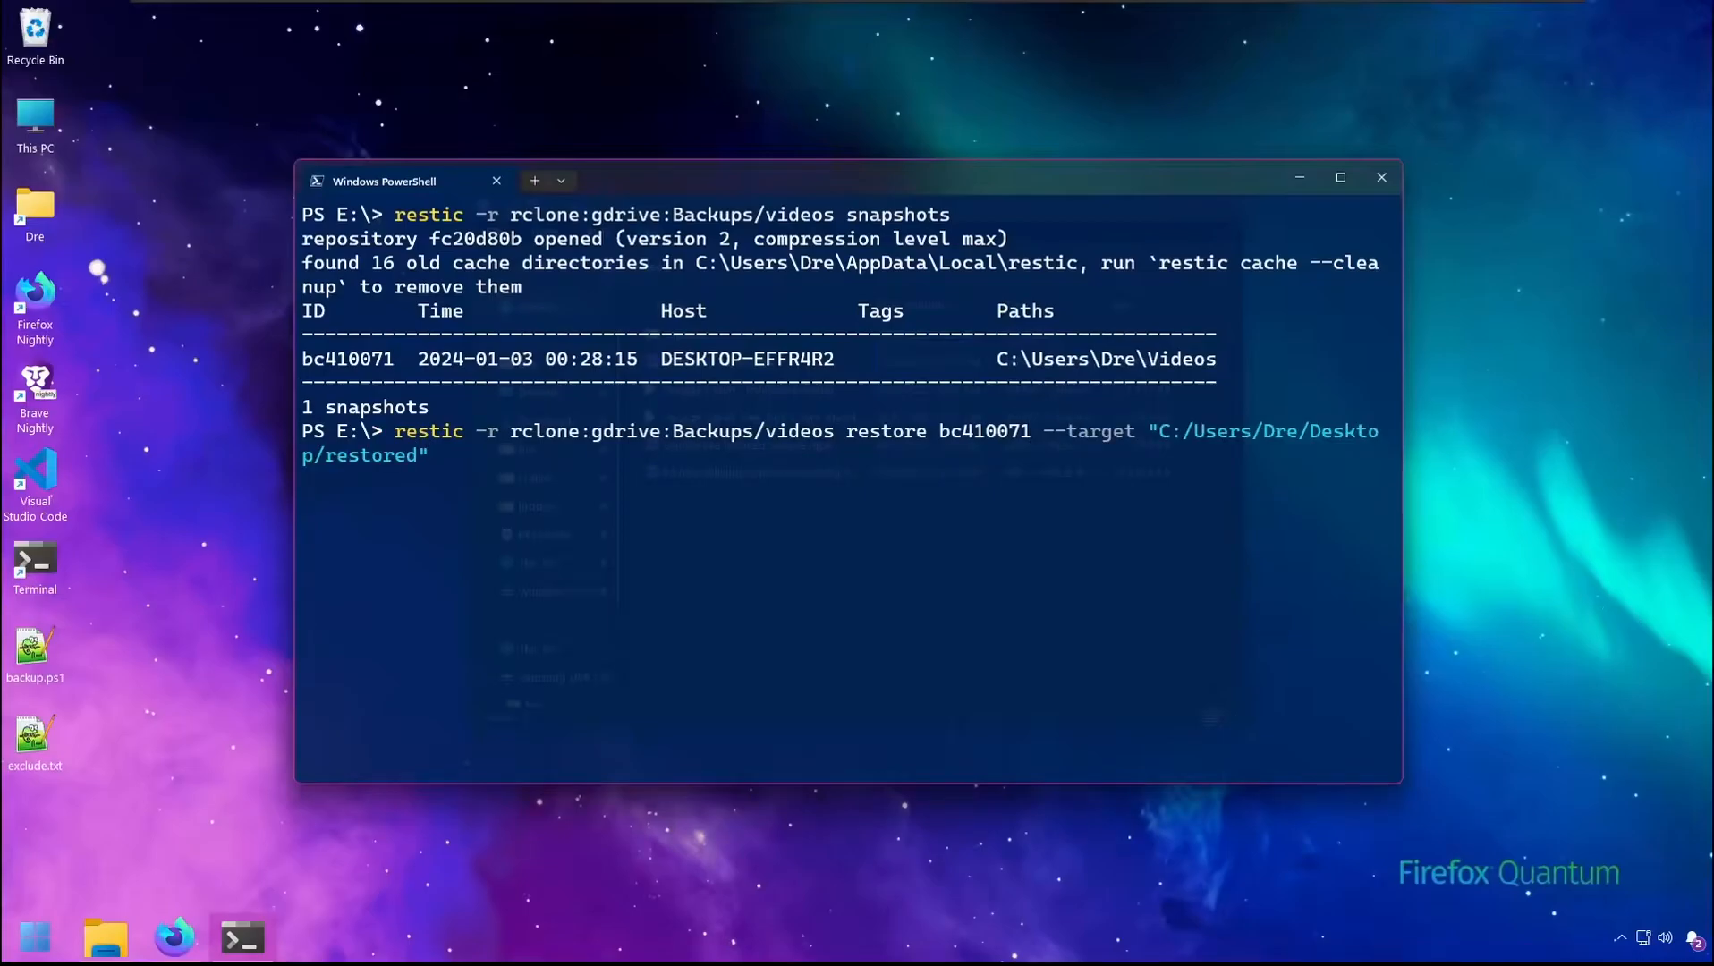
{"action": "key", "text": "Return"}
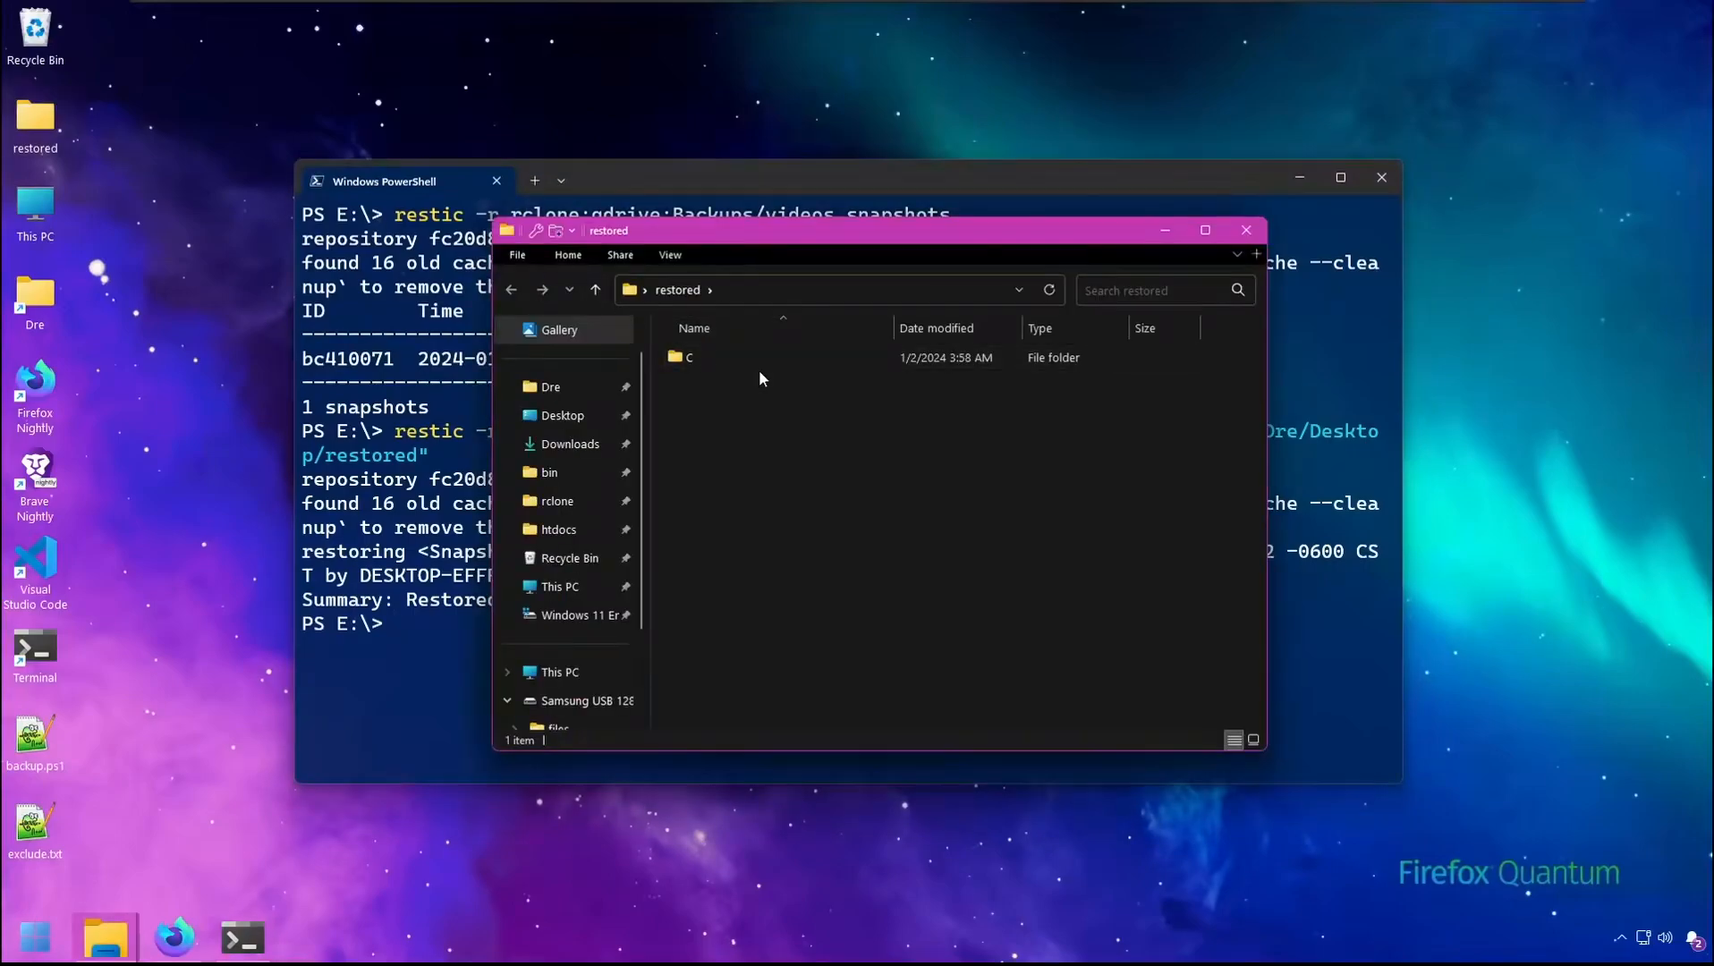
- Browse restored/C down to Users/Dre/Videos to confirm the video files, then close File Explorer
{"action": "double_click", "coordinate": [687, 358]}
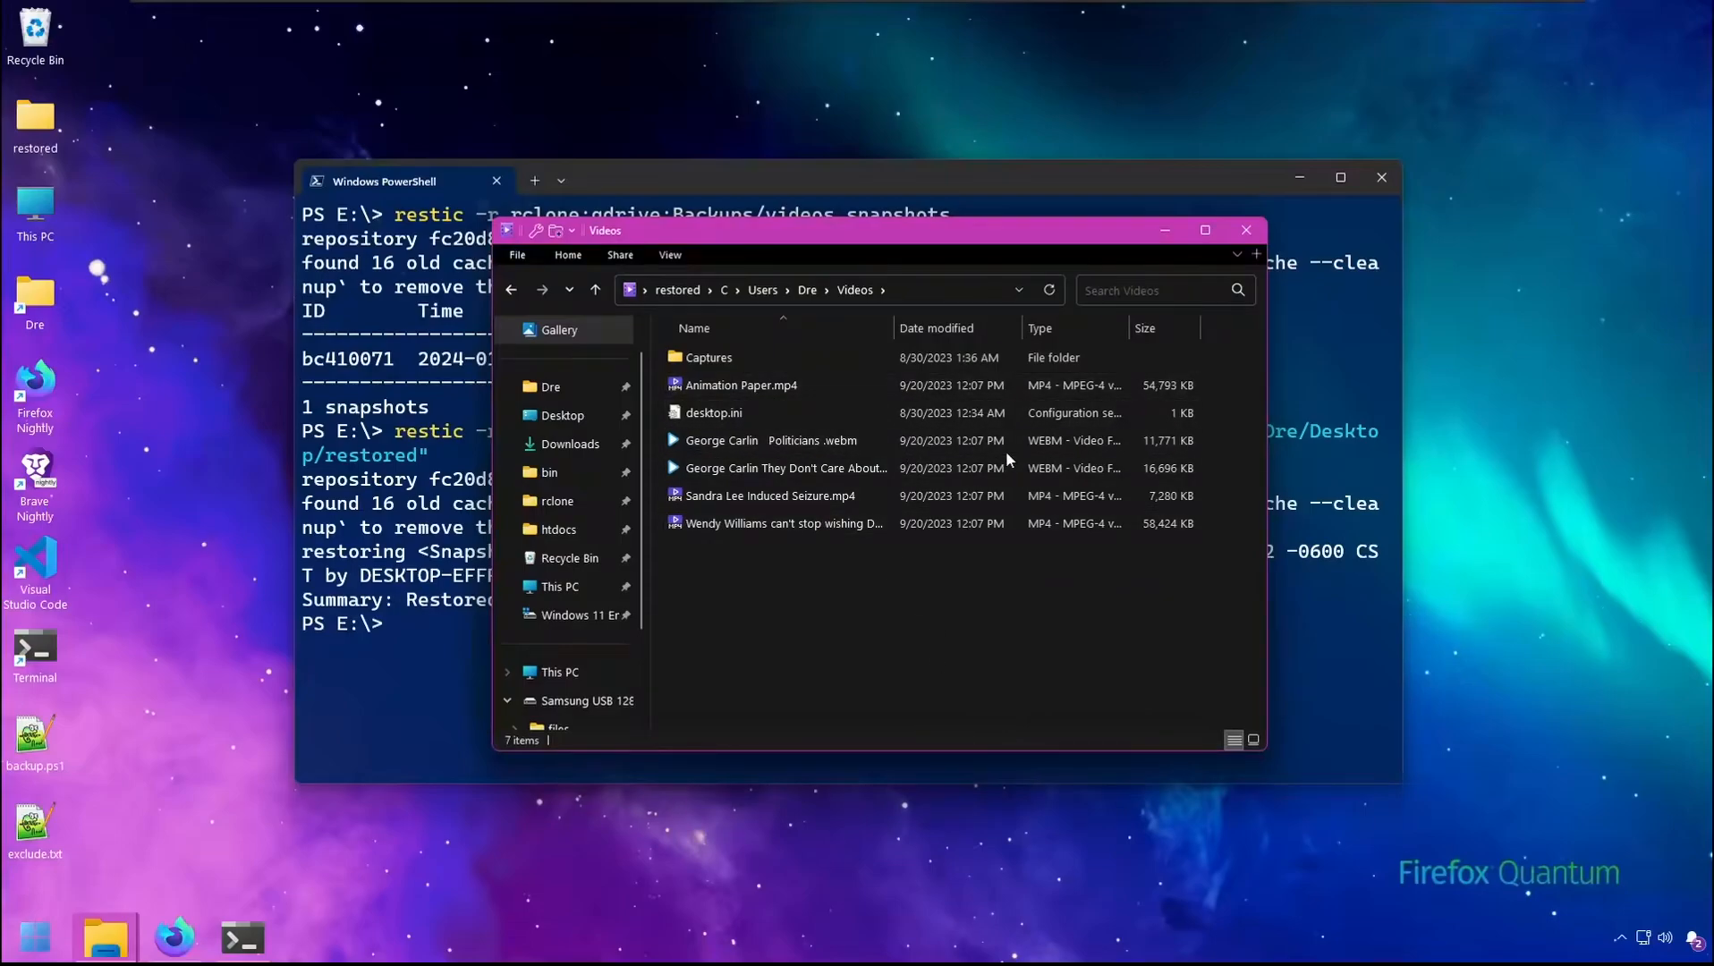
{"action": "left_click", "coordinate": [1244, 229]}
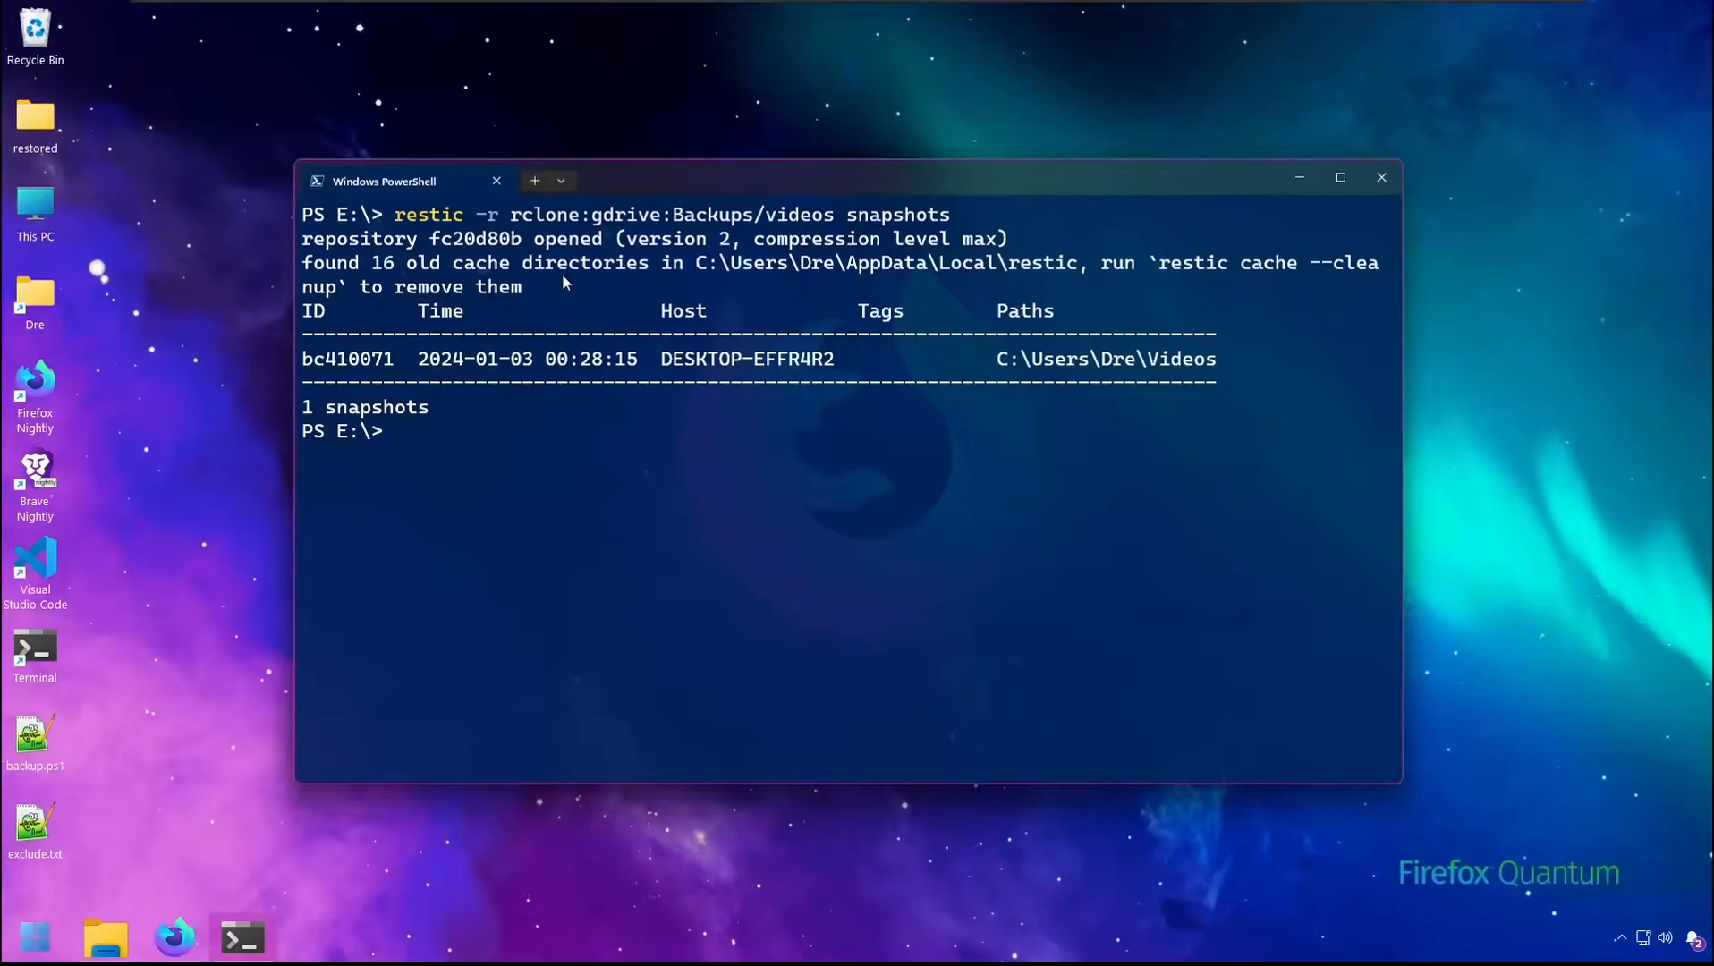
- Highlight the rclone:gdrive remote name in the earlier repository path
{"action": "double_click", "coordinate": [583, 214]}
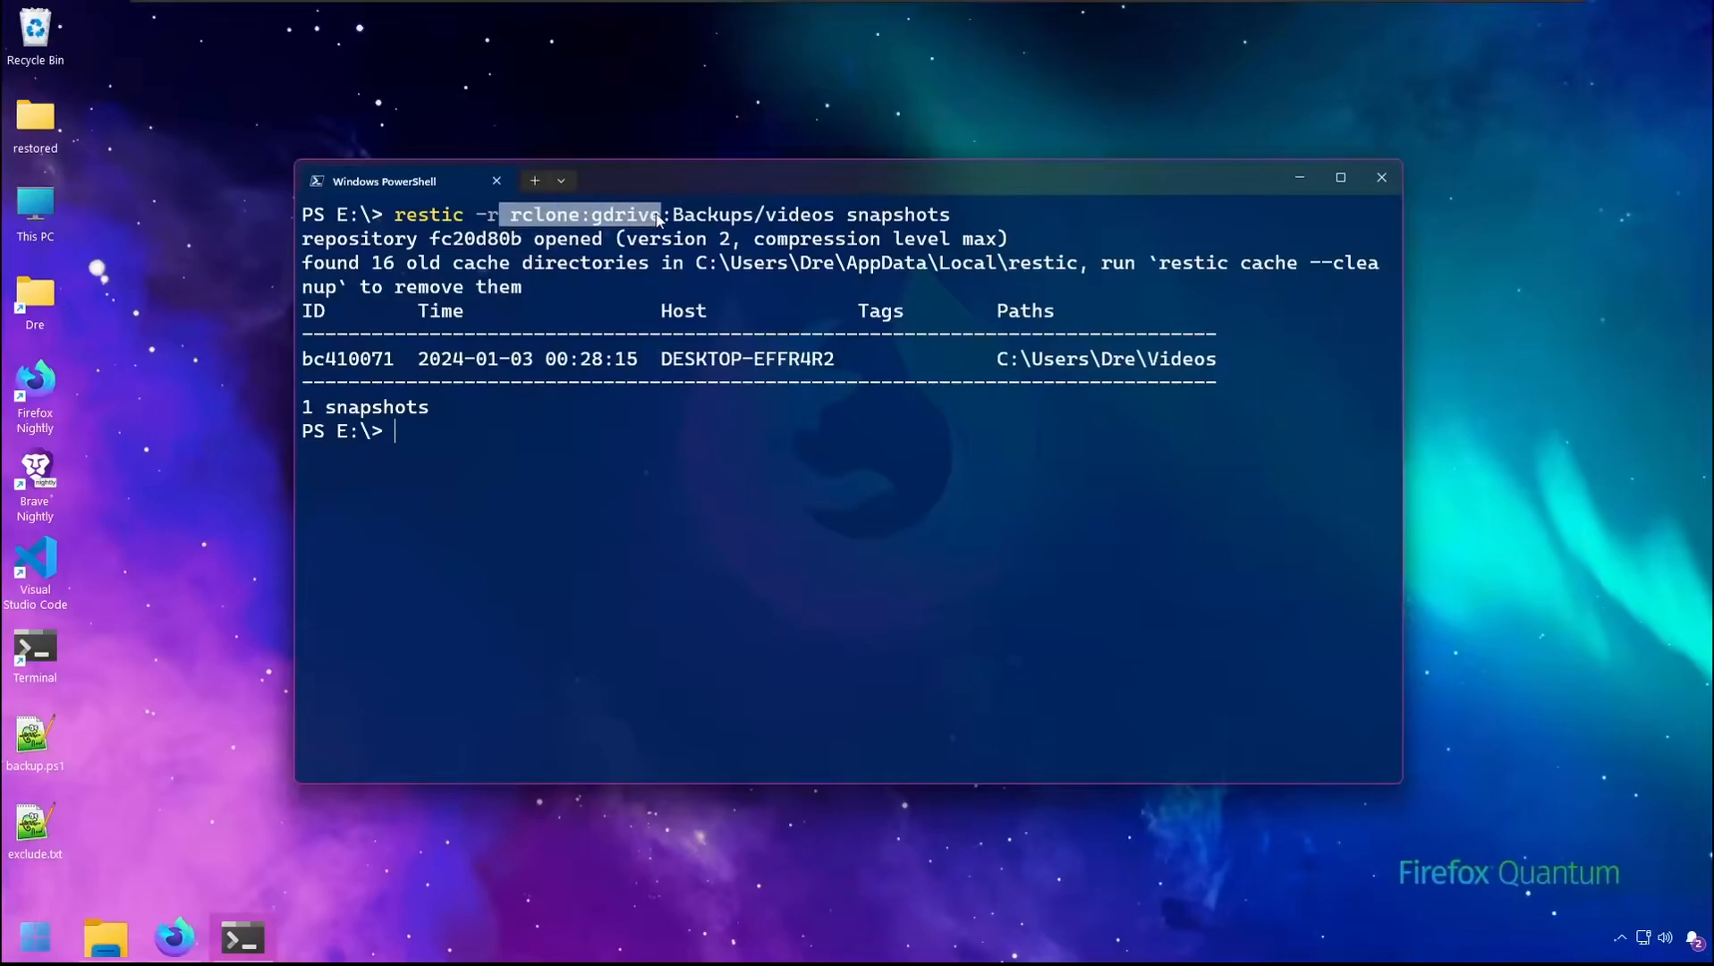
{"action": "mouse_move", "coordinate": [743, 238]}
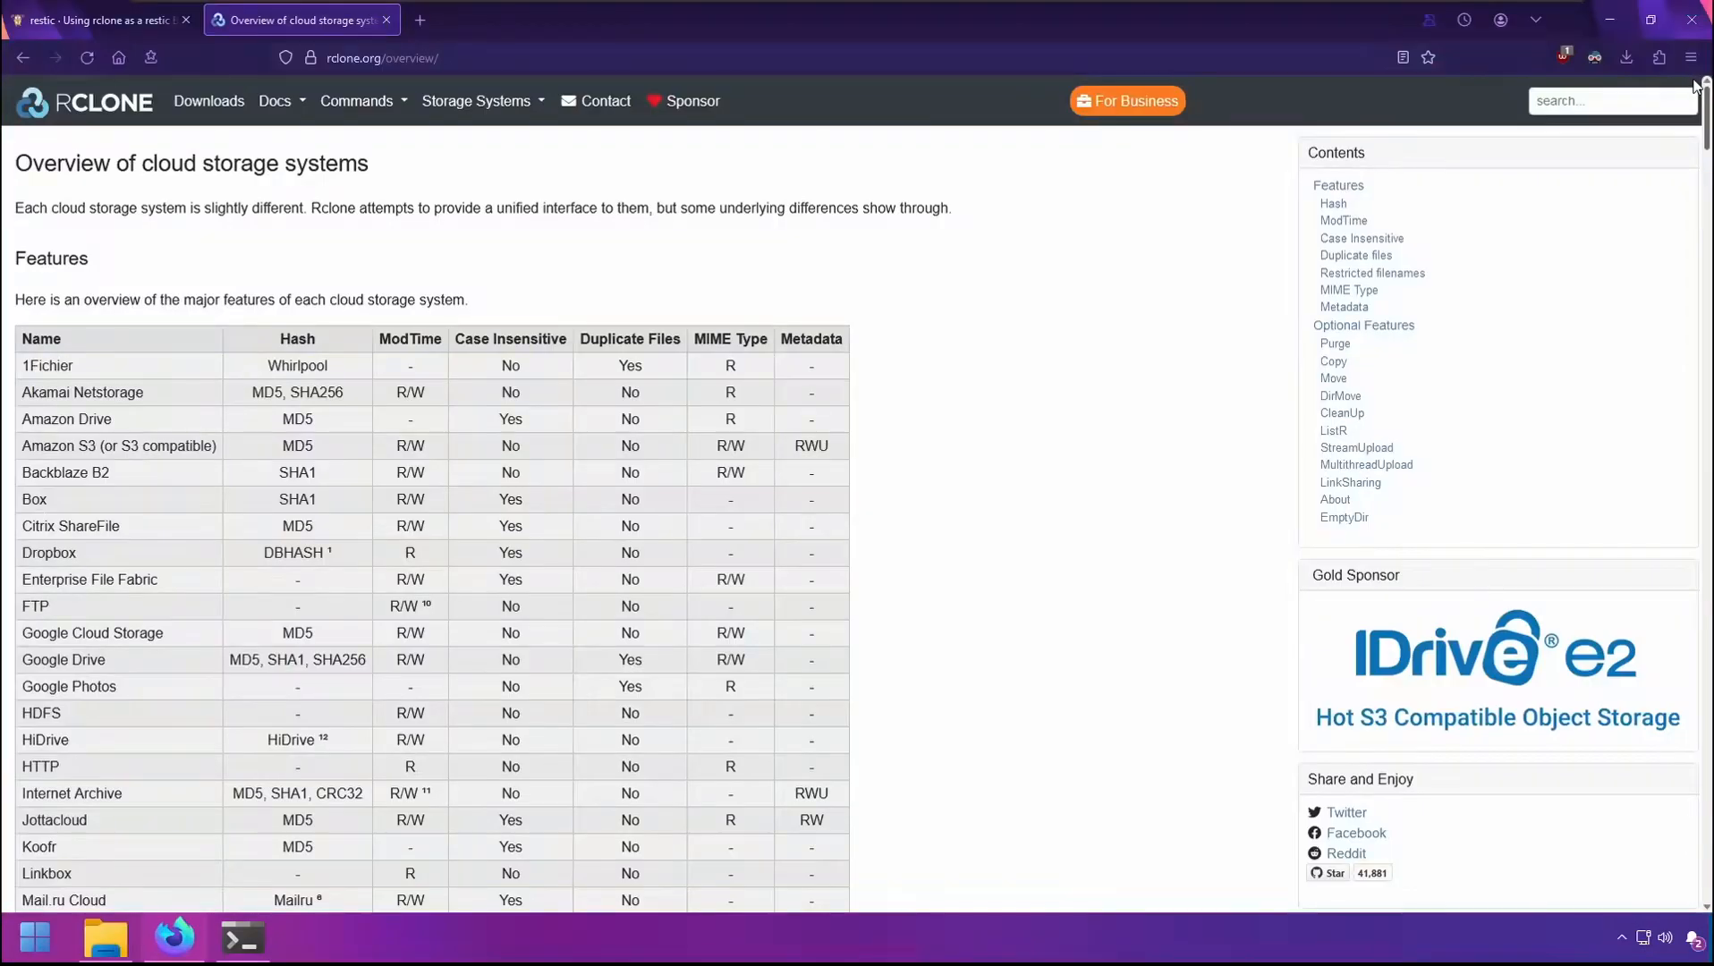
- Scroll through rclone.org's supported cloud storage systems table to the local filesystem and footnotes
{"action": "scroll", "scroll_direction": "down", "scroll_amount": 3}
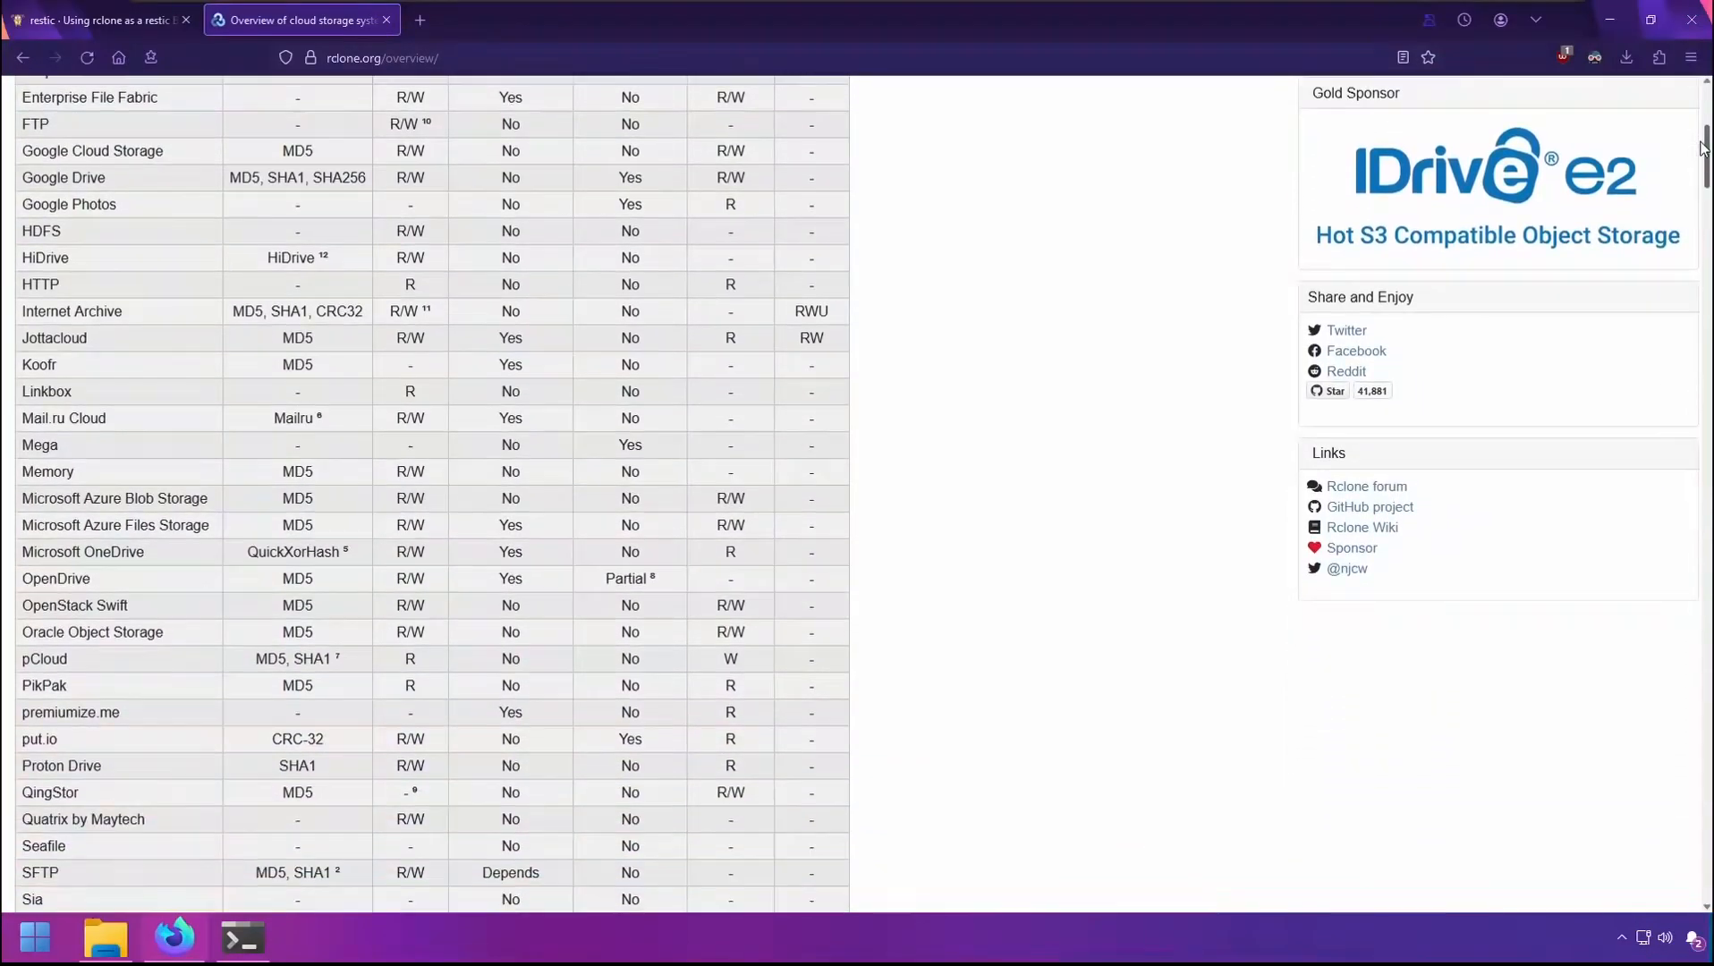
{"action": "scroll", "scroll_direction": "down", "scroll_amount": 3}
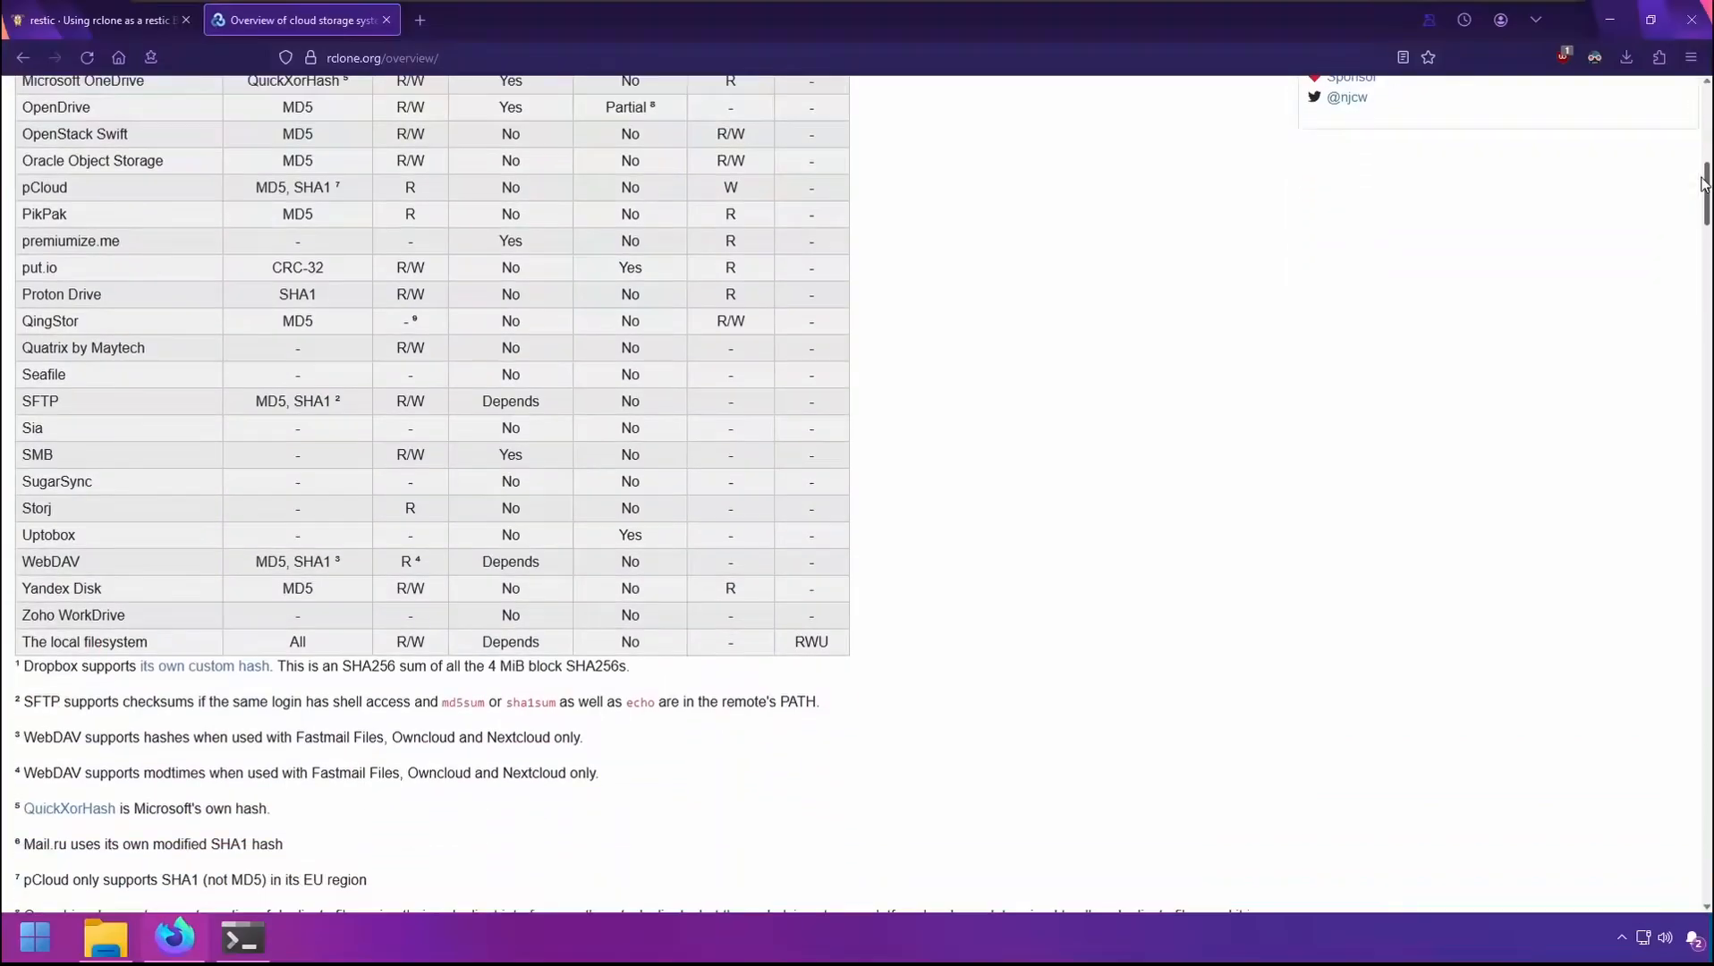